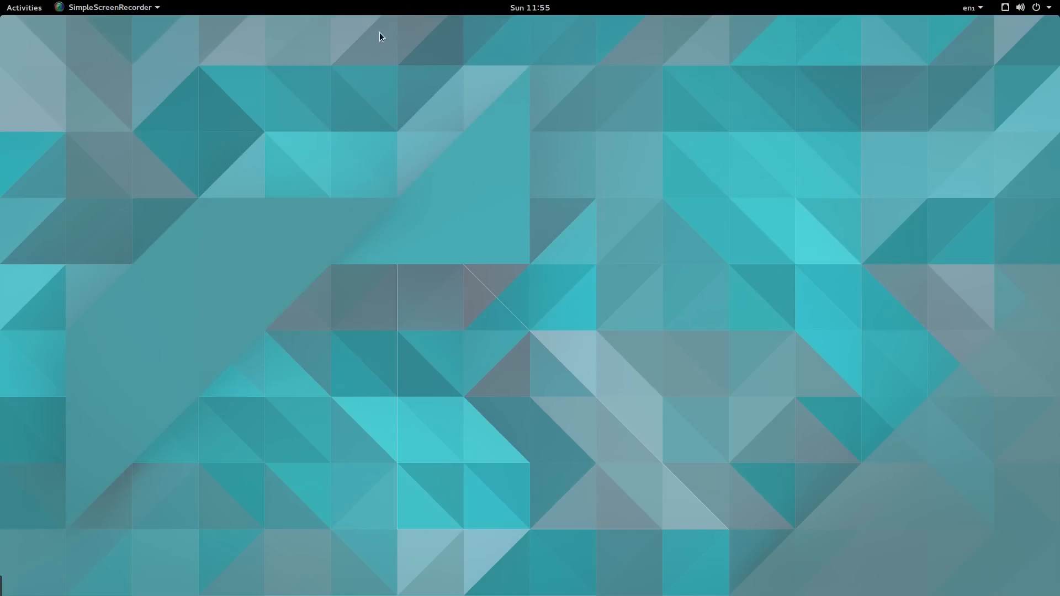
mouse_move(351, 114)
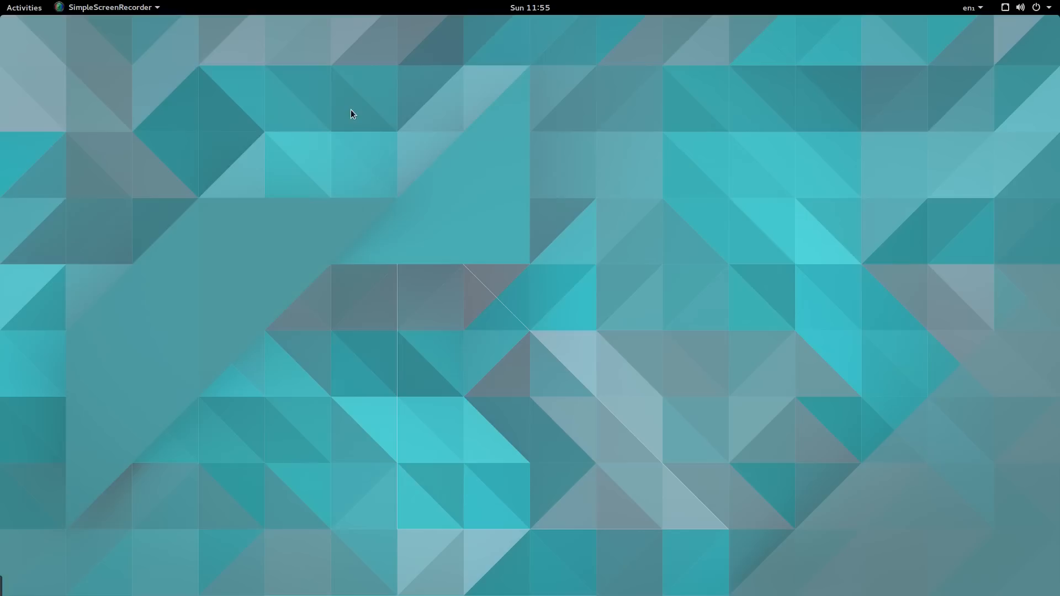
mouse_move(623, 122)
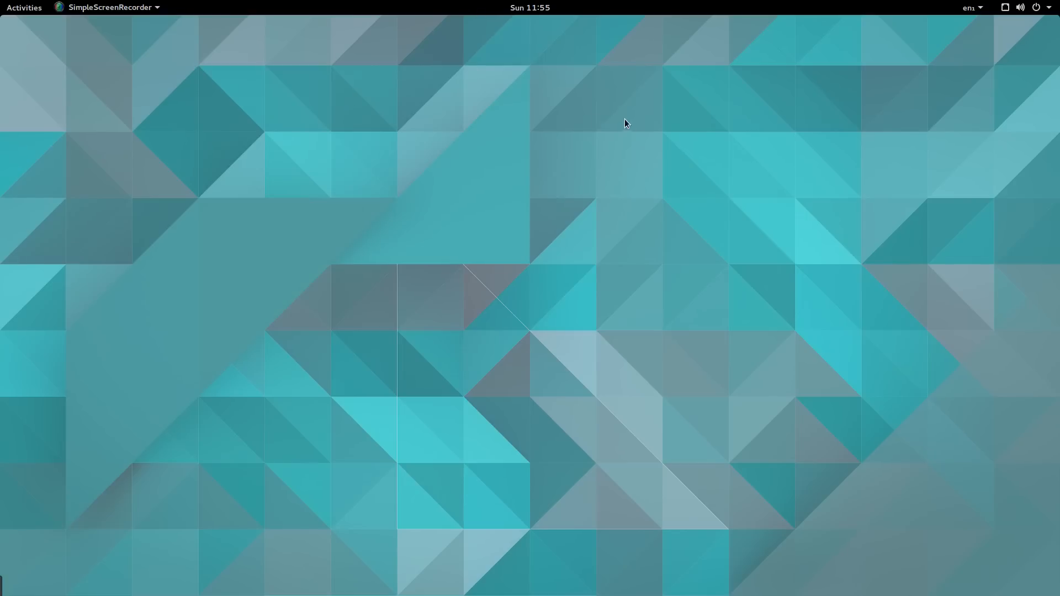
mouse_move(529, 71)
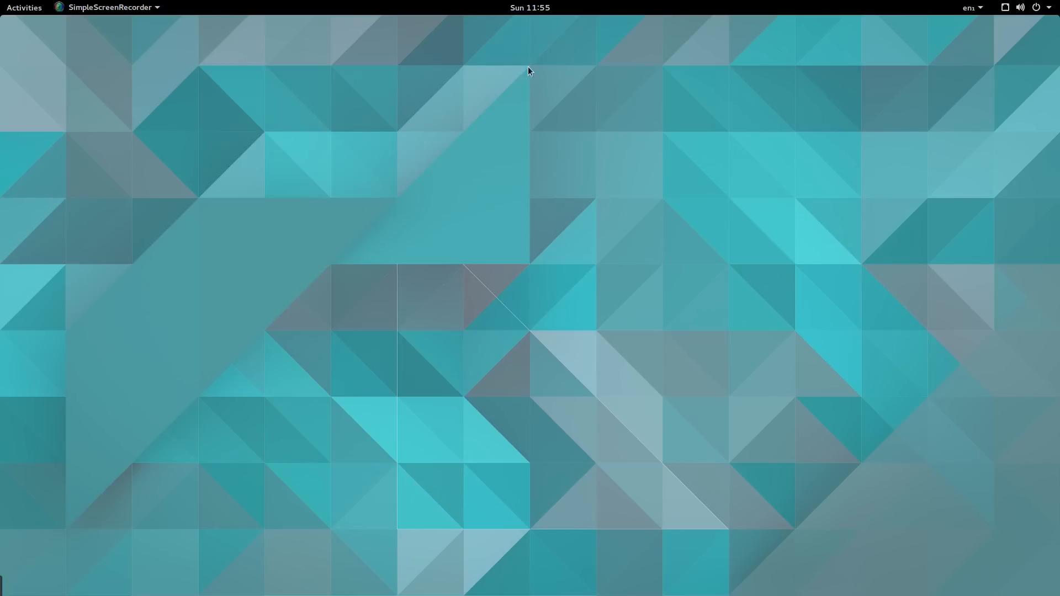
mouse_move(197, 76)
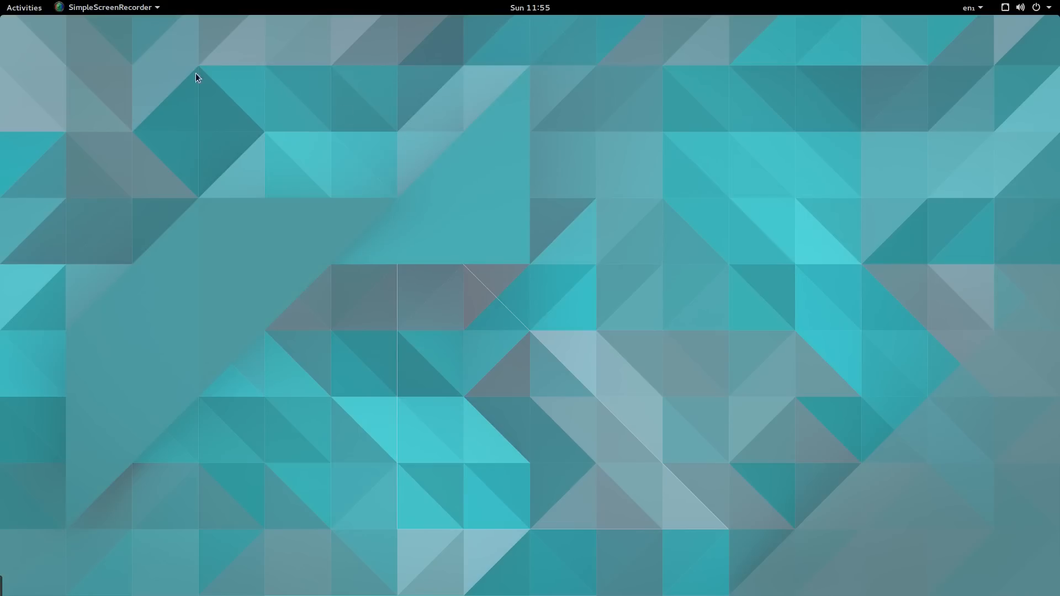
mouse_move(456, 132)
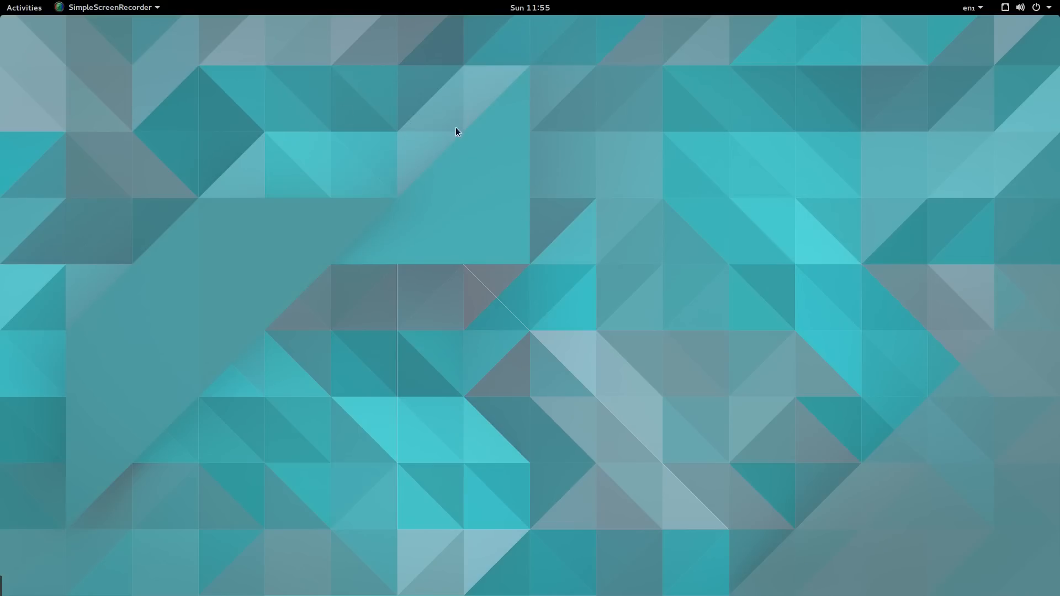
mouse_move(288, 178)
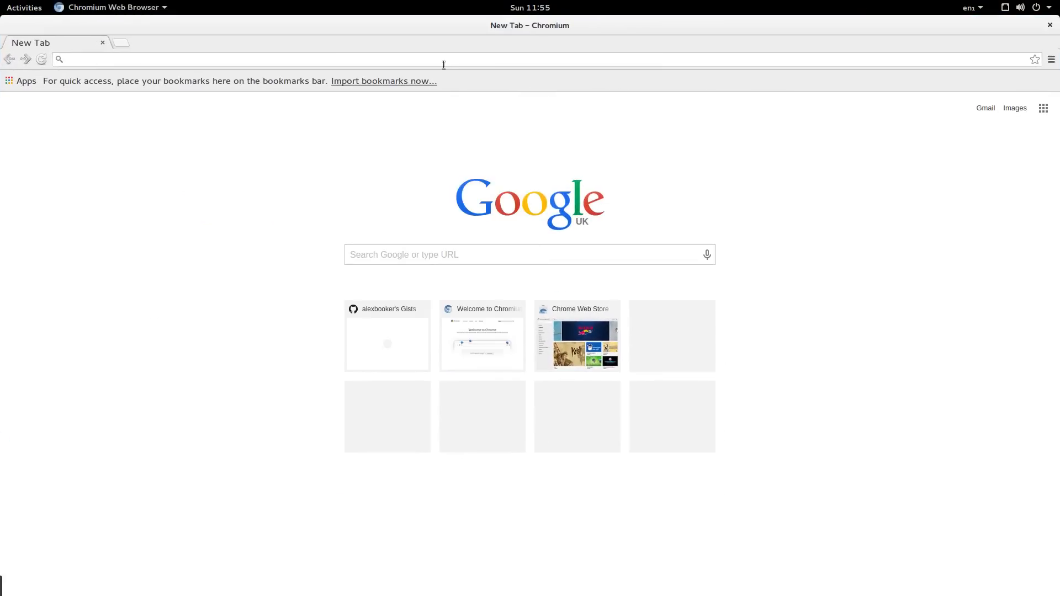
Step: Browse gnome-look.org Icons sorted by highest rated and reach the results page listing Flattr
text(g)
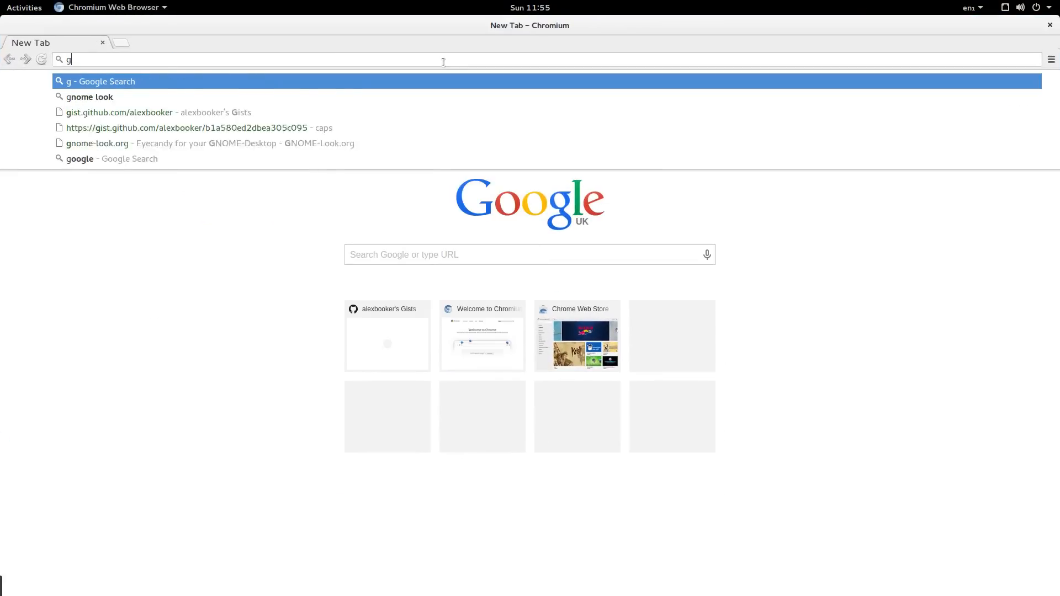
text(nome-look.org)
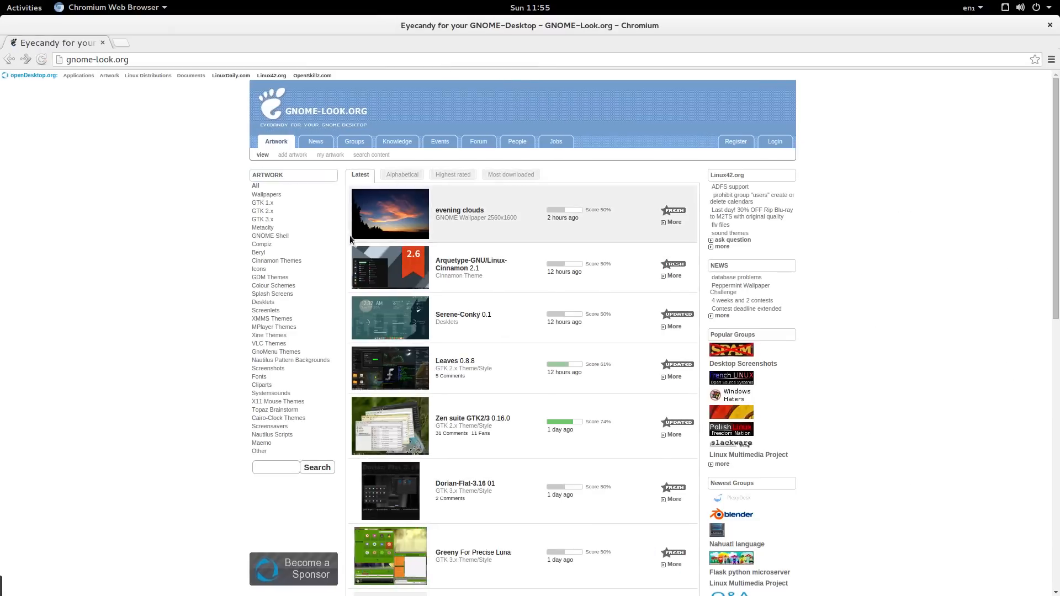
mouse_move(261, 244)
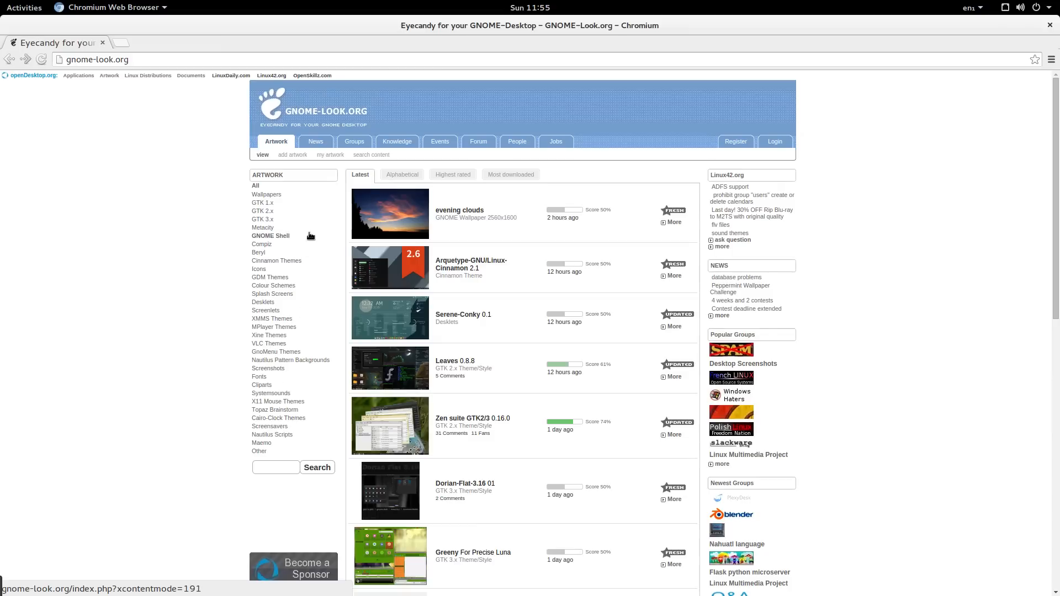
mouse_move(283, 376)
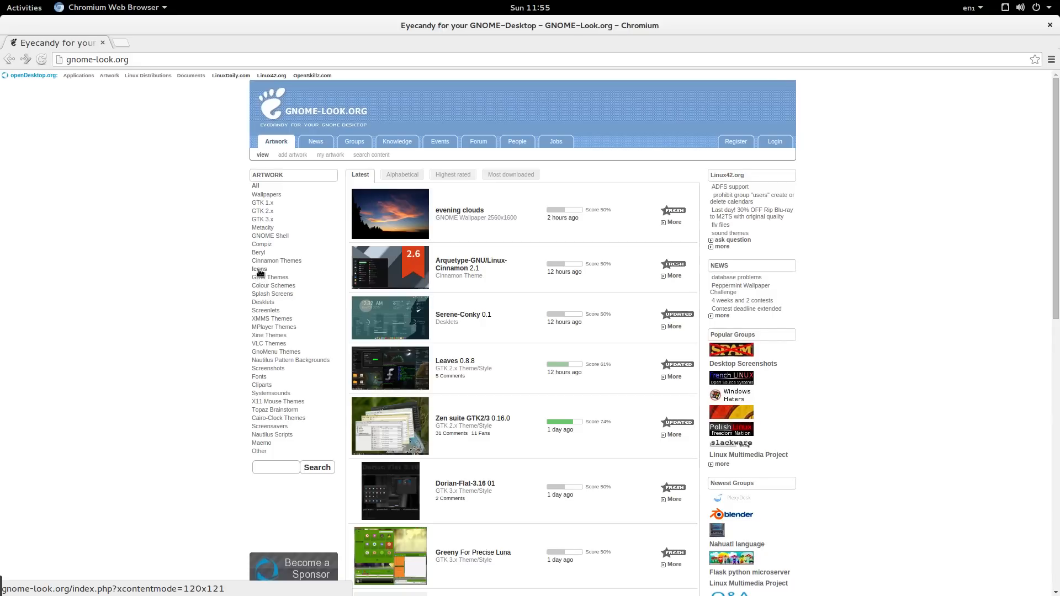
mouse_move(259, 269)
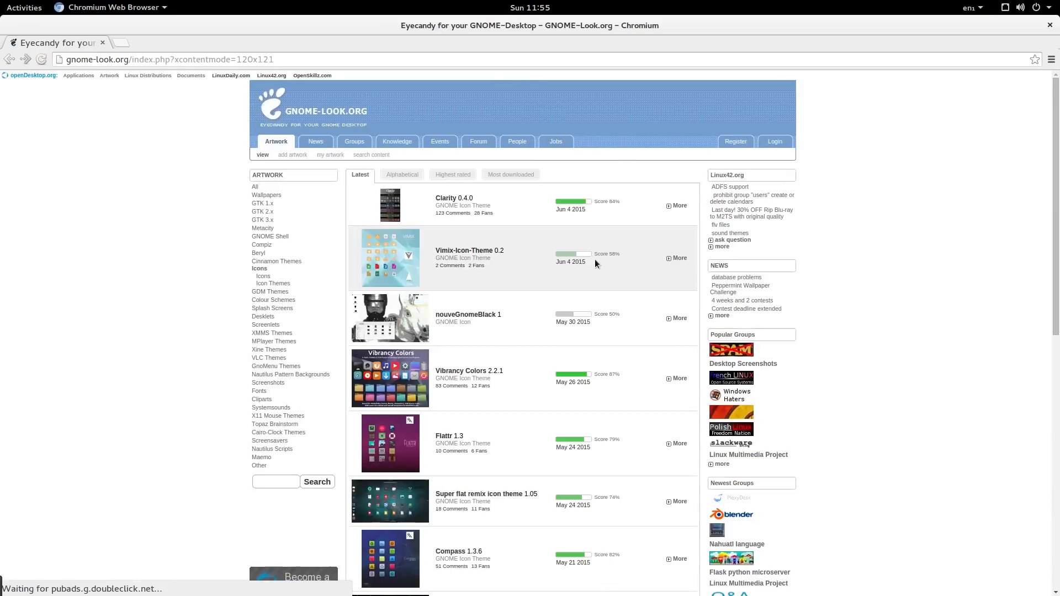
click(452, 175)
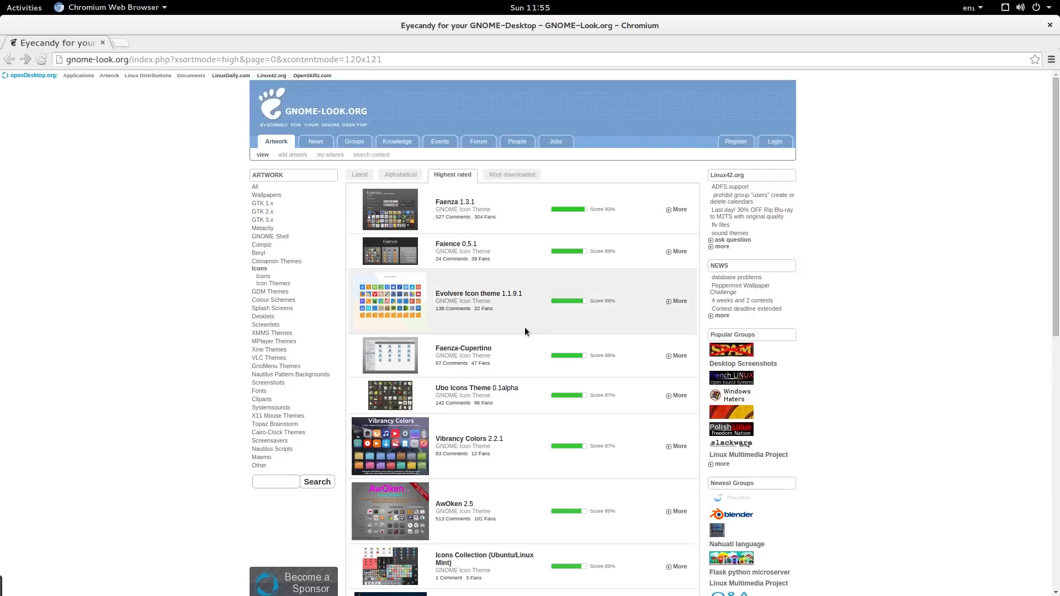
scroll(down, 3)
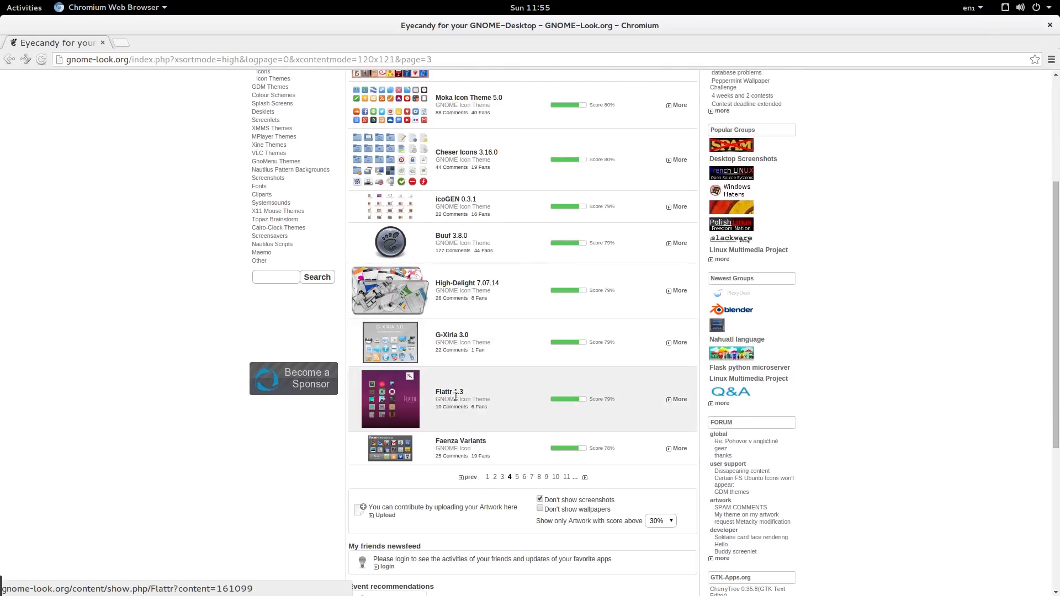
Step: Follow the Flattr entry to its Nitrux store page and reveal the git clone command
click(450, 392)
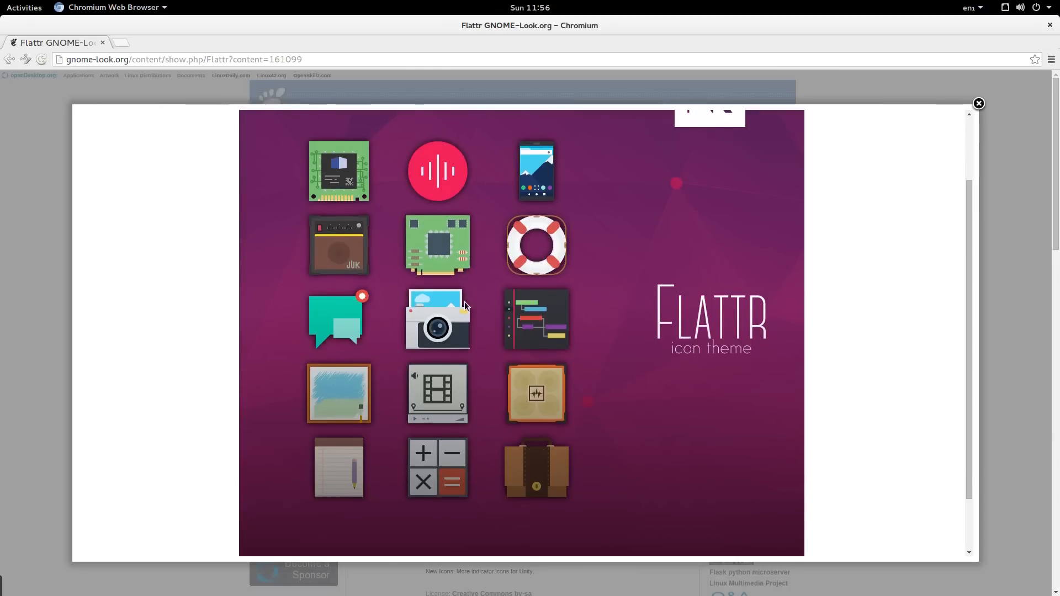
click(977, 103)
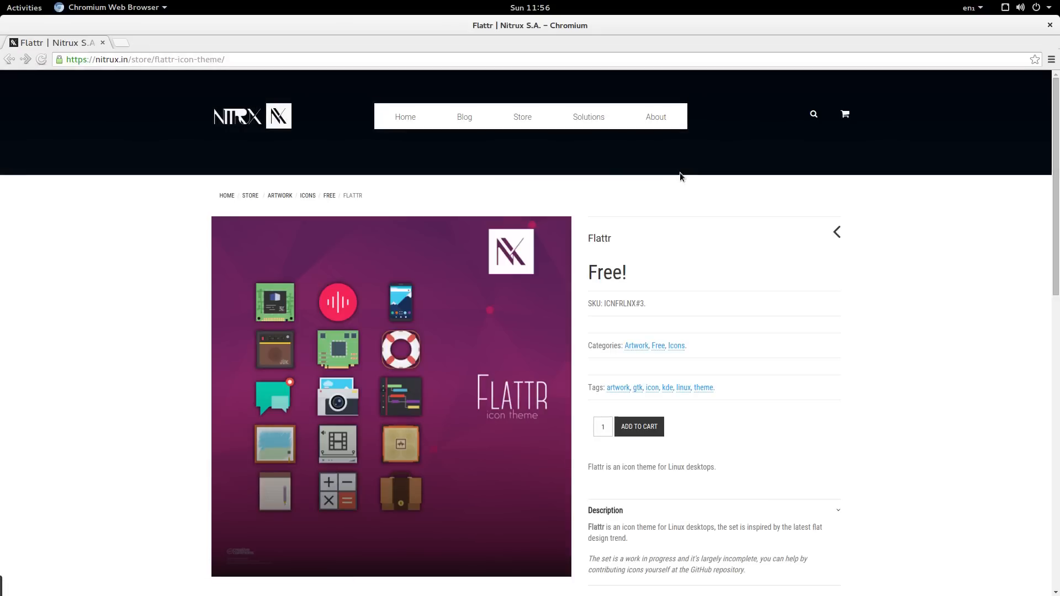
scroll(down, 3)
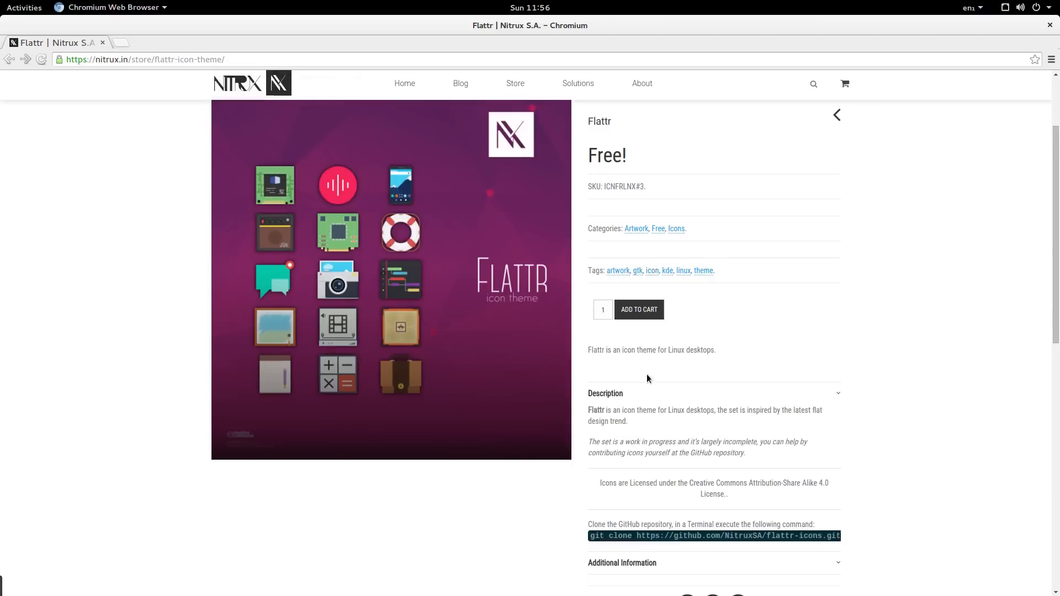
scroll(down, 3)
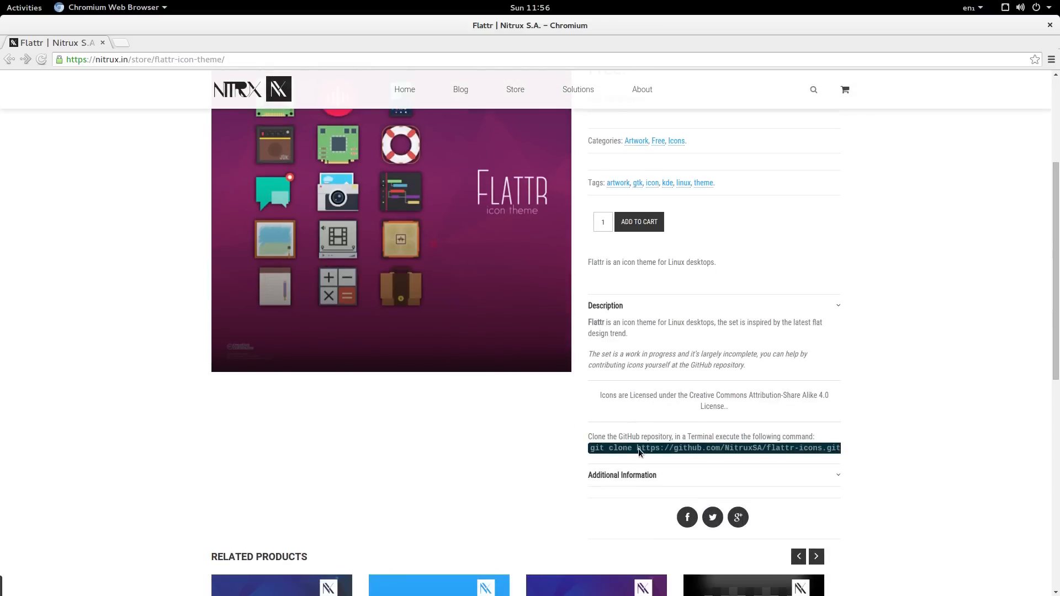
Step: Open the NitruxSA flattr-icons GitHub repository from the clone URL and download it as a ZIP
drag(639, 448, 818, 448)
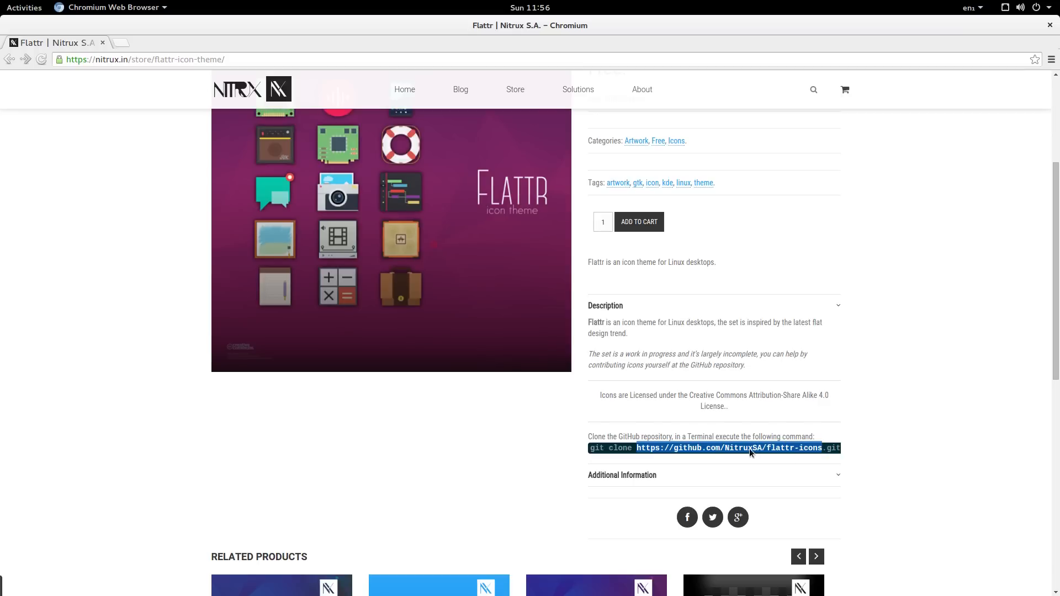
mouse_move(814, 454)
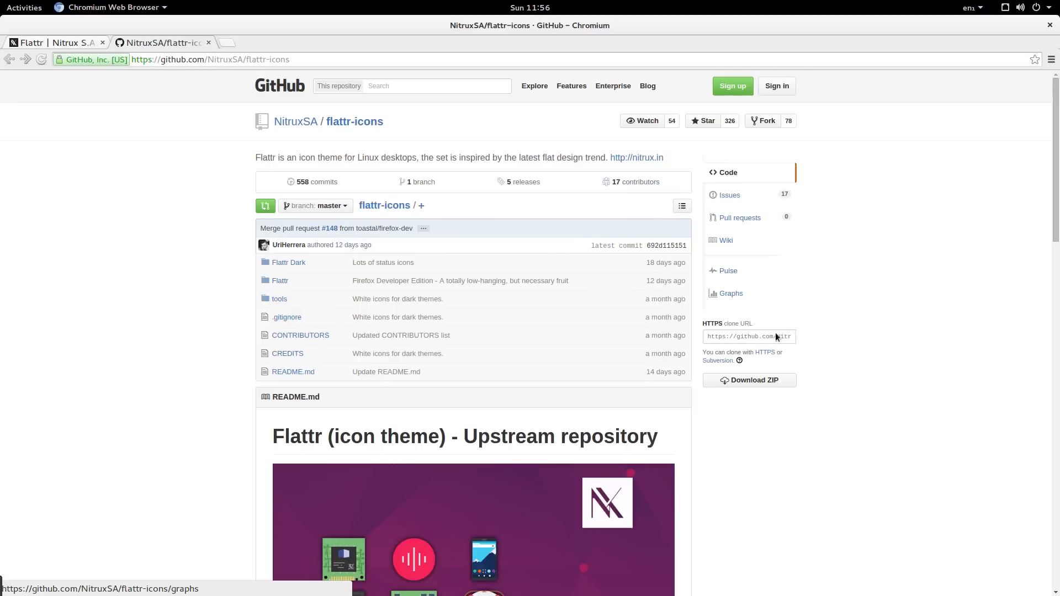
click(748, 380)
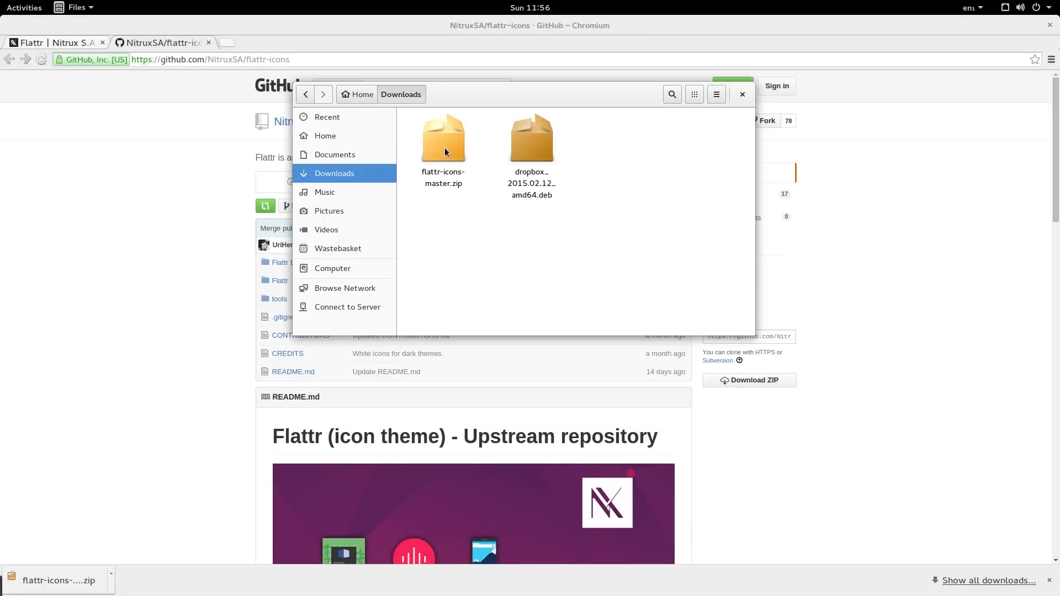
Step: Extract flattr-icons-master.zip in Downloads and look inside its Flattr Dark folder
click(441, 143)
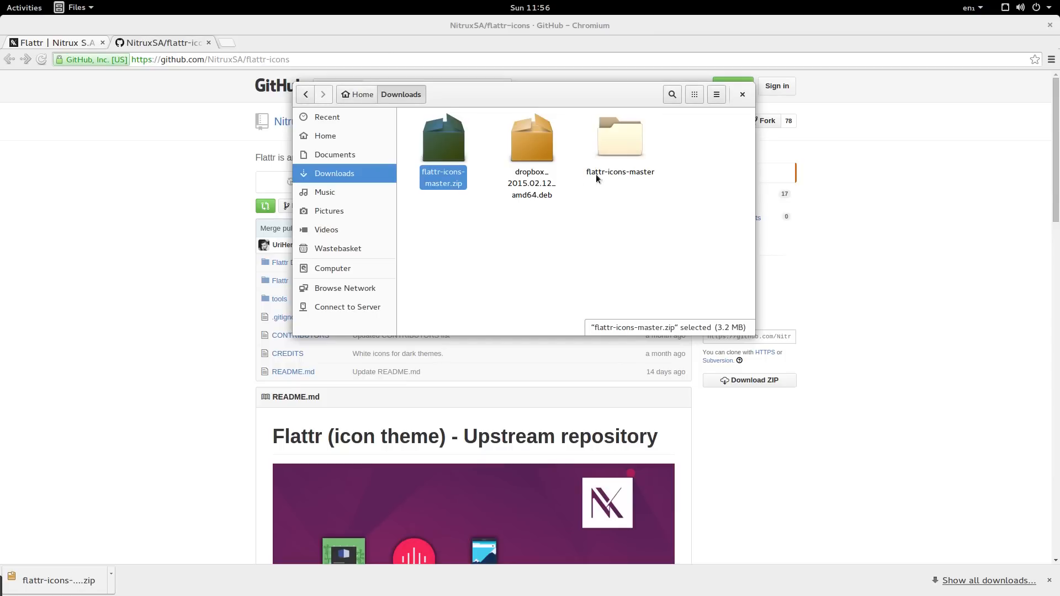
mouse_move(624, 149)
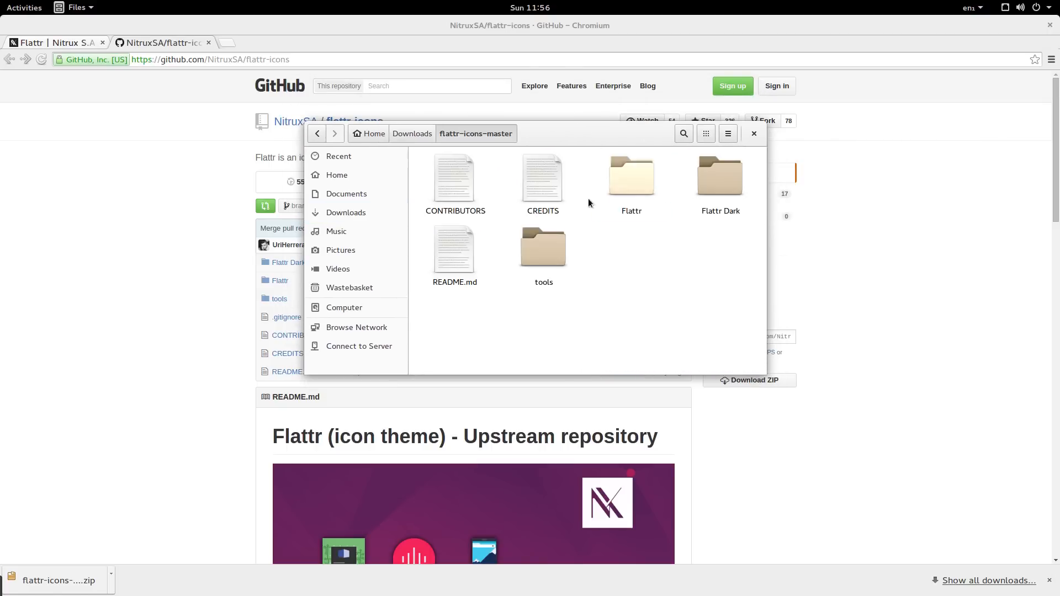
click(631, 176)
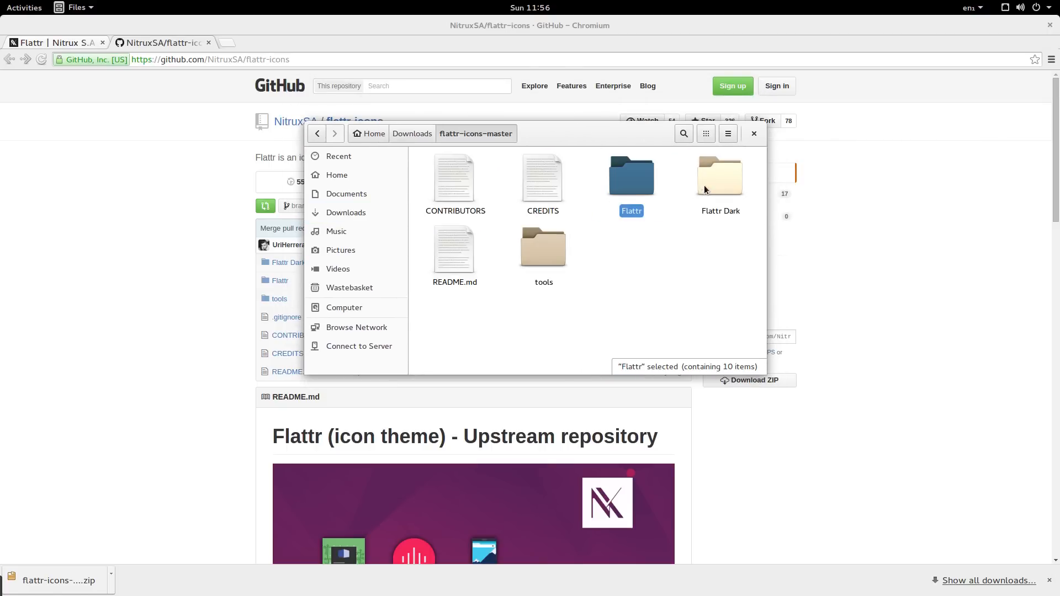
click(719, 177)
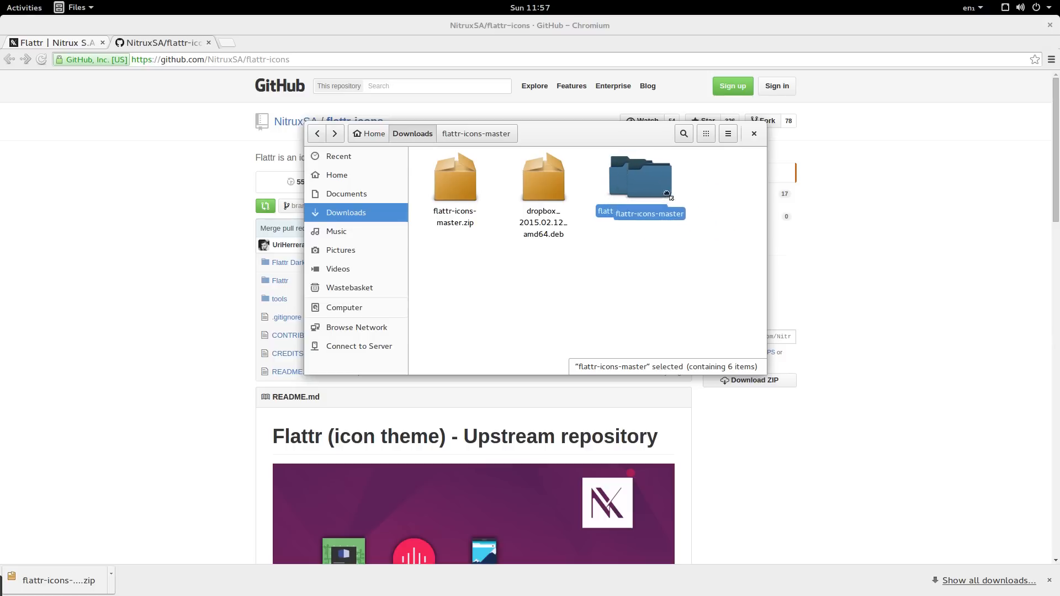
double_click(639, 182)
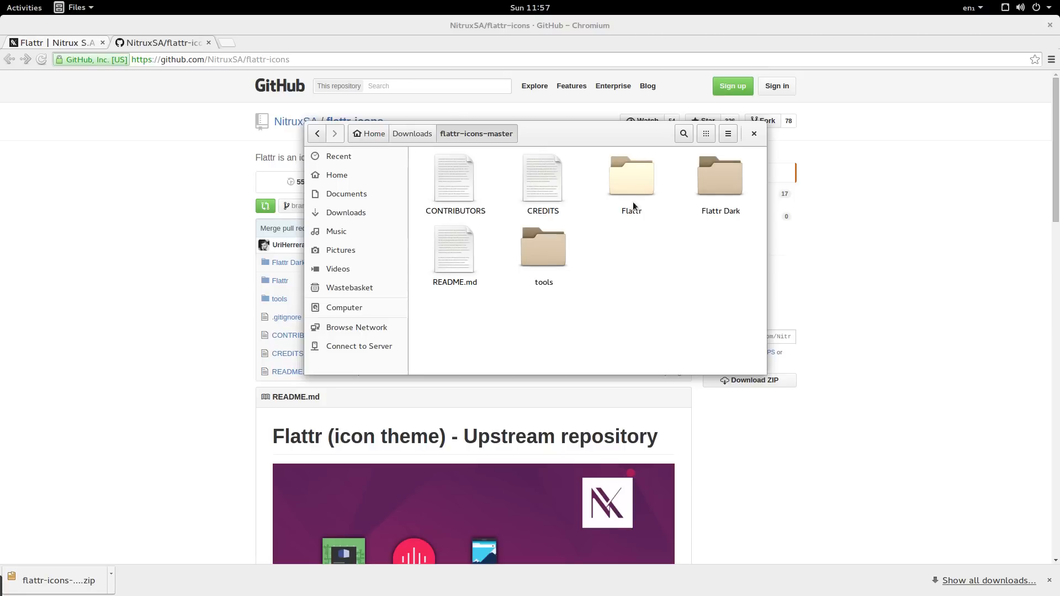
double_click(631, 177)
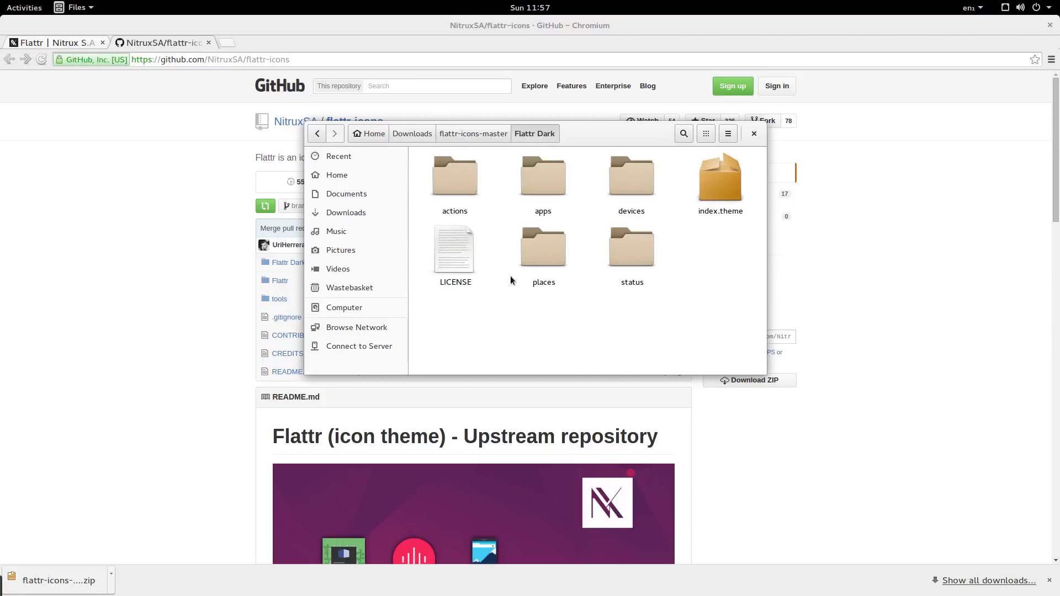
Step: Return to flattr-icons-master and select the Flattr icon theme folder
click(412, 133)
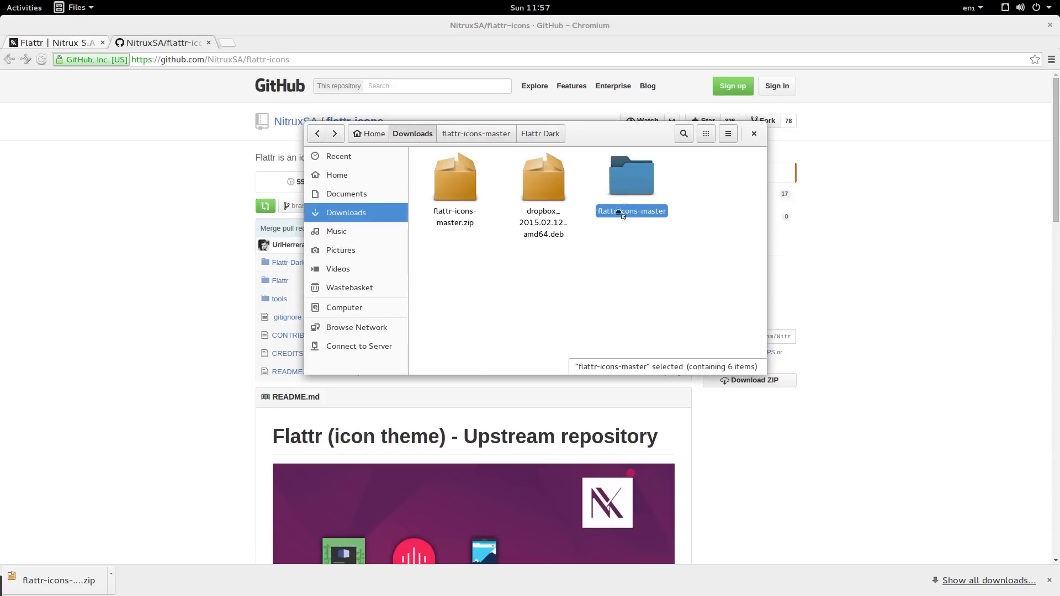
double_click(630, 176)
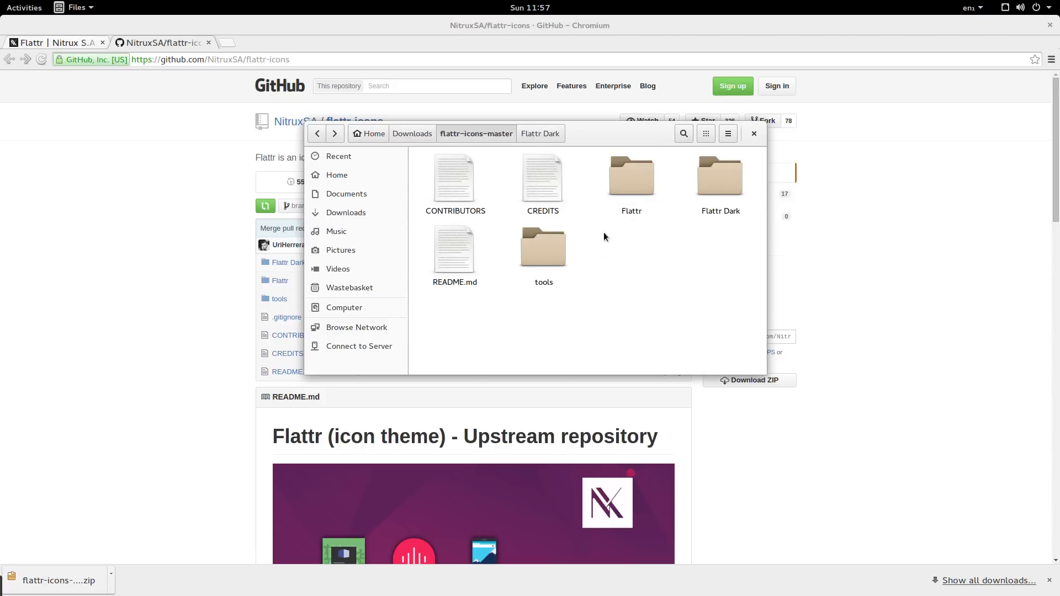
click(630, 179)
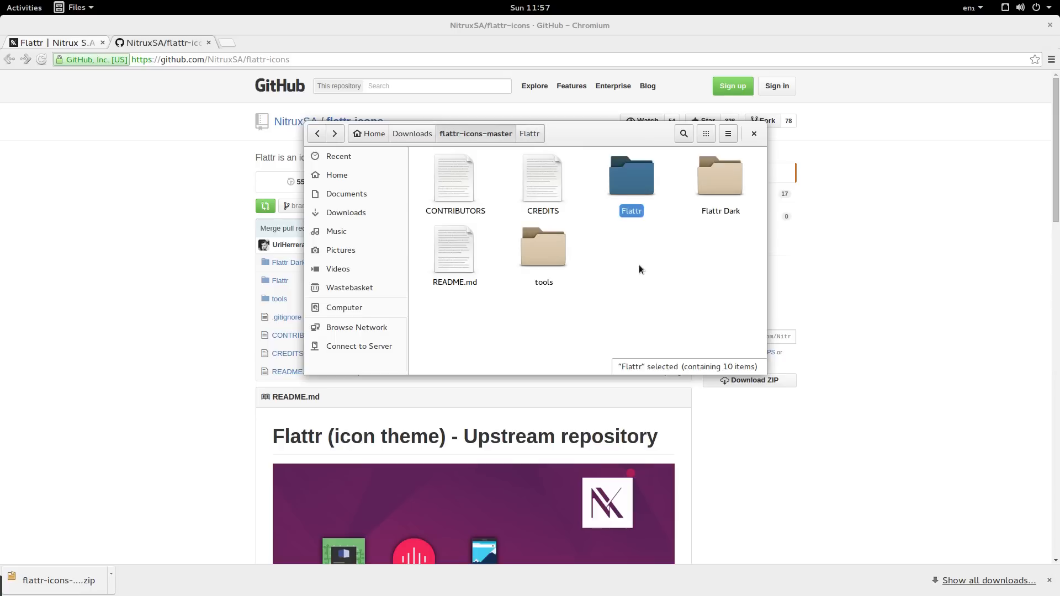
double_click(630, 176)
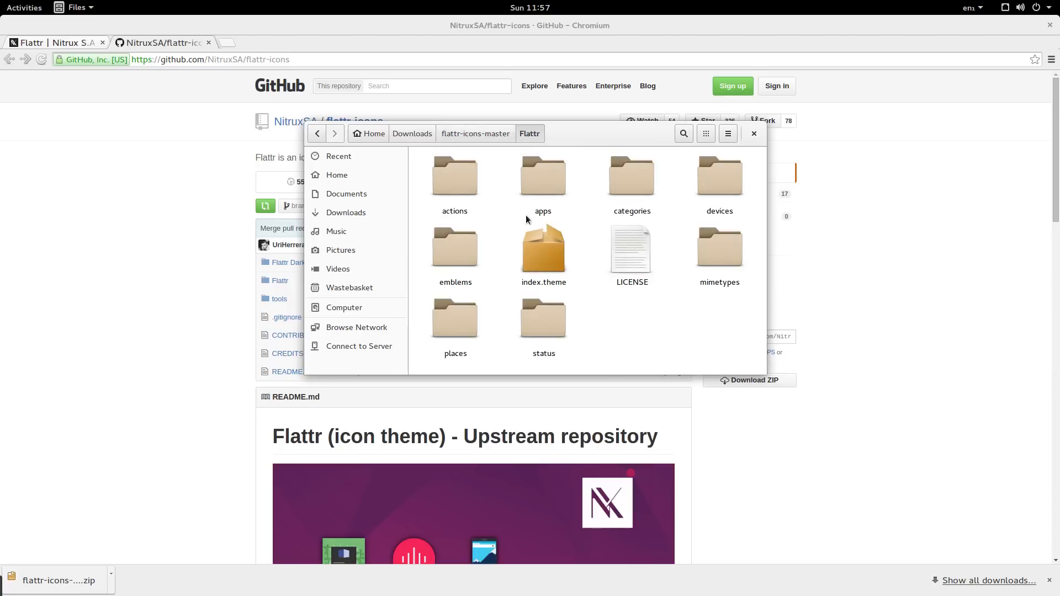
click(475, 133)
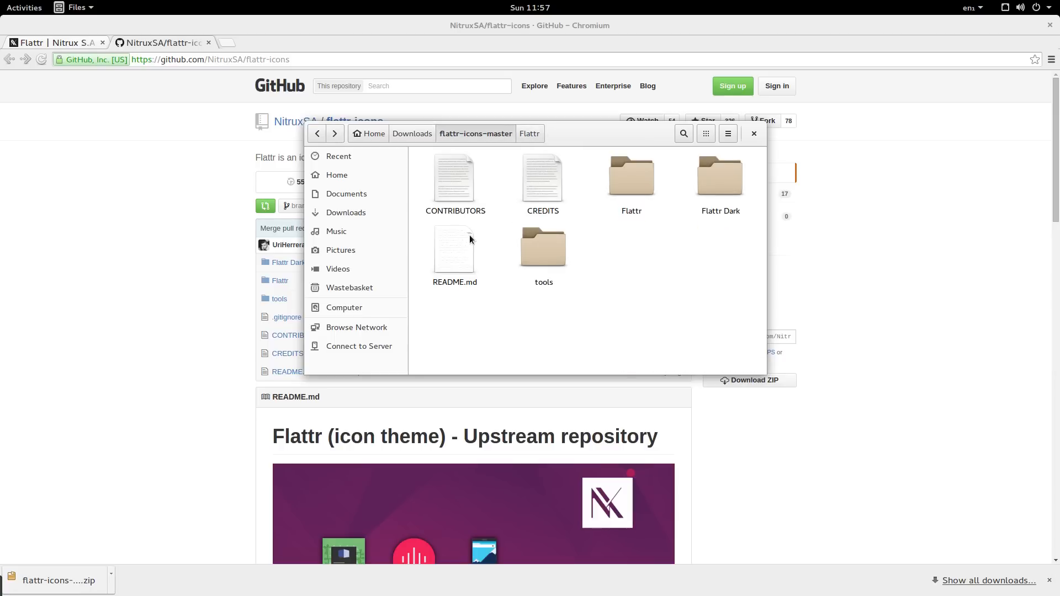
click(631, 176)
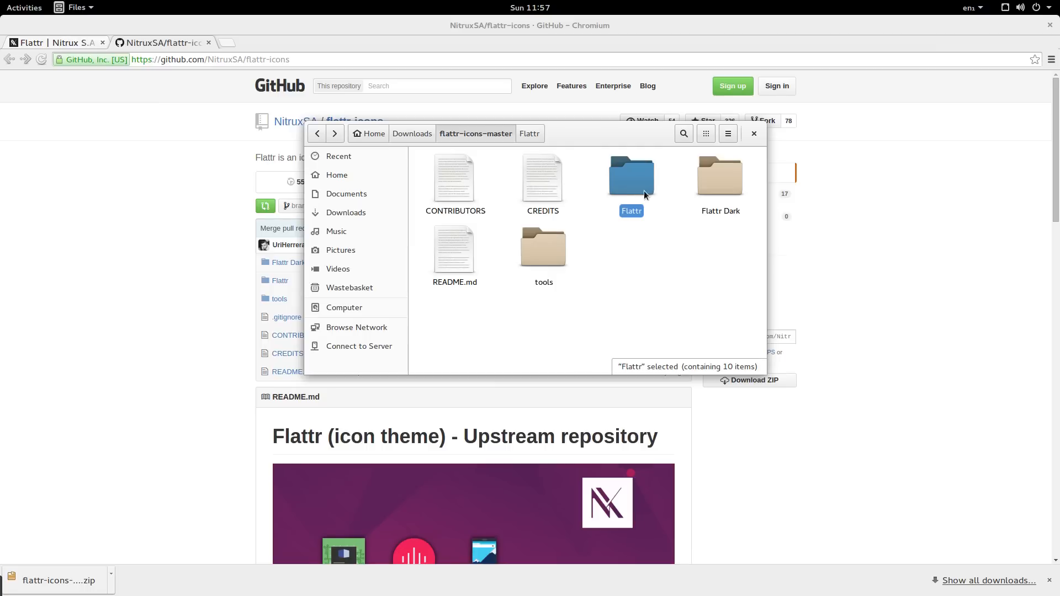
mouse_move(377, 280)
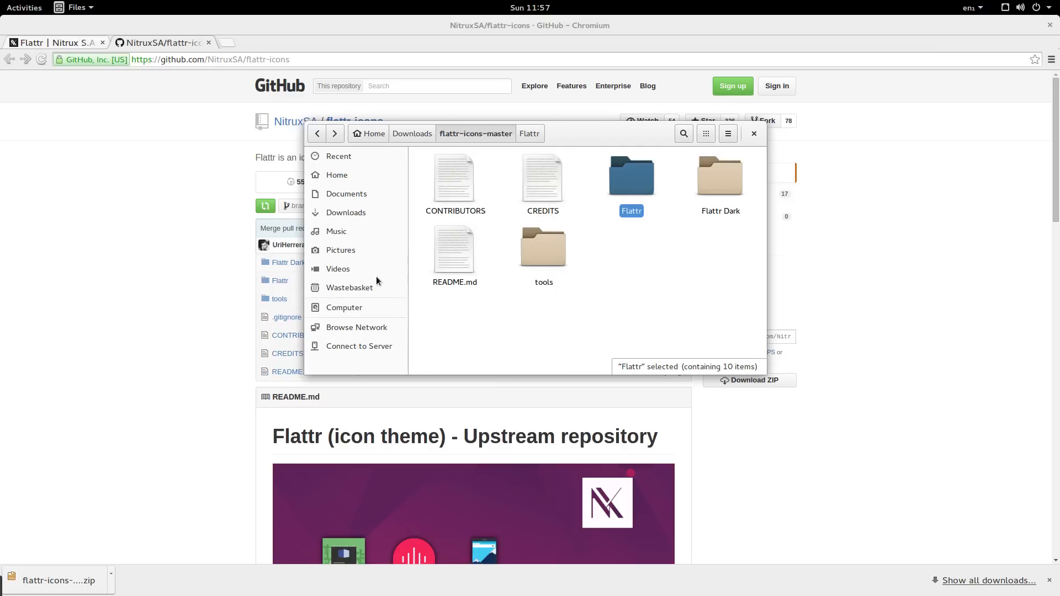
Step: Navigate from Computer to usr/share/icons, listing installed themes such as Adwaita and Humanity
click(343, 308)
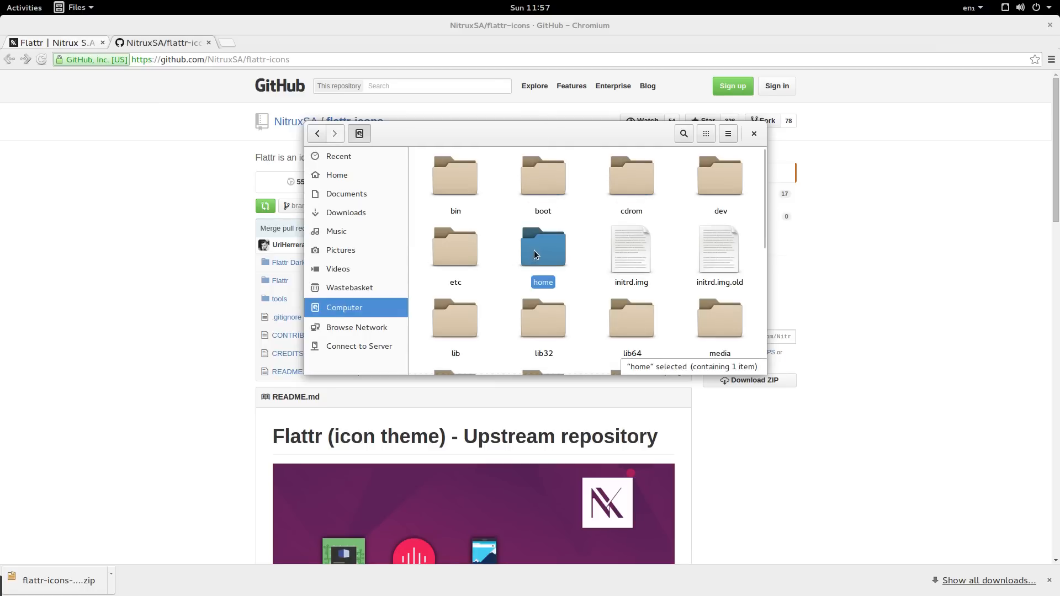
scroll(down, 3)
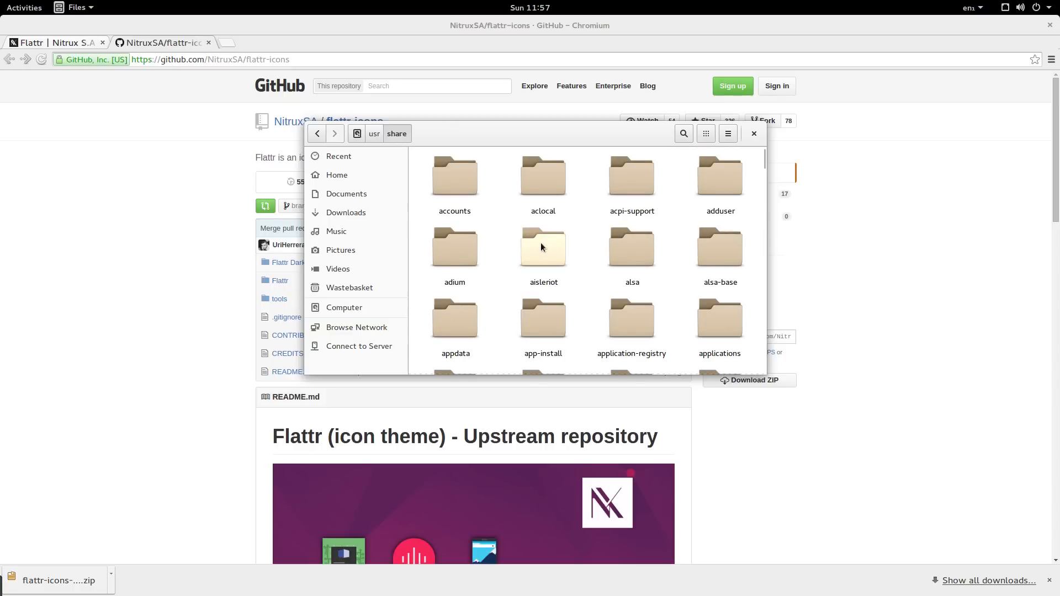
text(icon)
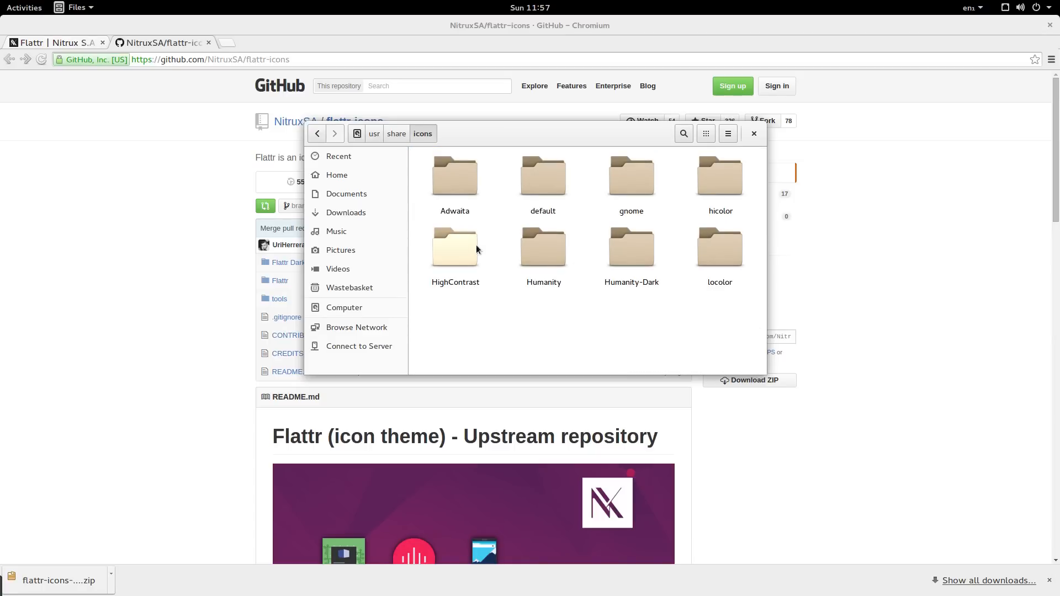
click(543, 248)
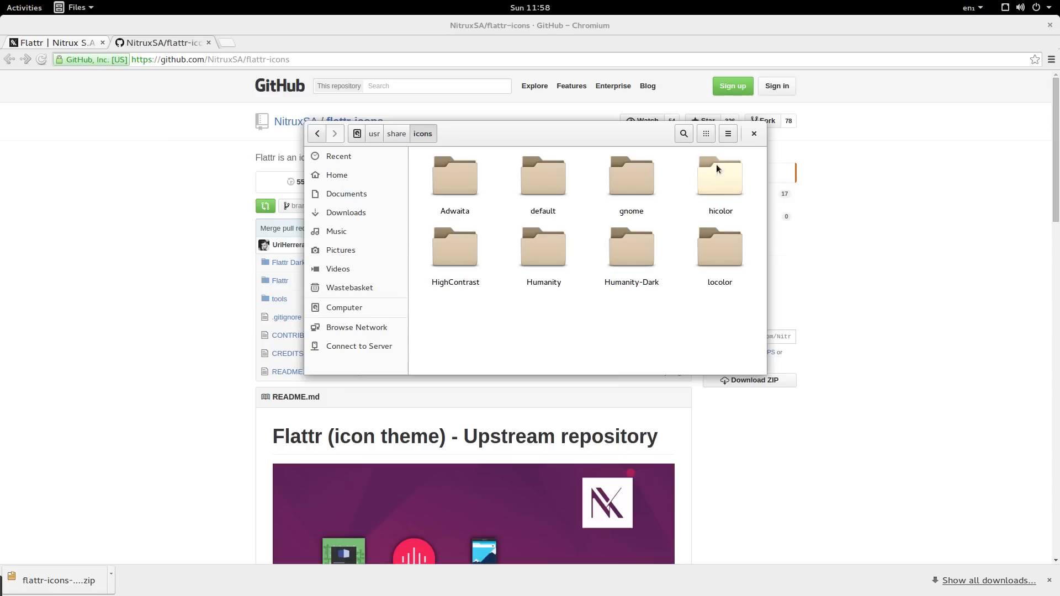
mouse_move(585, 277)
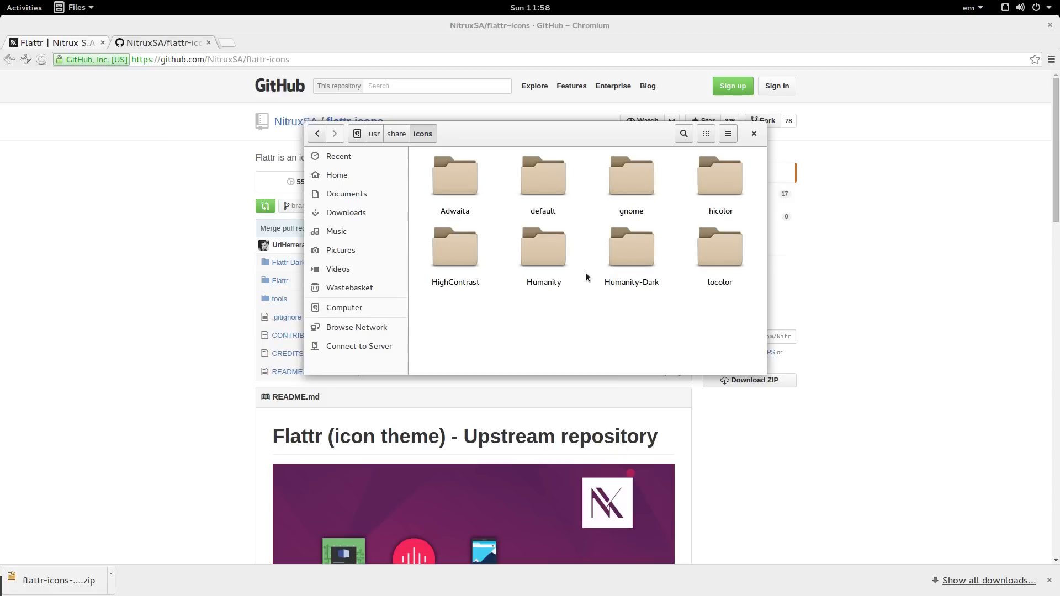
mouse_move(72, 311)
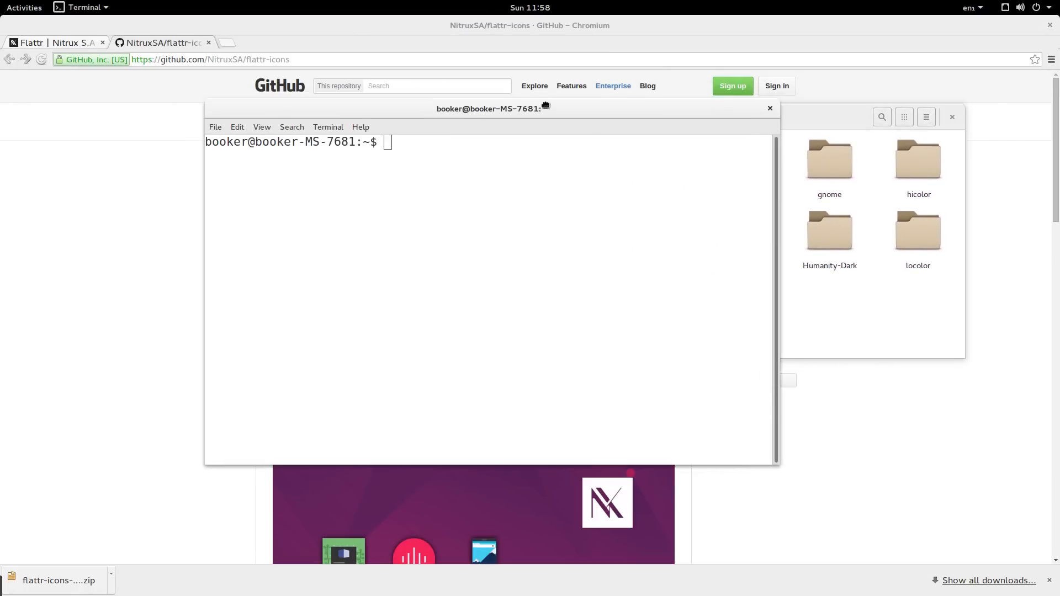
Step: As root, move ~/Downloads/flattr-icons-master/Flattr into /usr/share/icons/
text(sudo -s)
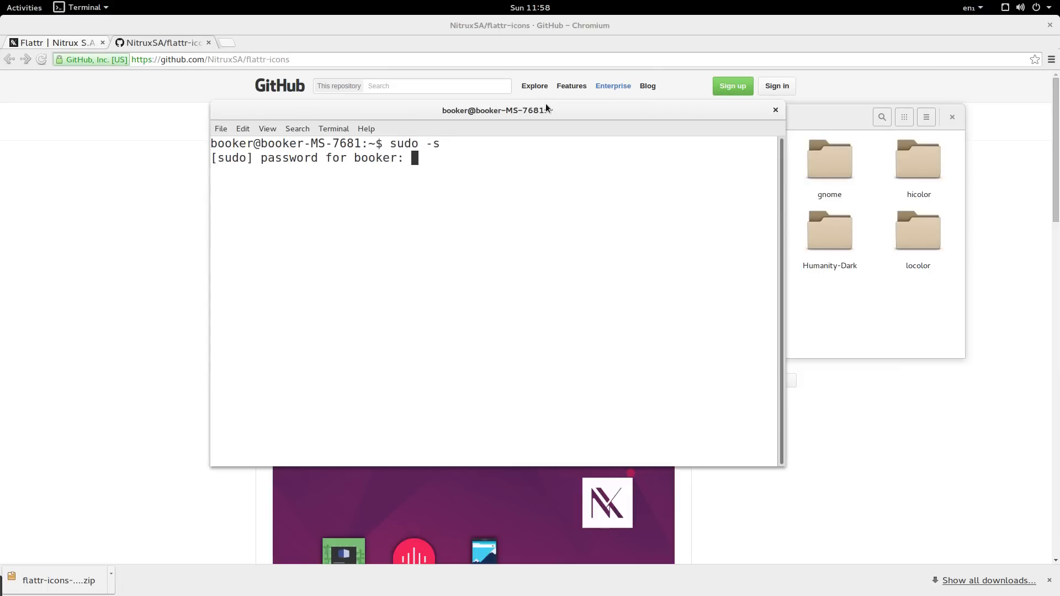
text(mv)
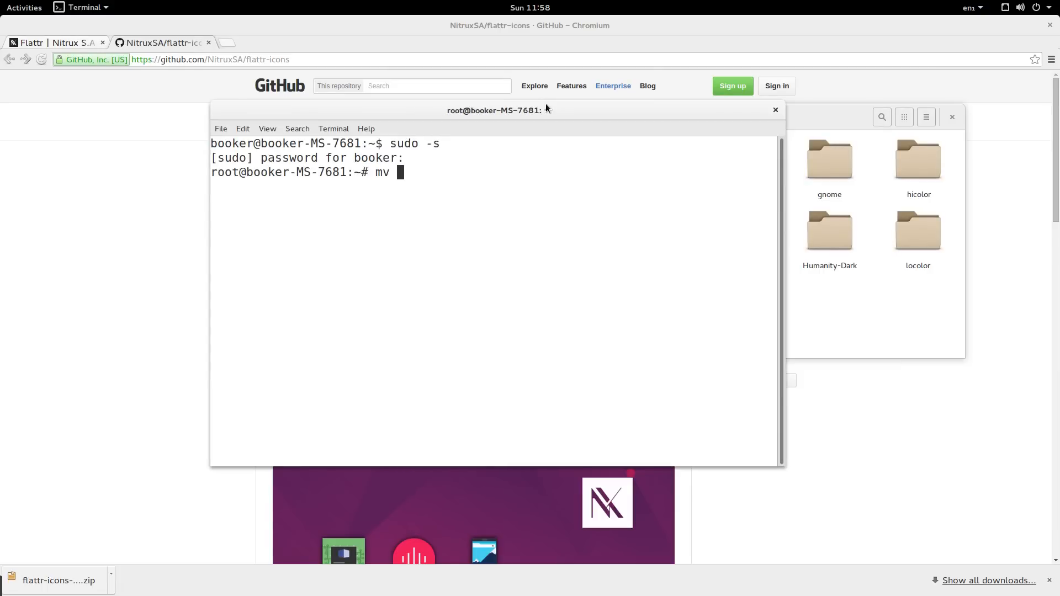
text(~/Downloads/)
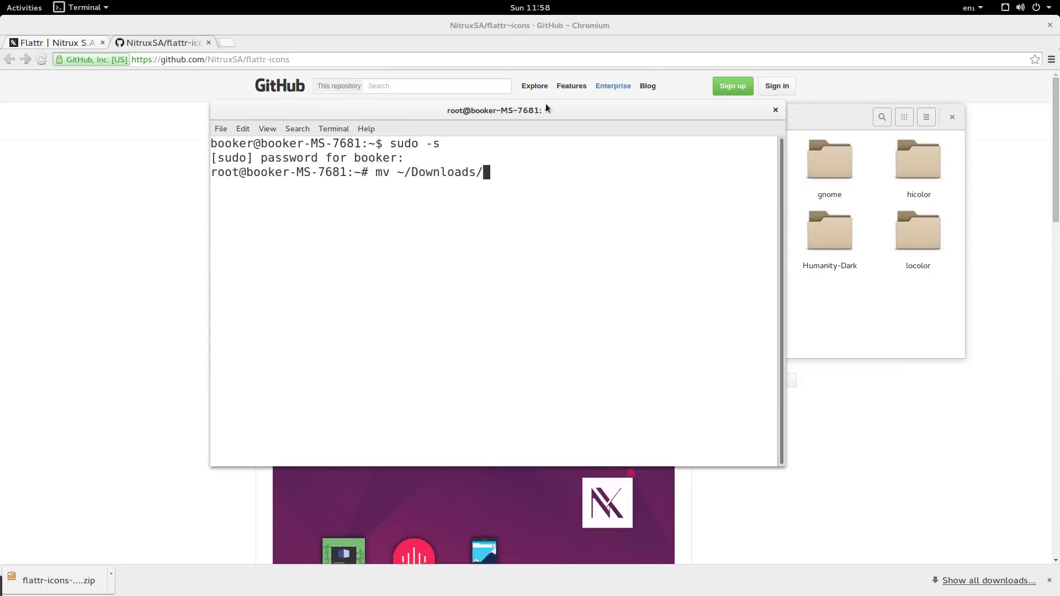
text(flattr-icons-master)
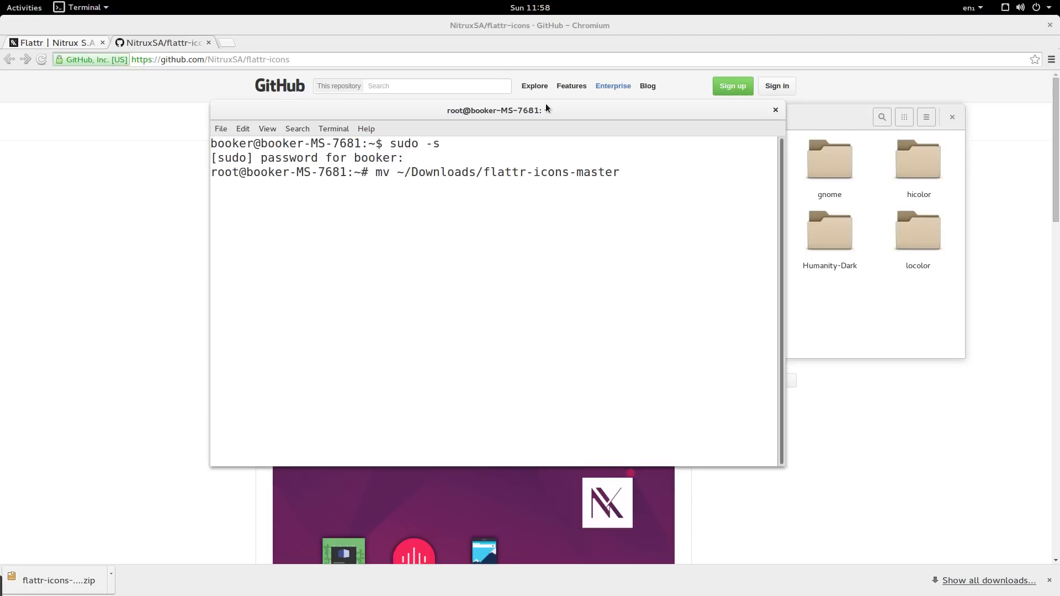
text(/Flattr)
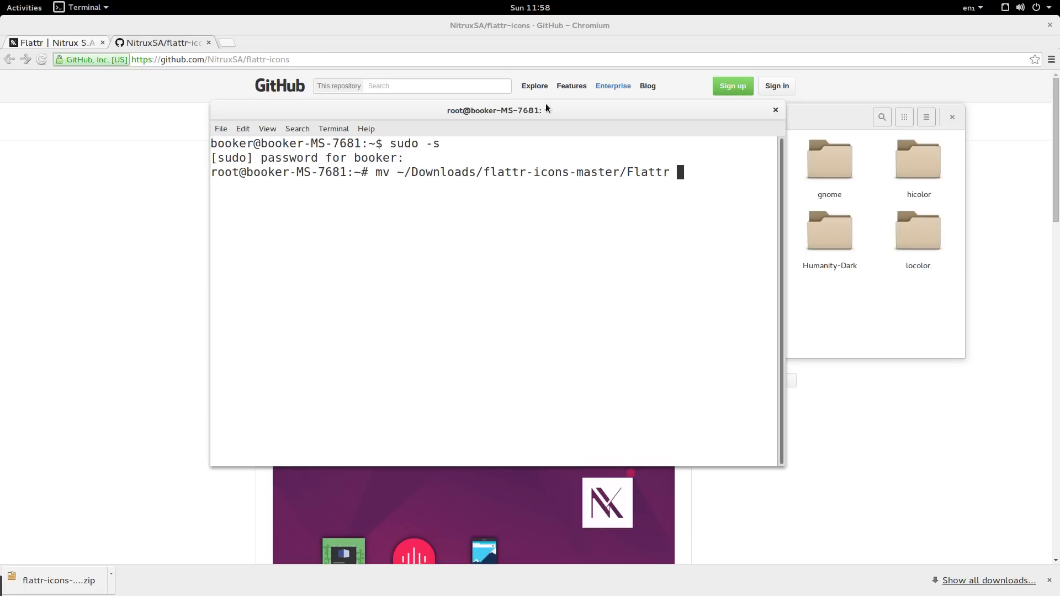
text(/usr/share/icon)
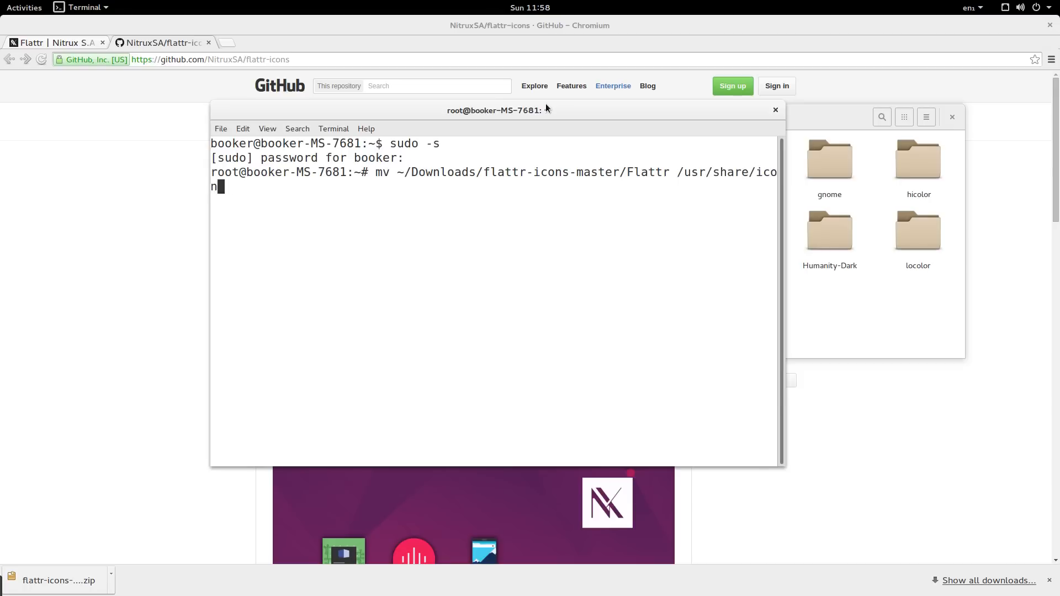
Step: List /usr/share/icons and the Flattr folder to confirm its contents and index.theme
text(ls usr)
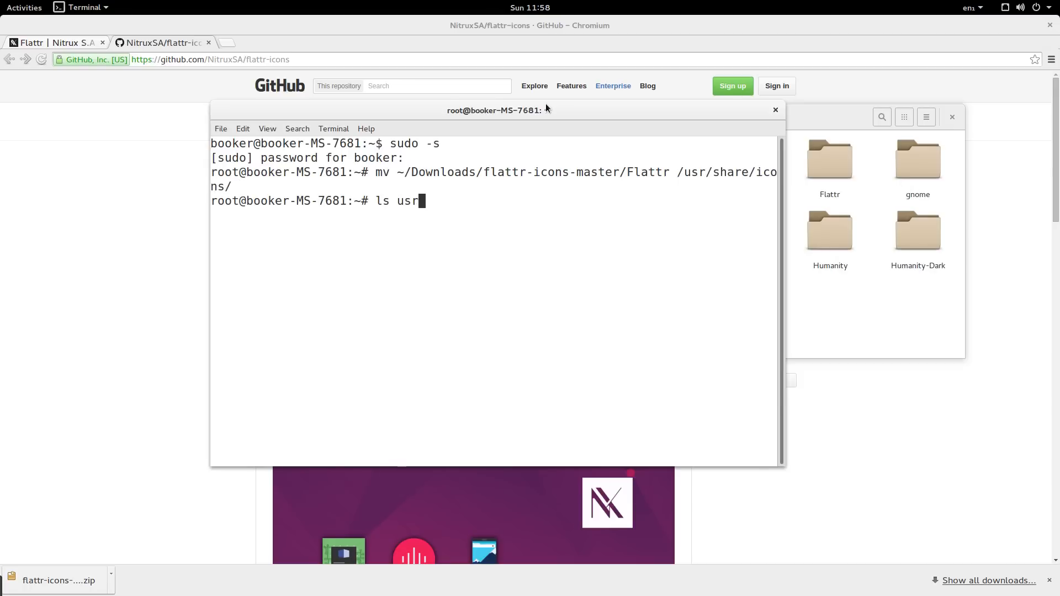
text(/share/ico)
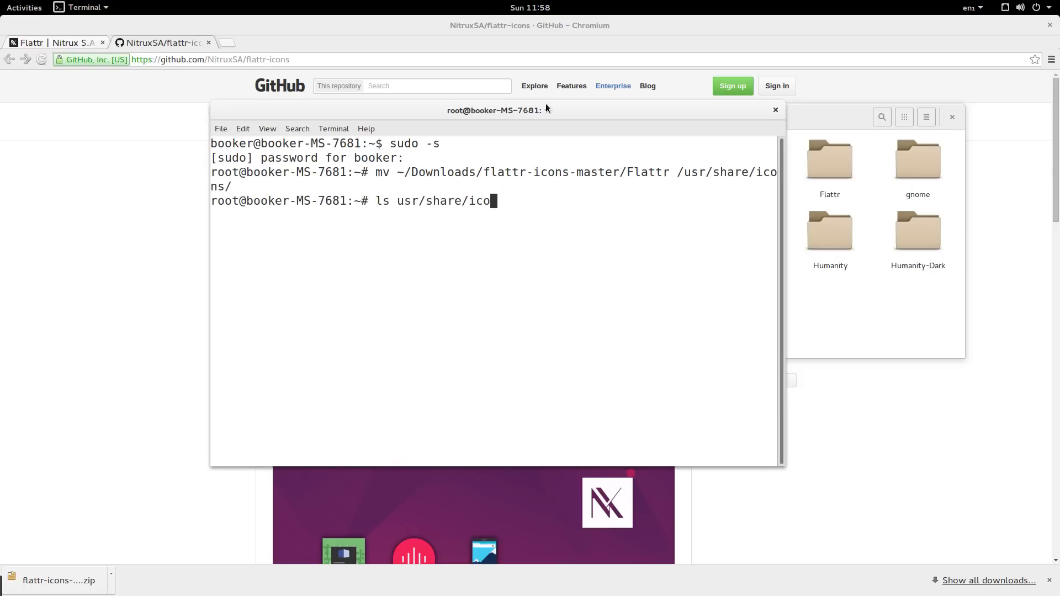
key(BackSpace)
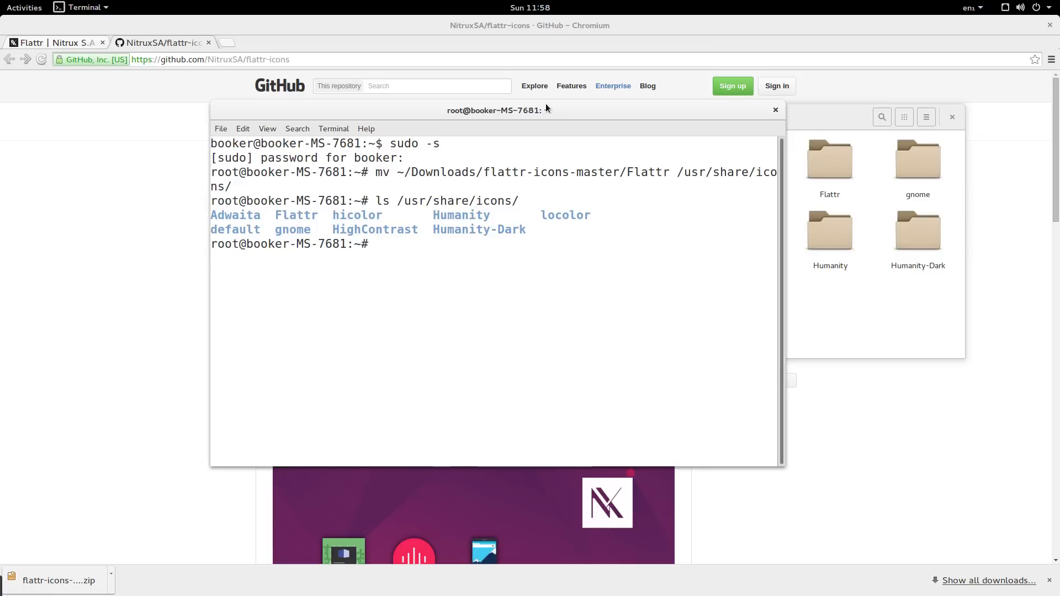
double_click(461, 215)
text(ls /usr/share/icons/Flattr/)
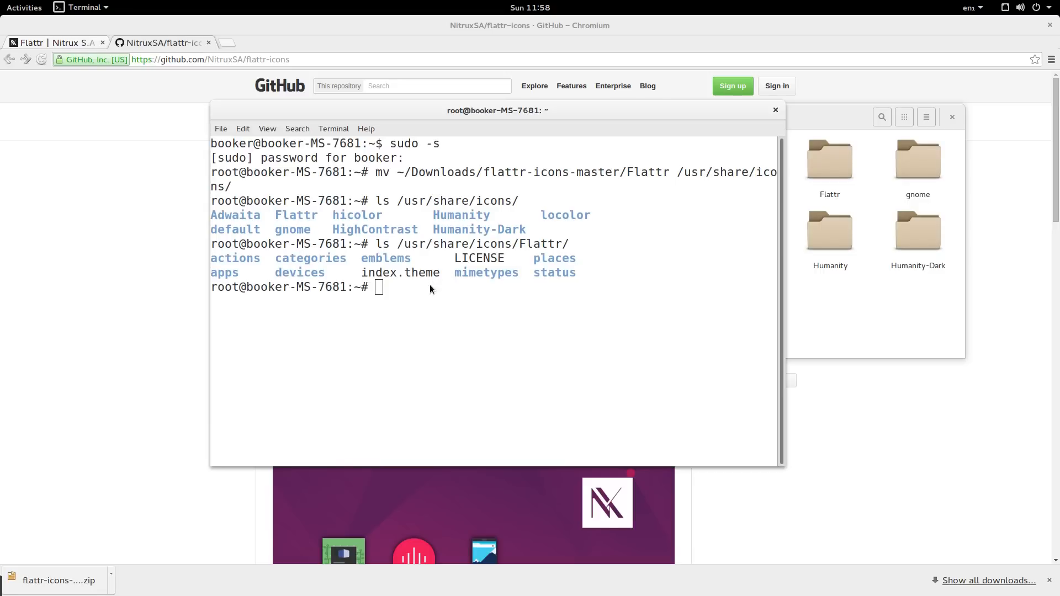
Step: Launch Tweak Tool from Activities and set the Appearance Icons theme to Flattr
click(24, 8)
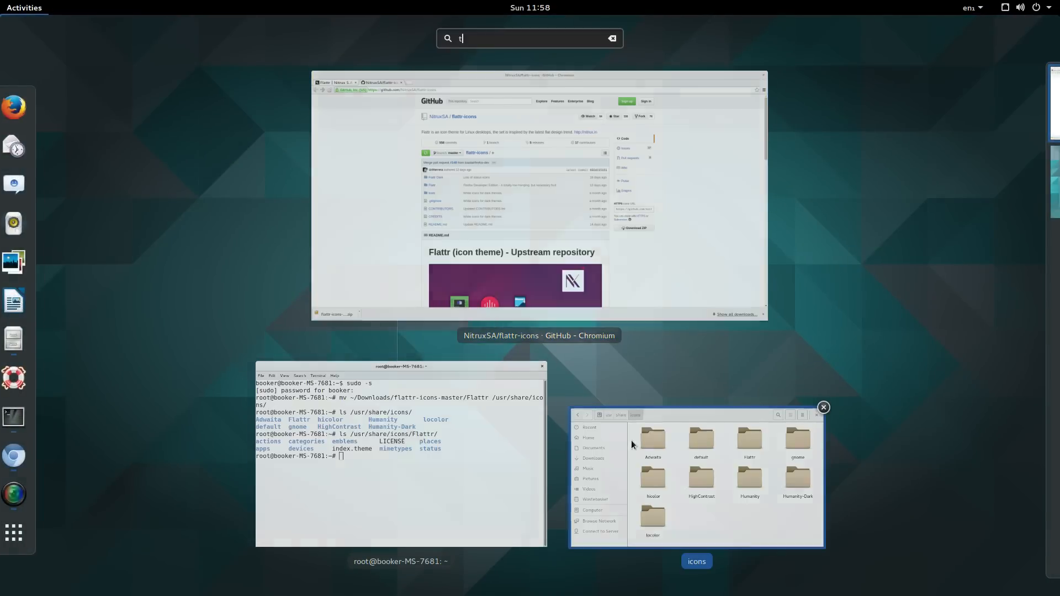
text(weak)
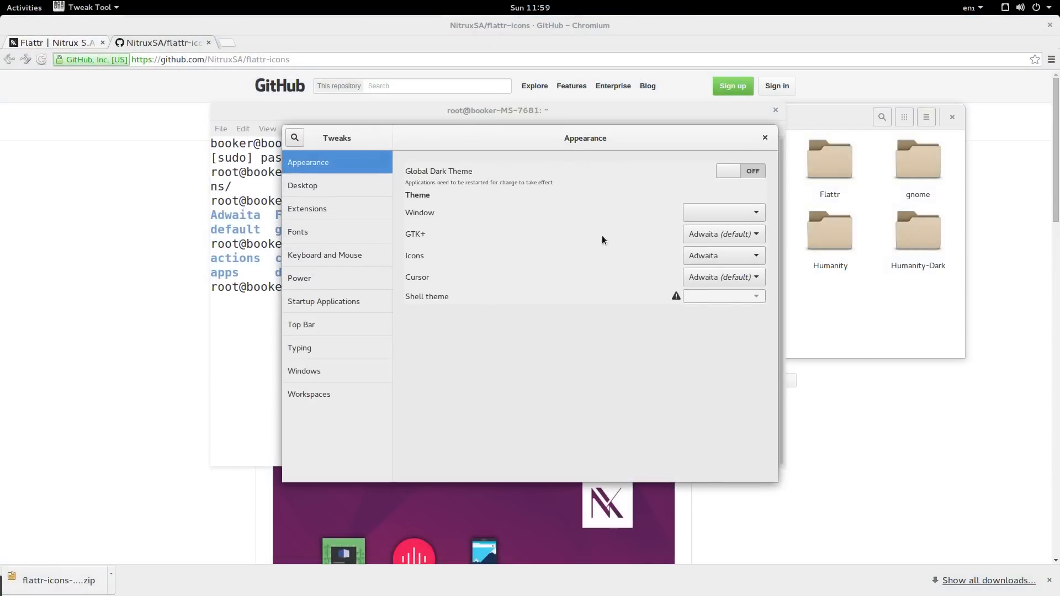
mouse_move(318, 171)
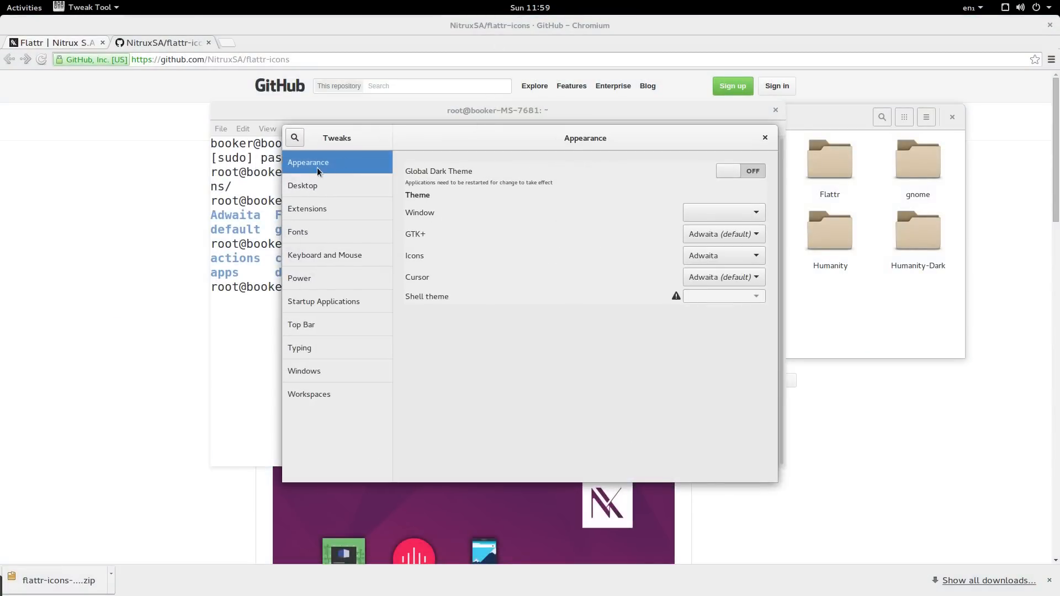
mouse_move(712, 263)
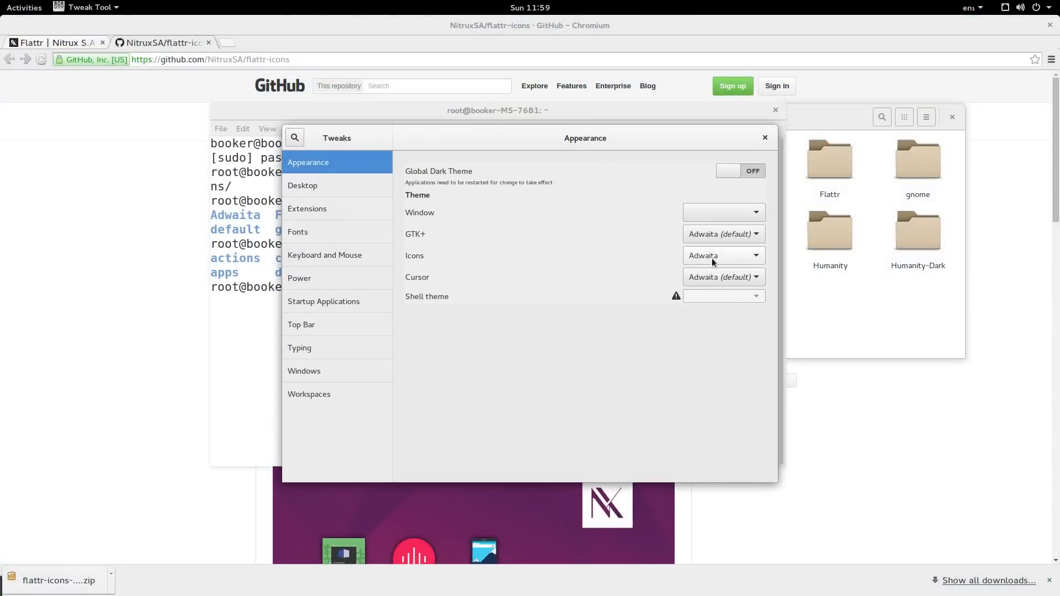
click(723, 255)
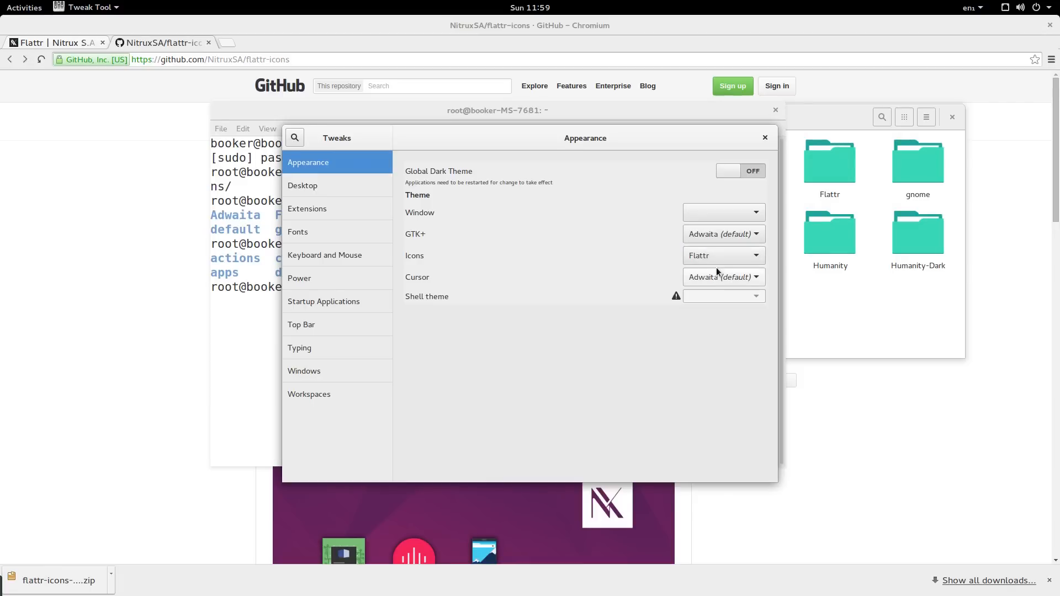
click(722, 255)
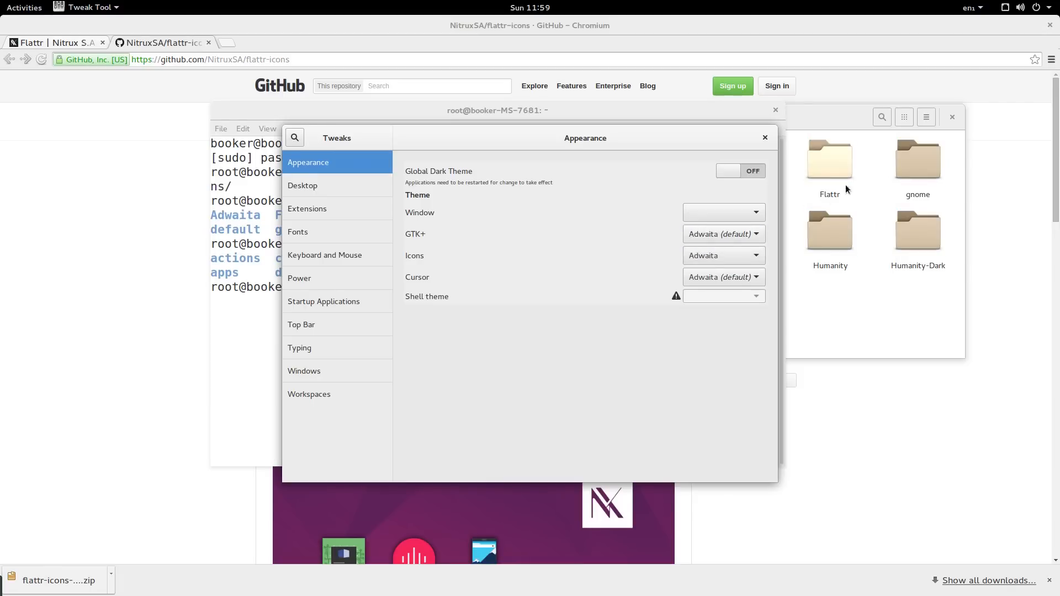
click(722, 255)
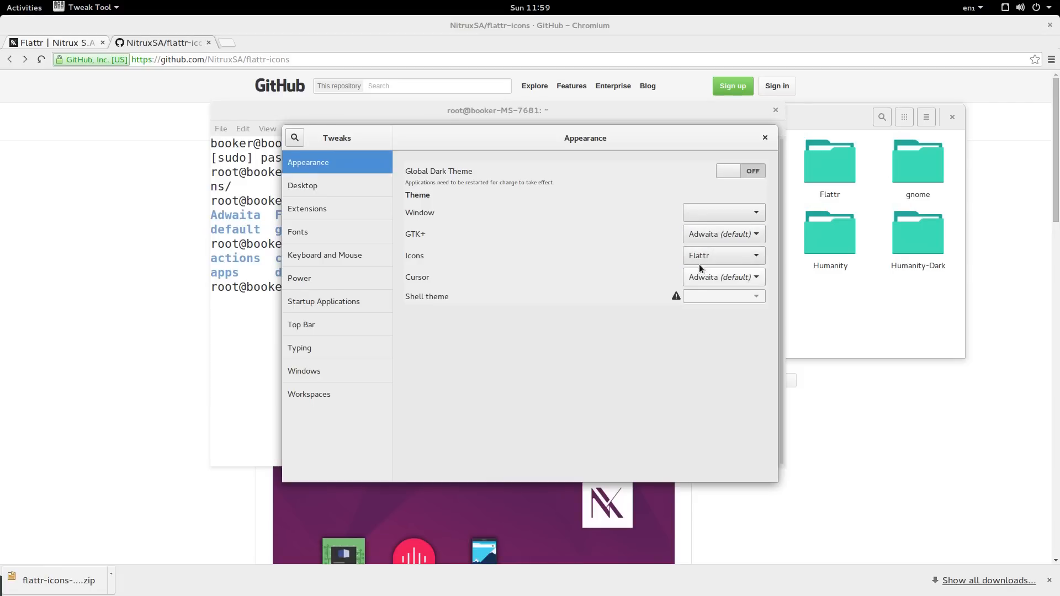
click(723, 212)
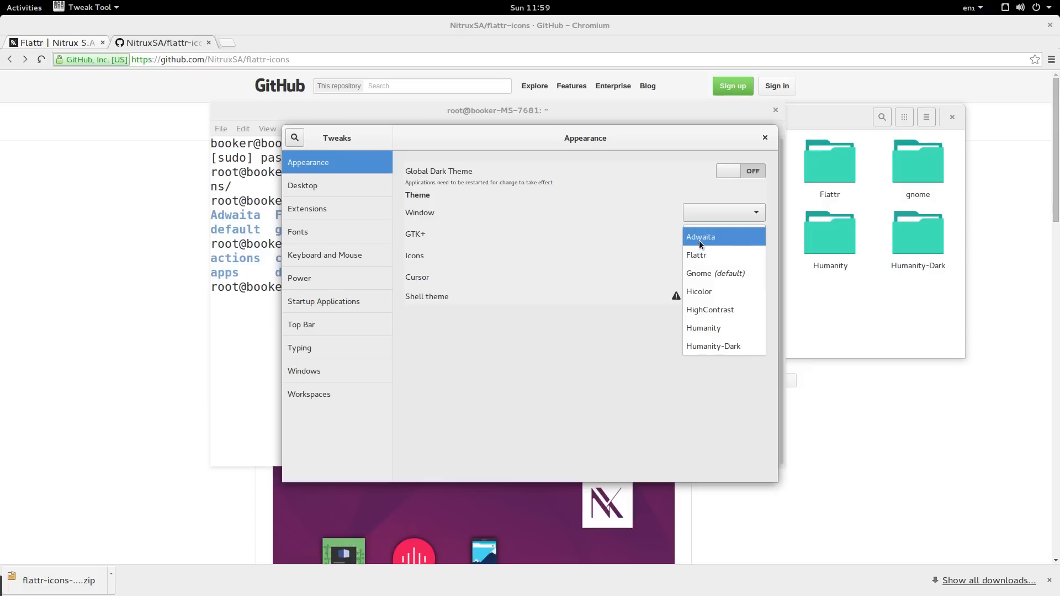
click(700, 237)
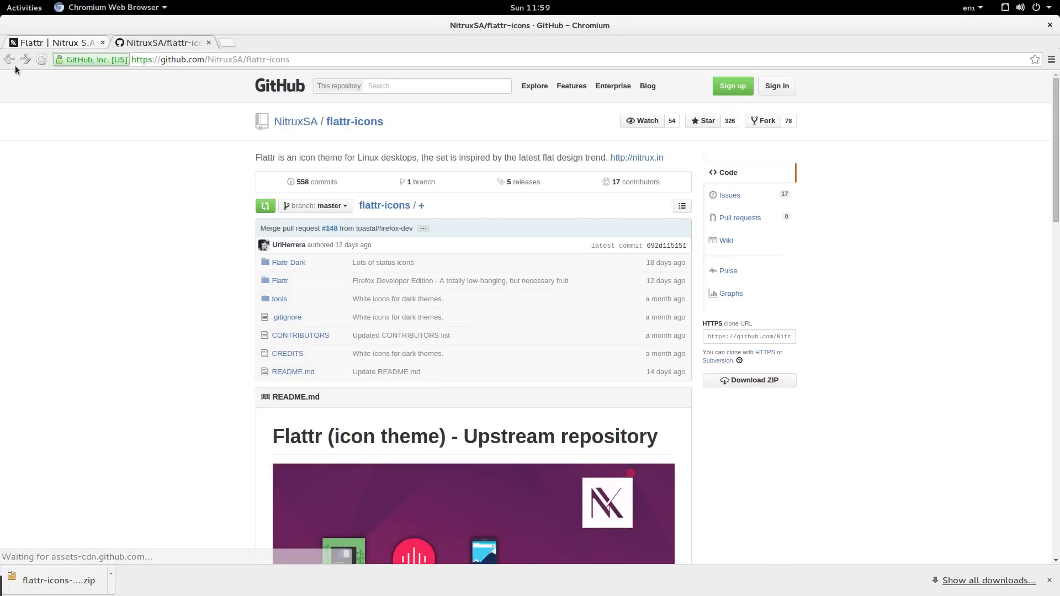
Step: Choose Flattr from the GTK+ theme dropdown in the Appearance panel
click(722, 212)
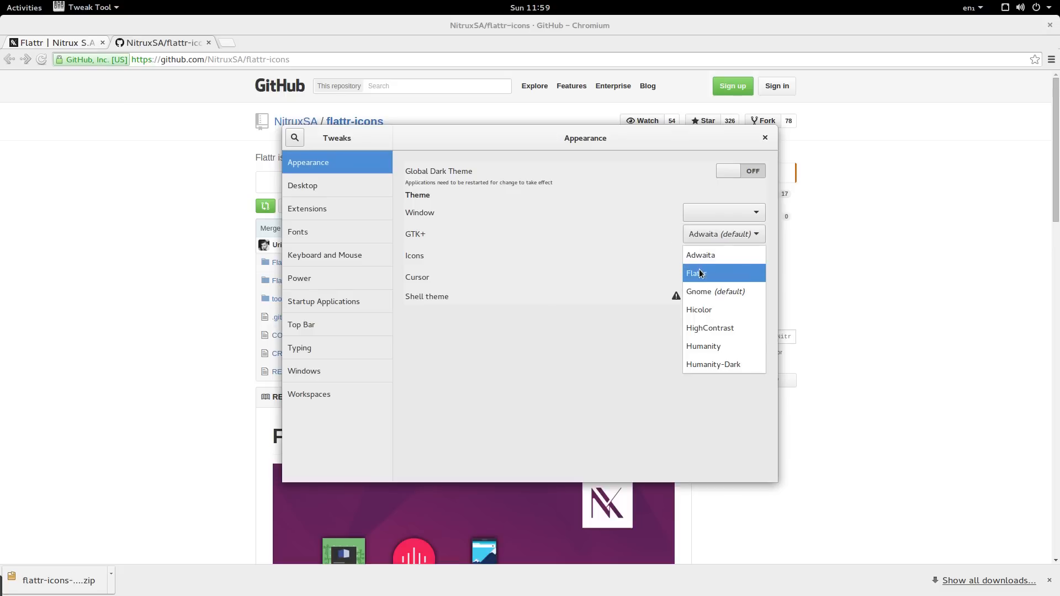
click(695, 272)
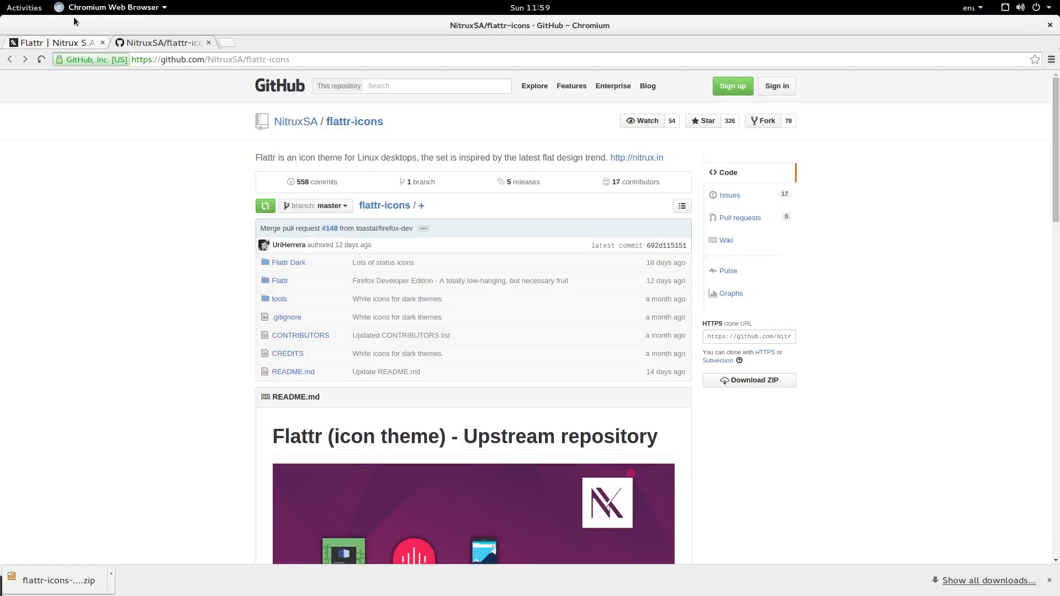
mouse_move(636, 158)
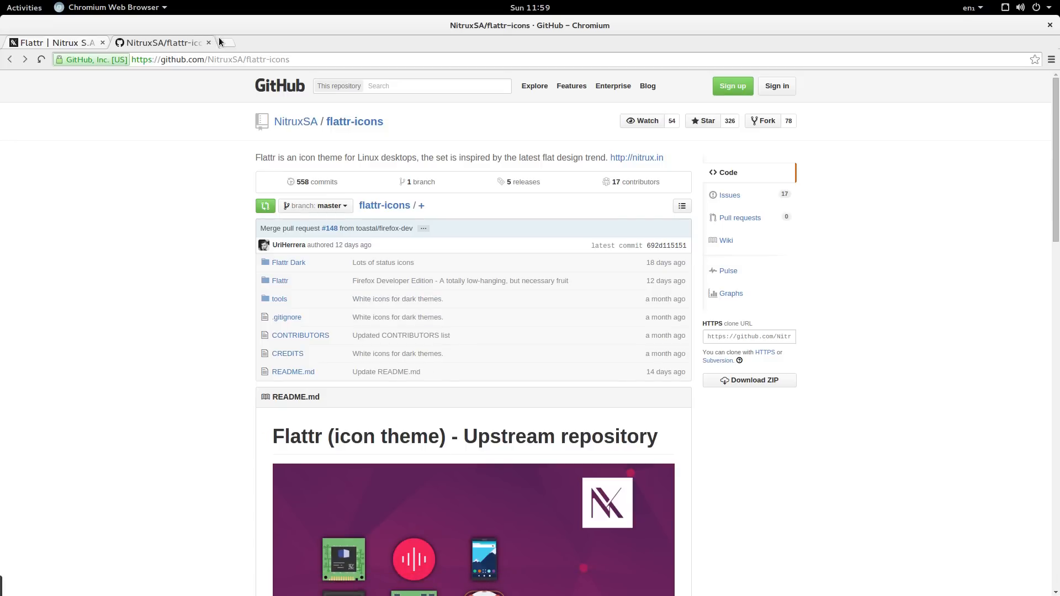
Step: Open Sam Hewitt's Paper project page and download the Paper Theme (Beta) tar.gz archive
click(224, 44)
text(paper gnome theme)
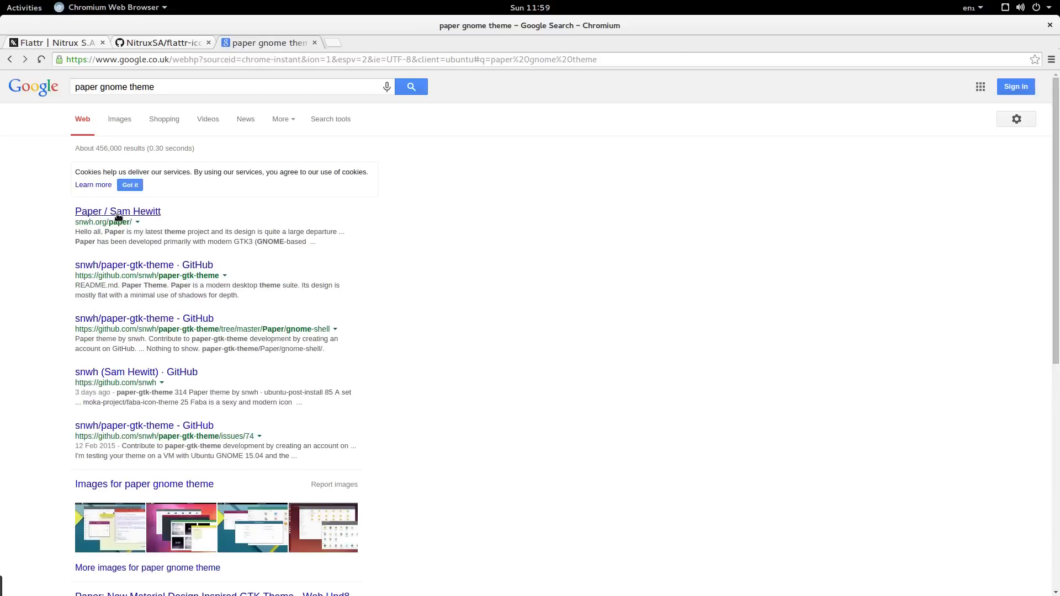
click(118, 211)
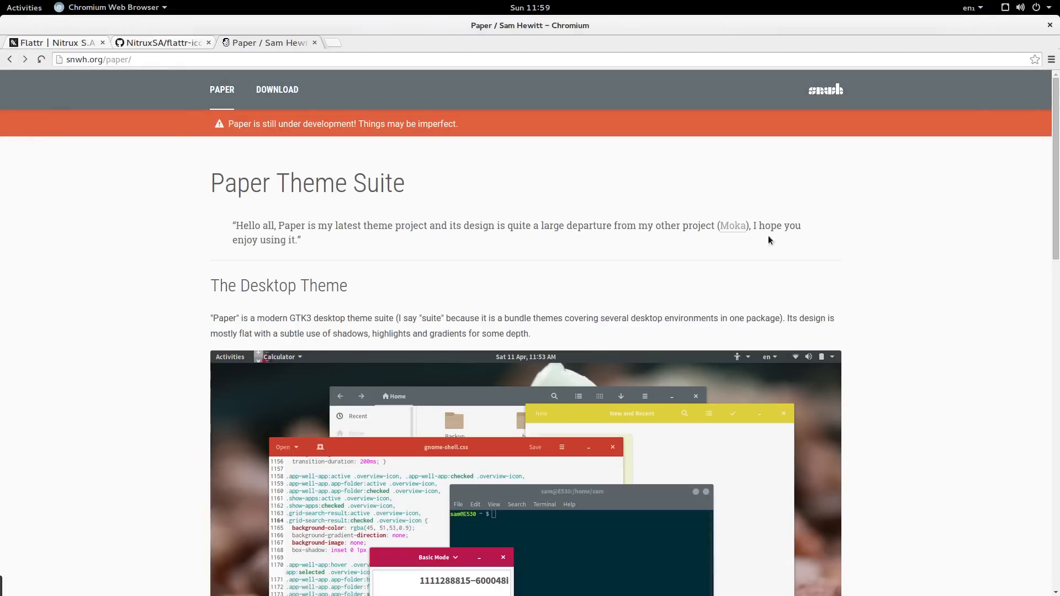
scroll(down, 3)
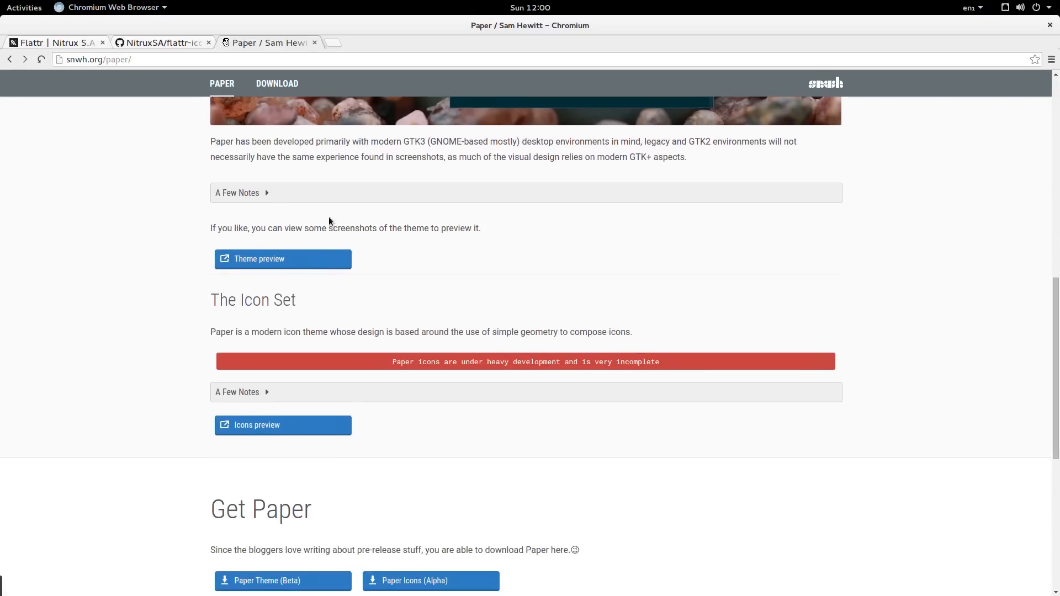
scroll(down, 3)
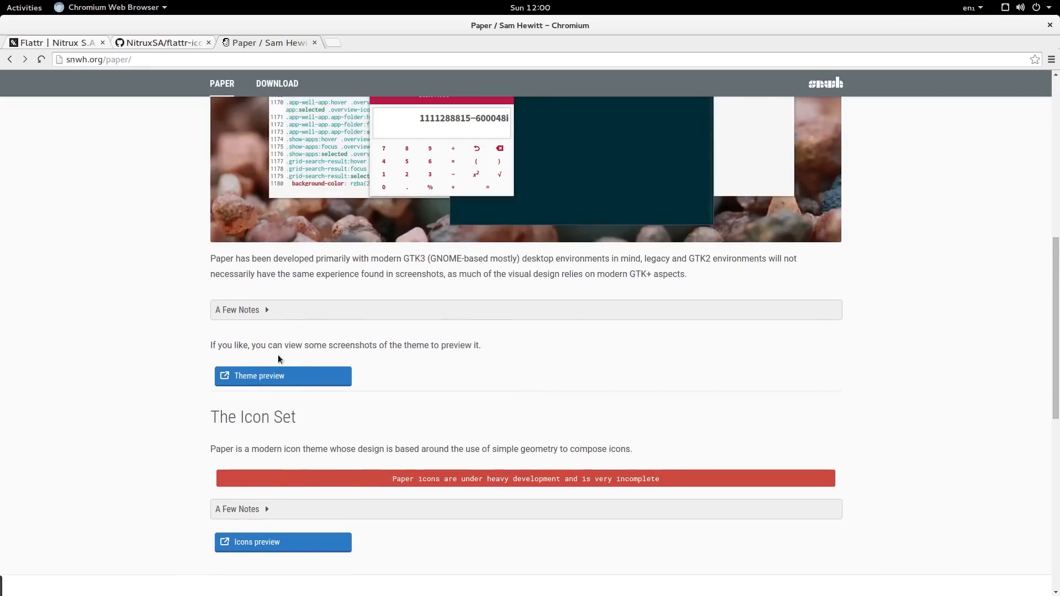
scroll(down, 3)
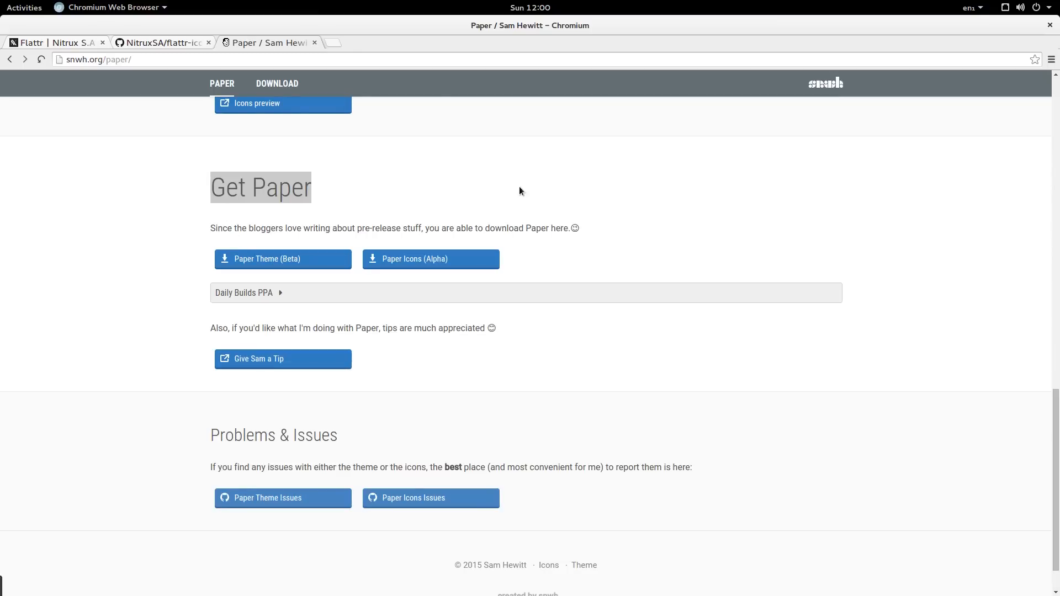
mouse_move(290, 263)
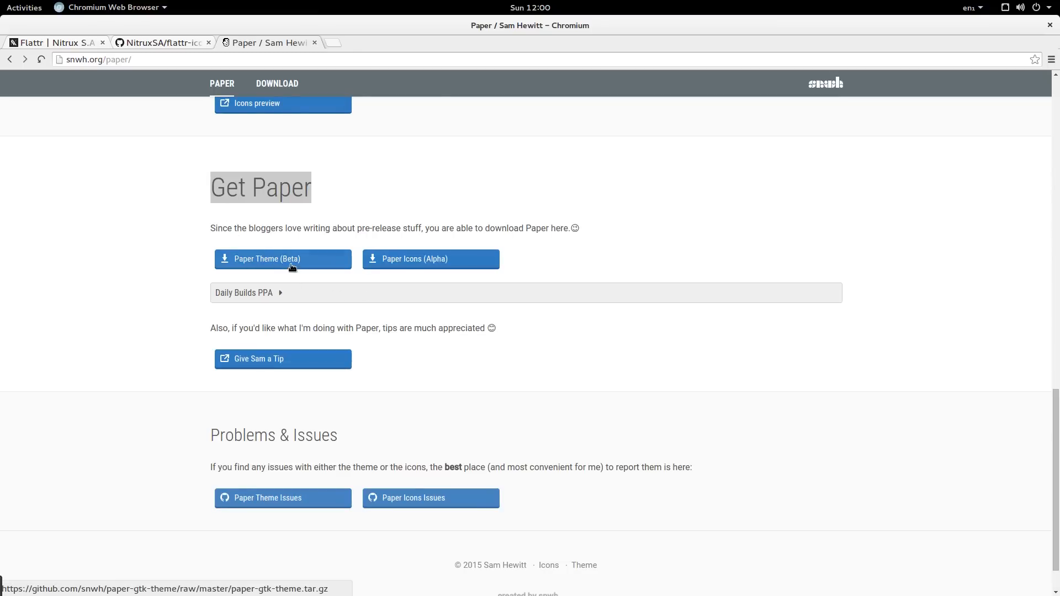
click(243, 291)
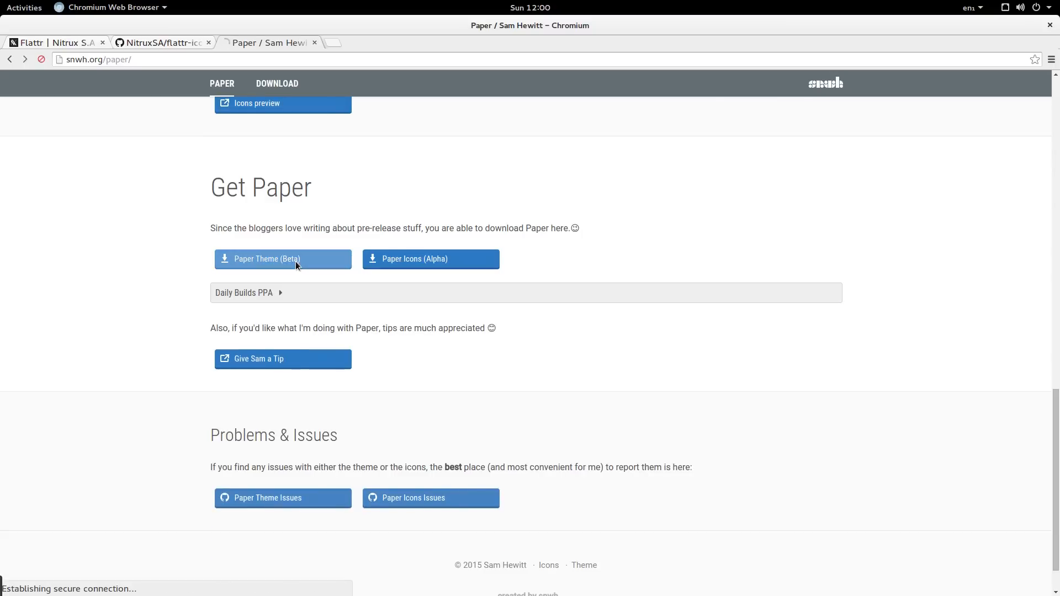
click(282, 259)
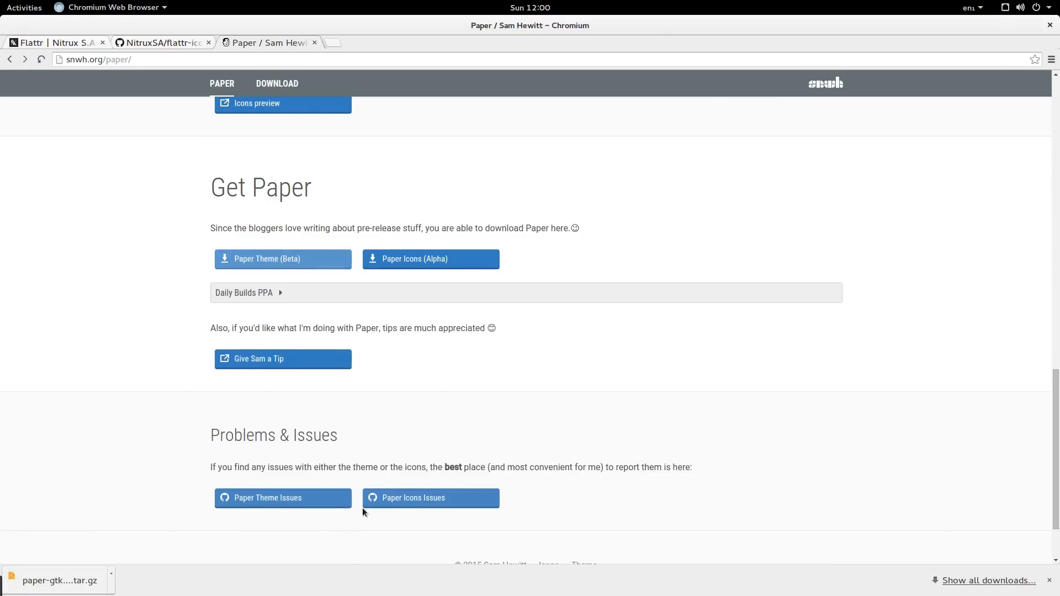
Step: Extract paper-gtk-theme.tar.gz in Downloads and inspect its Paper folder alongside install.sh
click(24, 8)
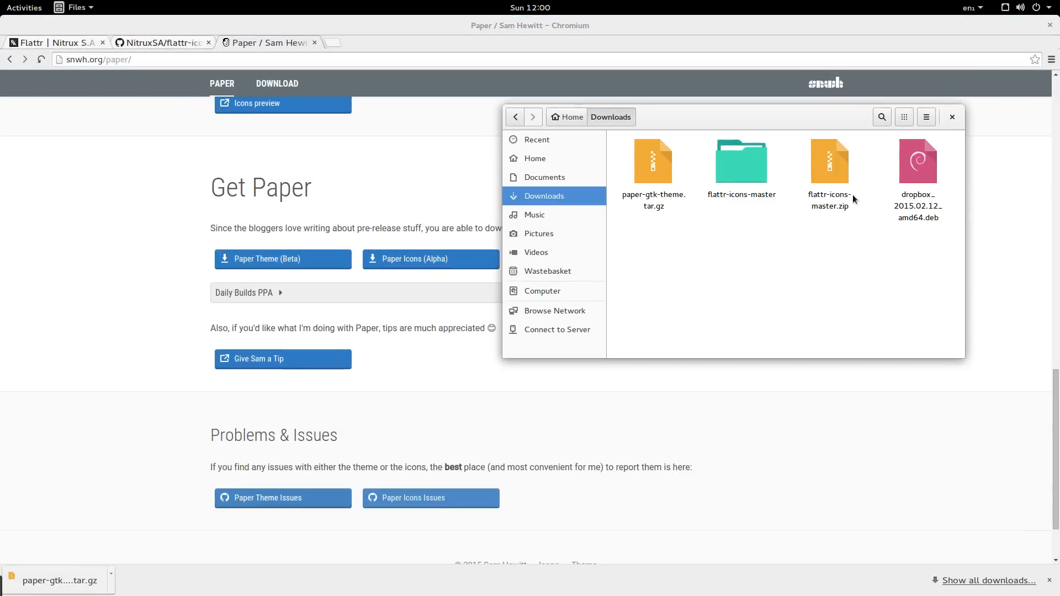
right_click(653, 165)
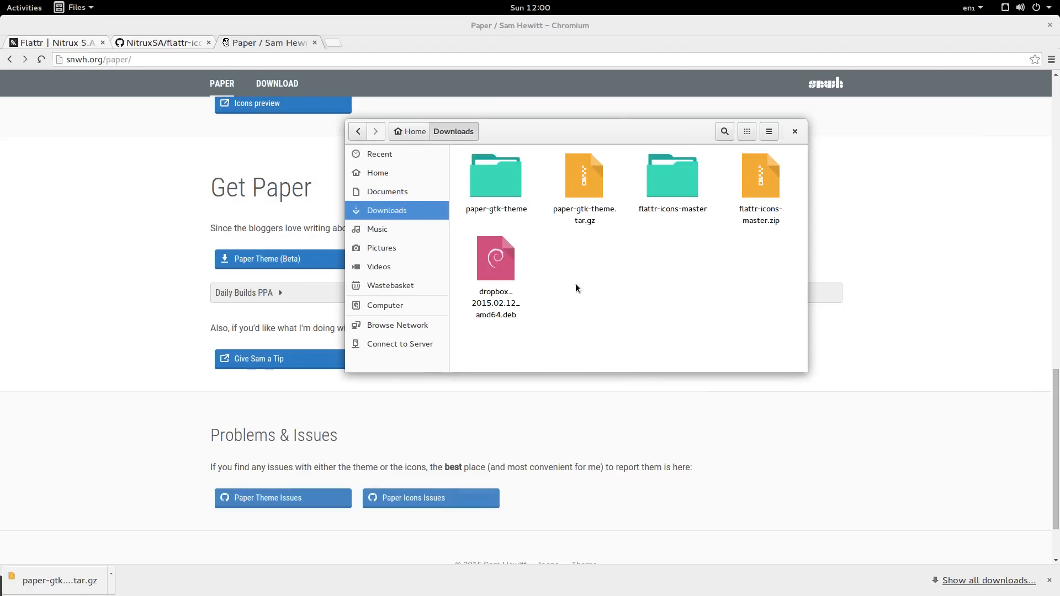
click(496, 177)
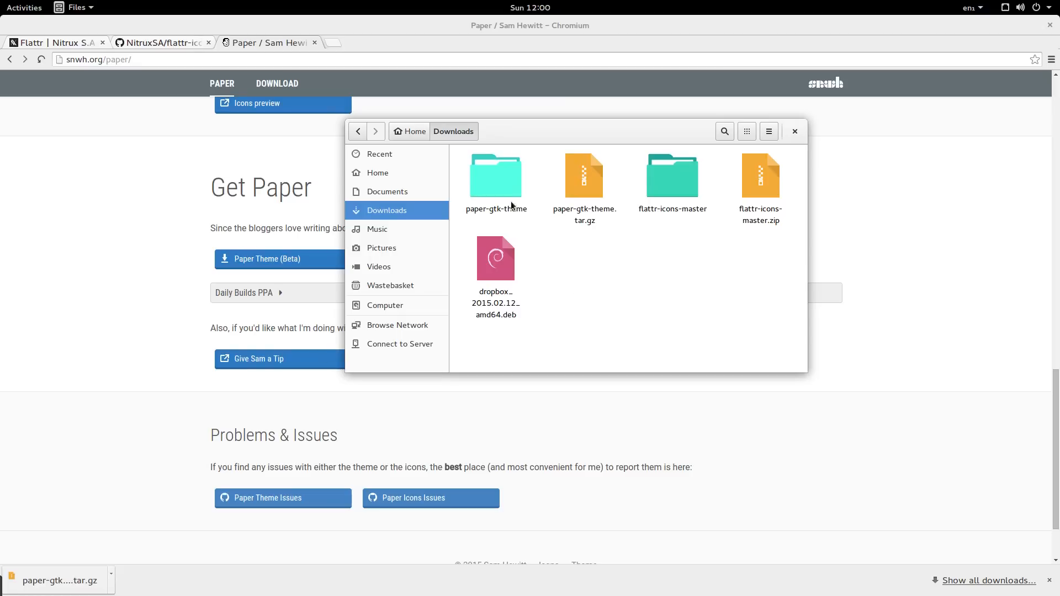
double_click(496, 175)
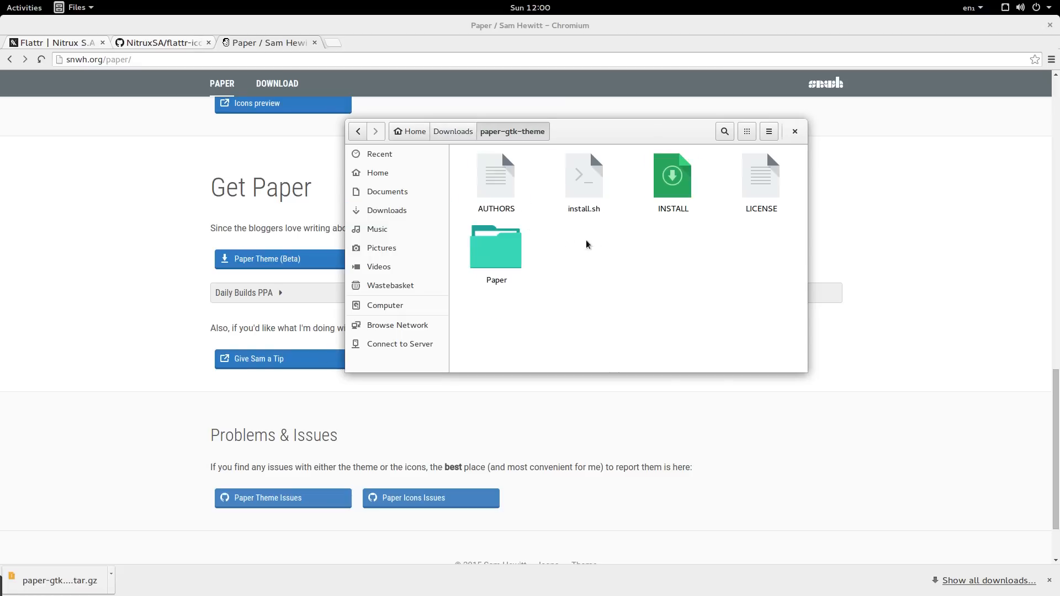
click(583, 179)
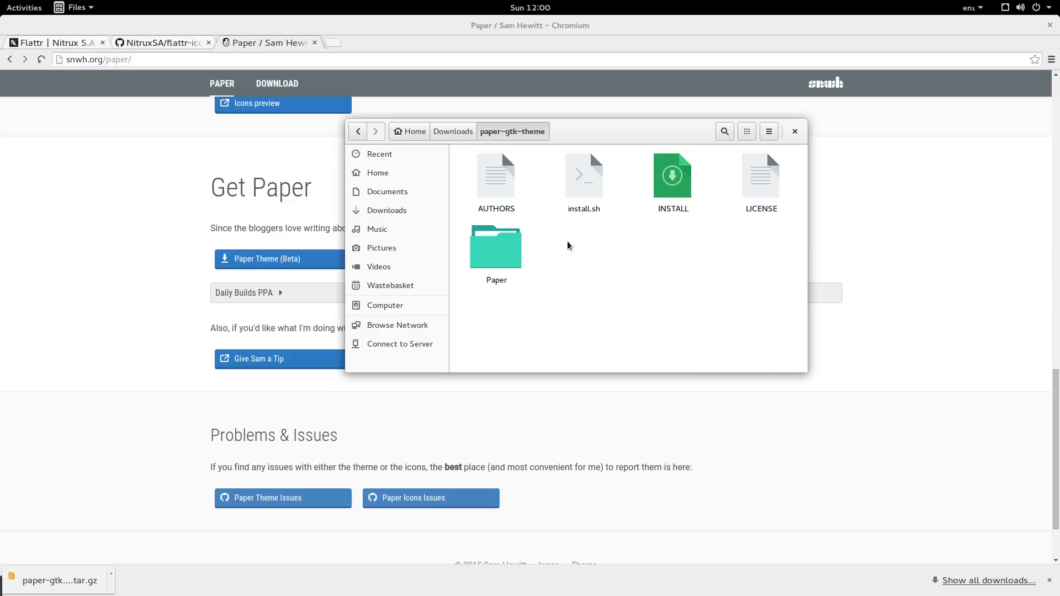
double_click(495, 246)
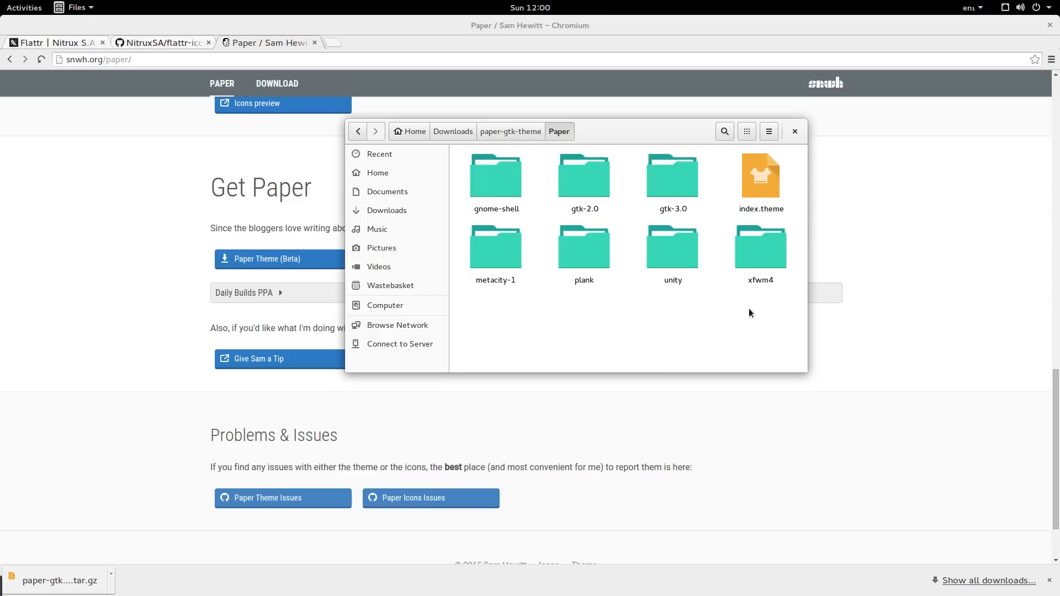
click(760, 179)
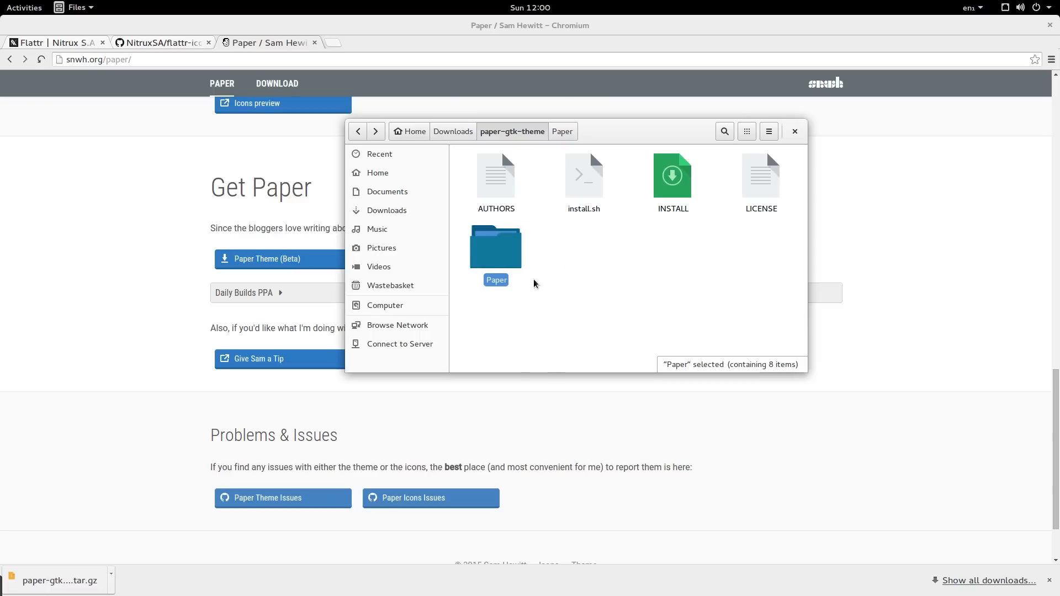
Step: From the file-system root, search usr, share and theme, then enter the /usr/share/themes folder
click(384, 304)
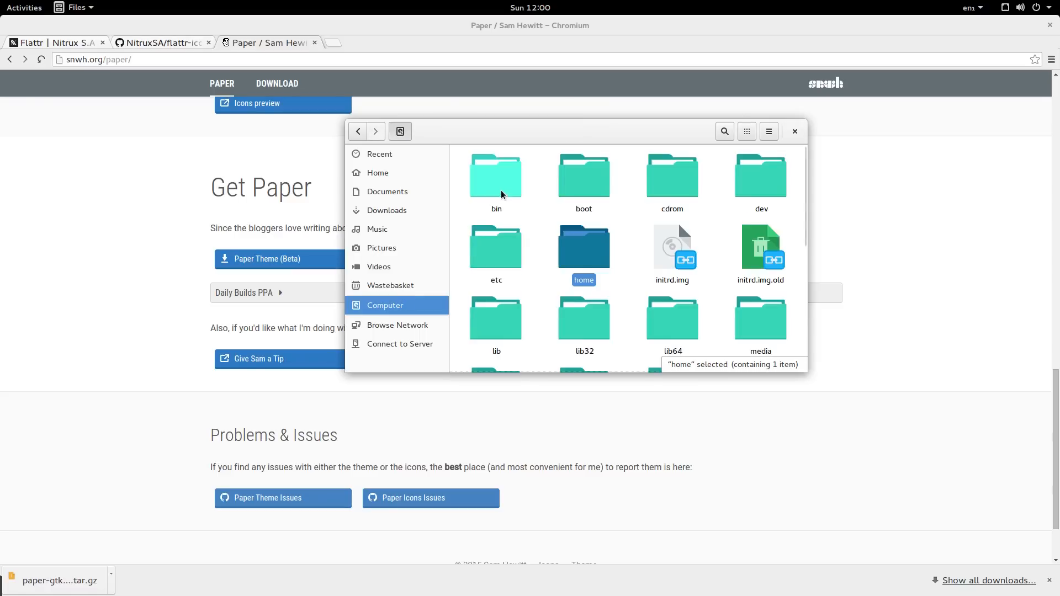
mouse_move(684, 149)
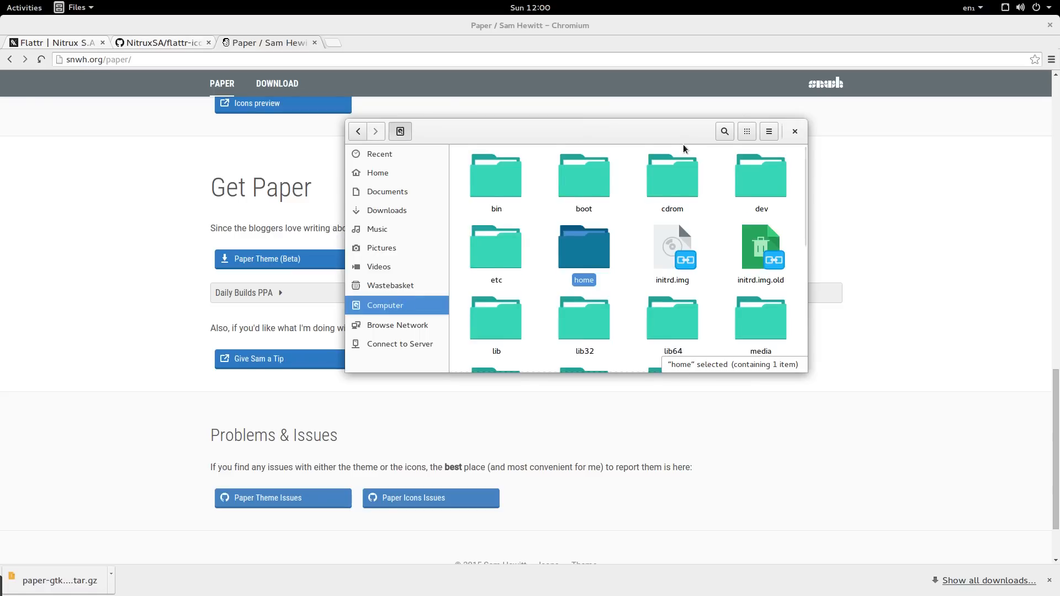
text(usr)
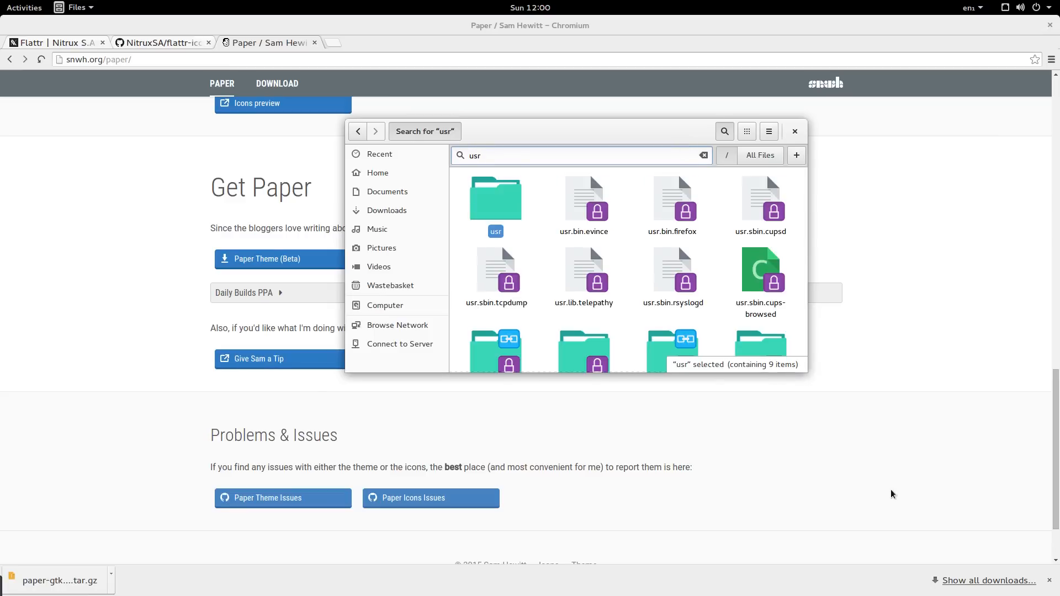
text(sja)
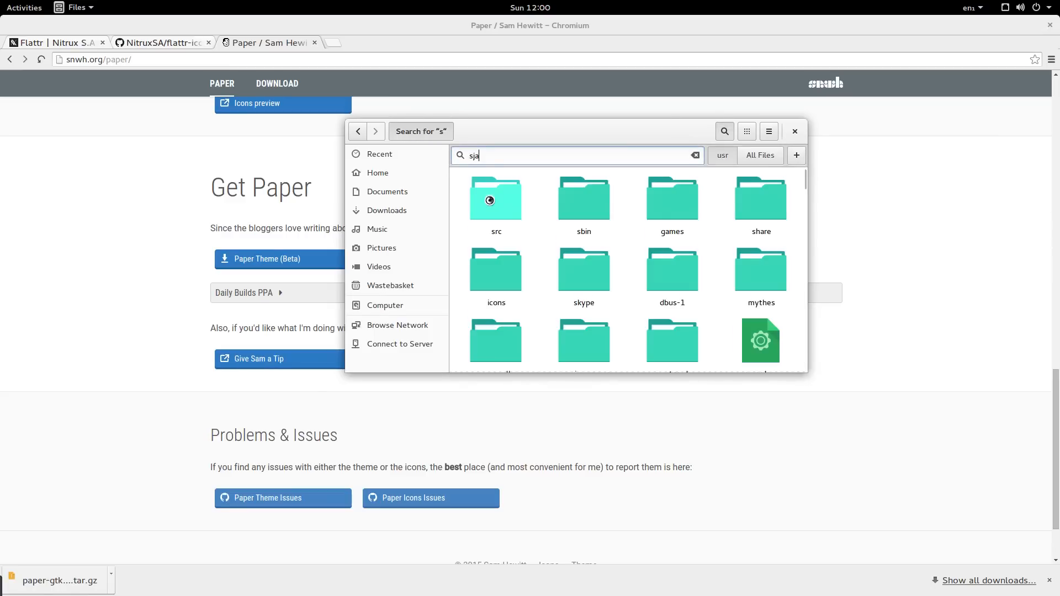
text(hare)
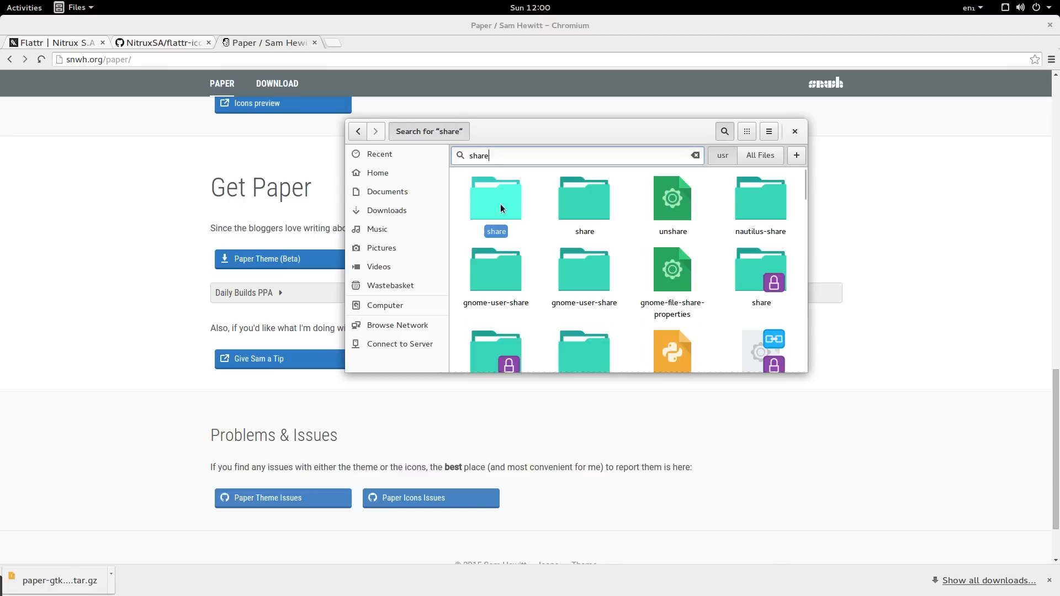
text(theme)
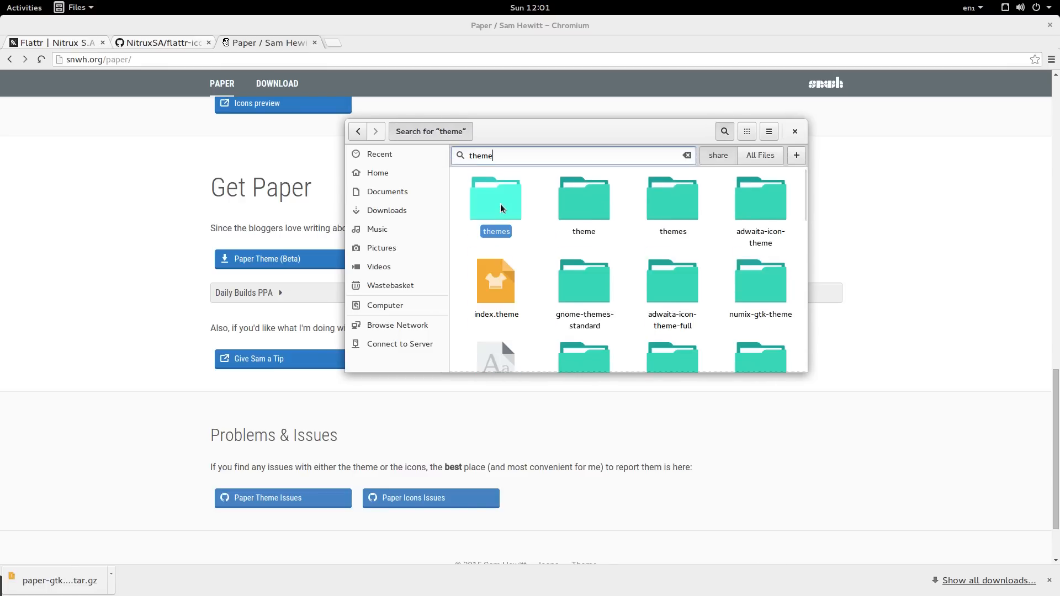
double_click(496, 197)
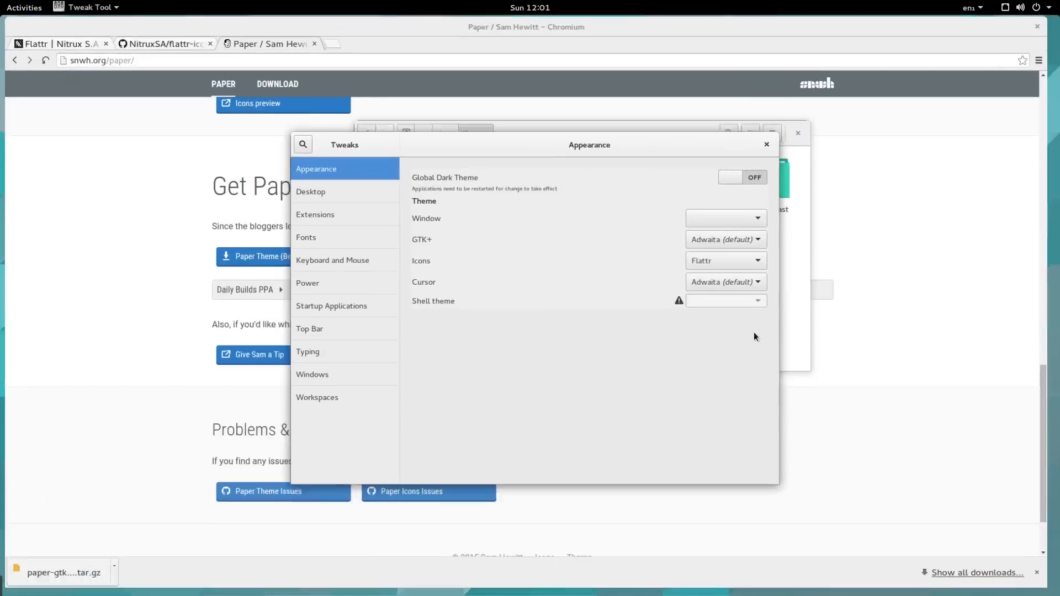
Step: Check the Appearance theme dropdowns (Adwaita GTK+, Flattr icons) and return to /usr/share/themes in Files
click(725, 217)
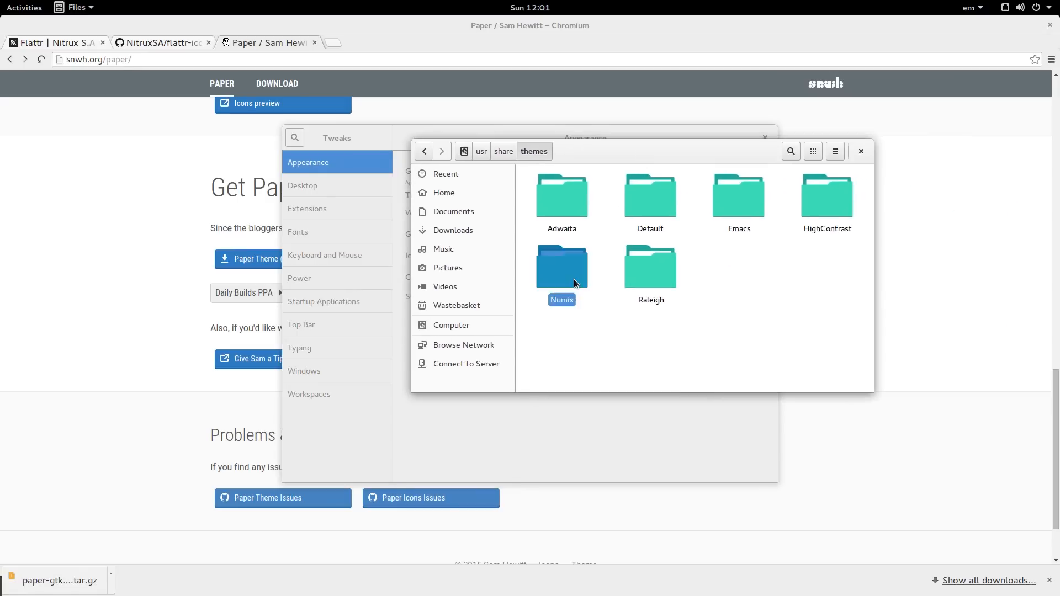
double_click(560, 266)
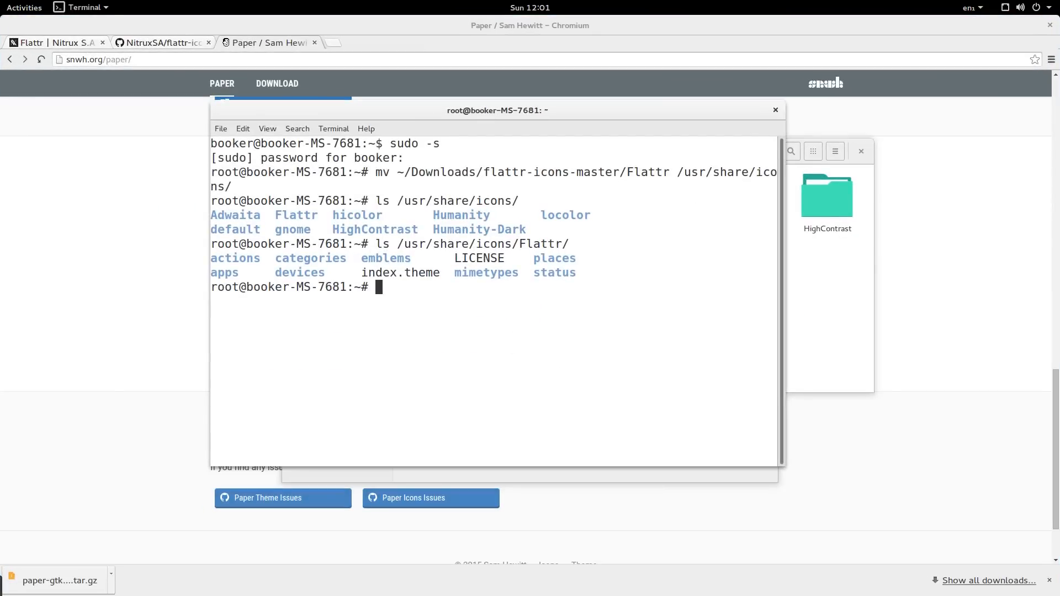
Step: Move ~/Downloads/paper-gtk-theme/Paper/ into /usr/share/themes/ and confirm Paper appears in the listing
text(mv ~/Downloads/paper-gtk-theme)
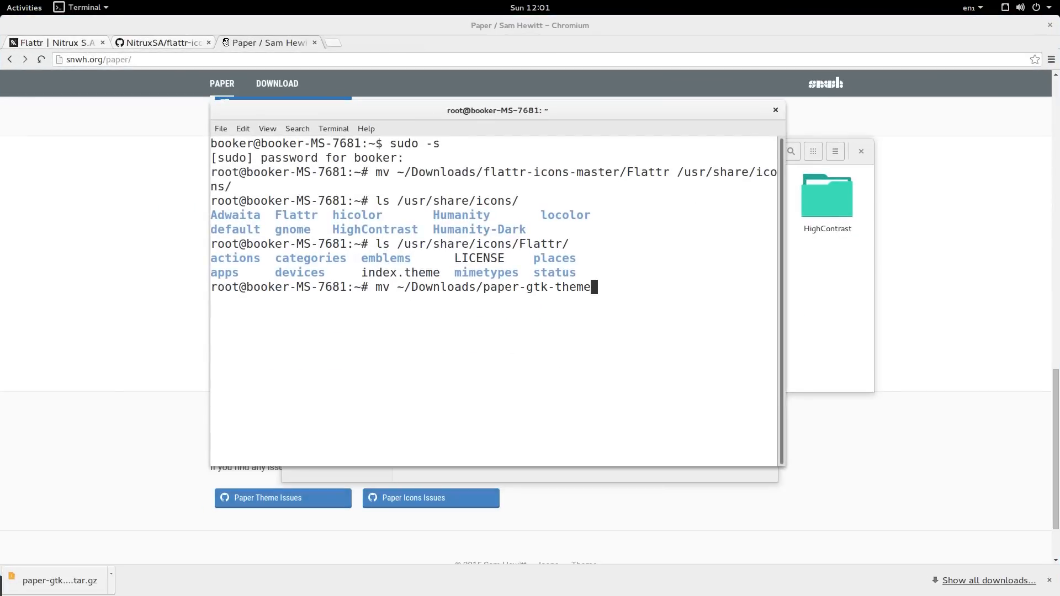
text(/Paper/ /)
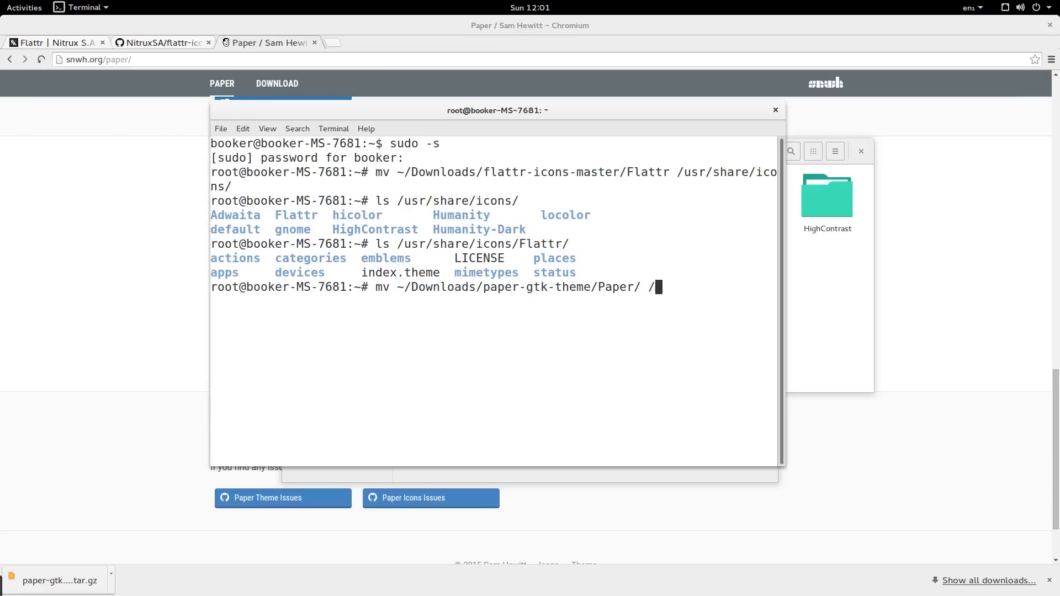
text(usr/share/themes/)
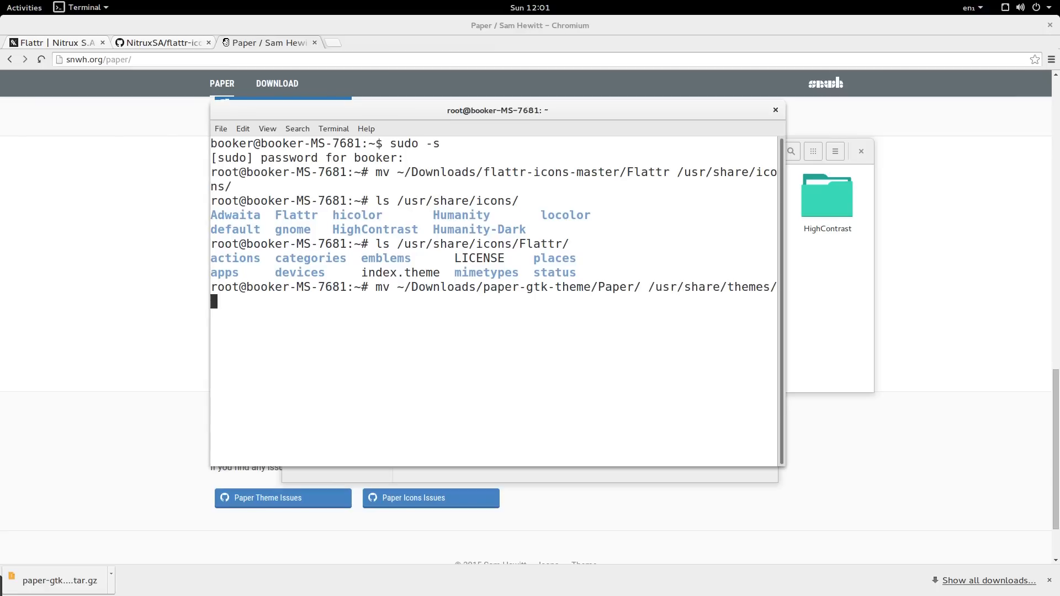
text(ls /usr/sh)
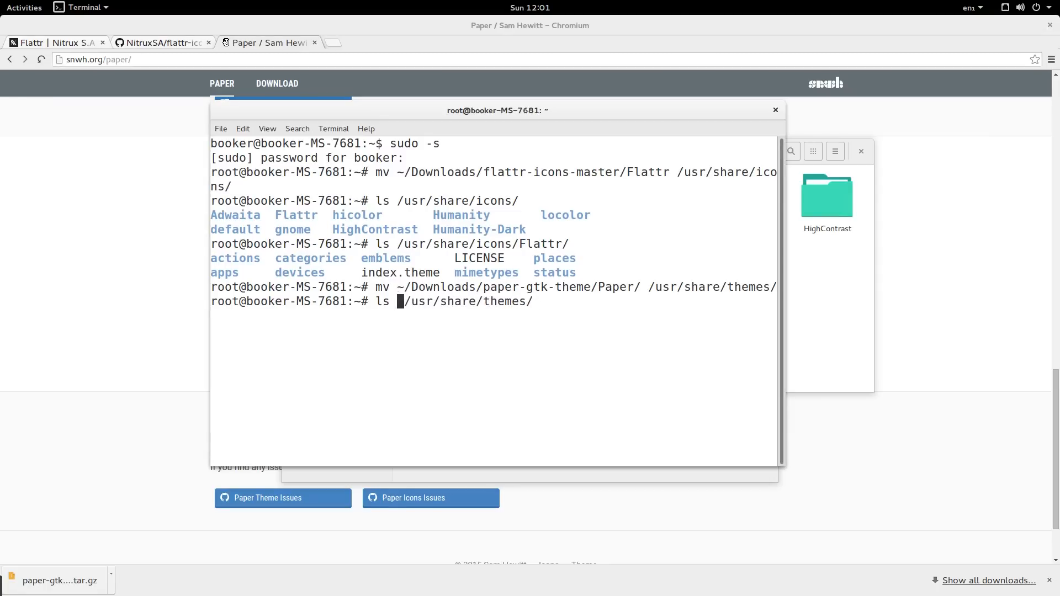
key(Return)
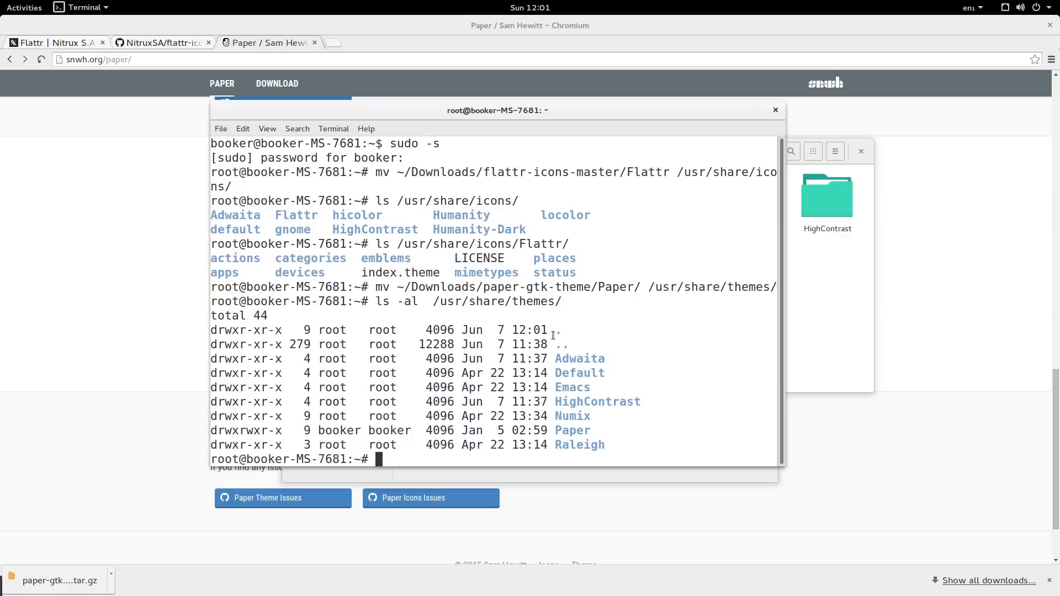
double_click(572, 430)
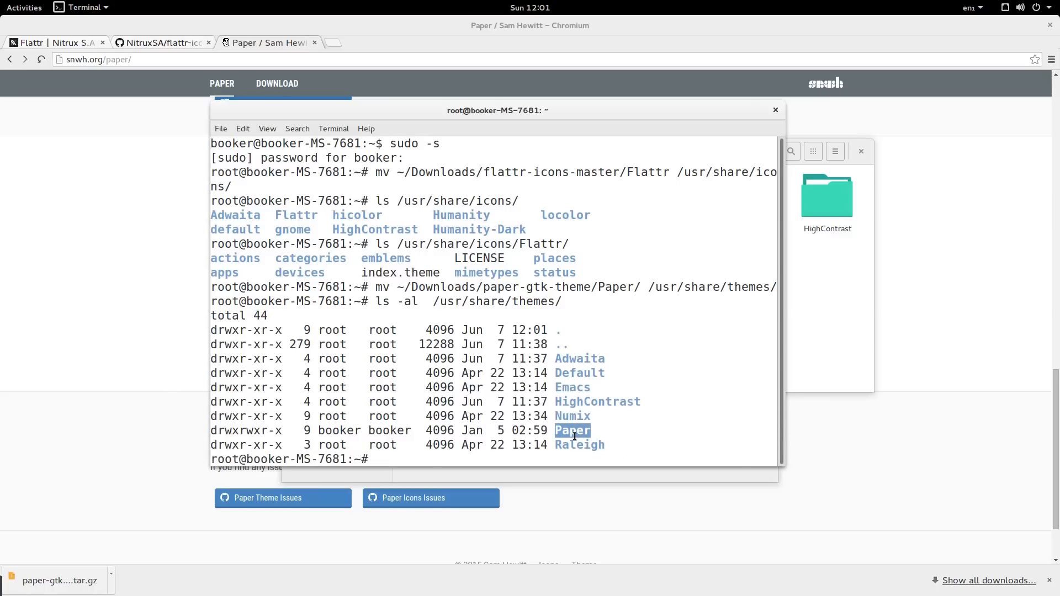
click(24, 7)
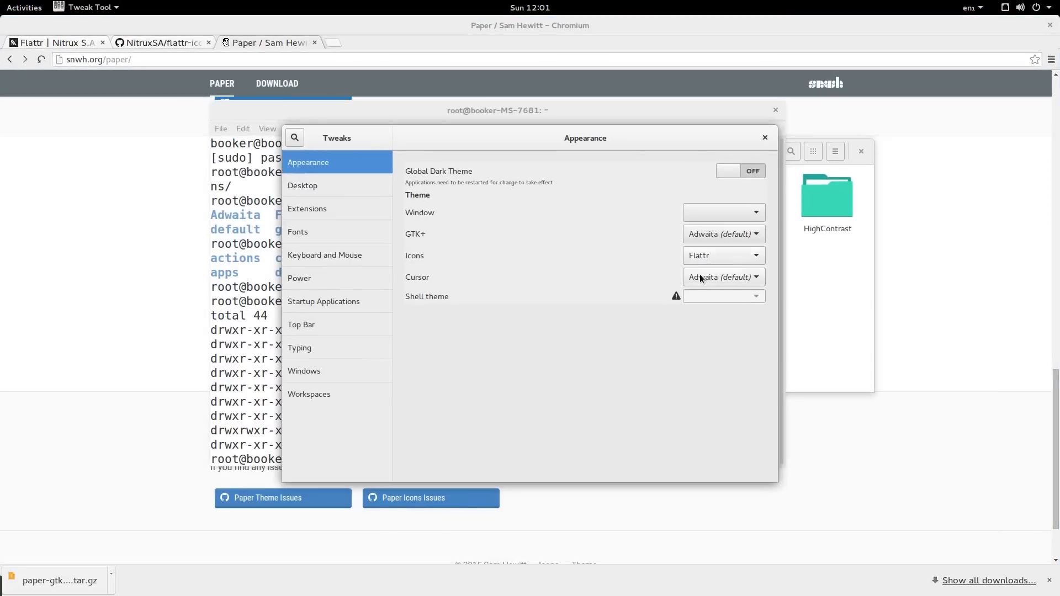
Step: Review the Window theme choices unchanged, then close the Tweaks window
click(722, 212)
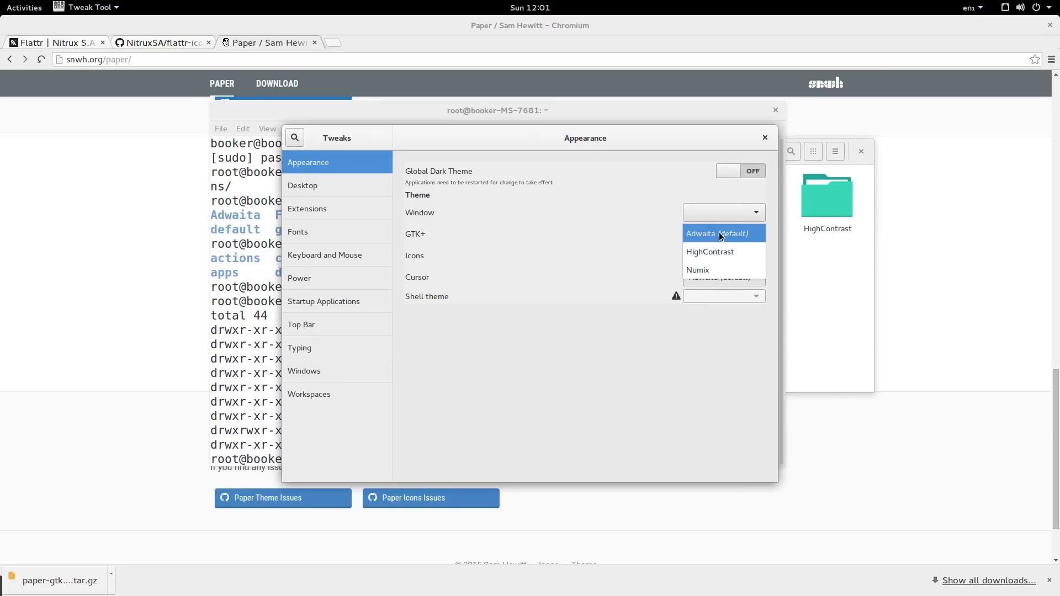
click(716, 233)
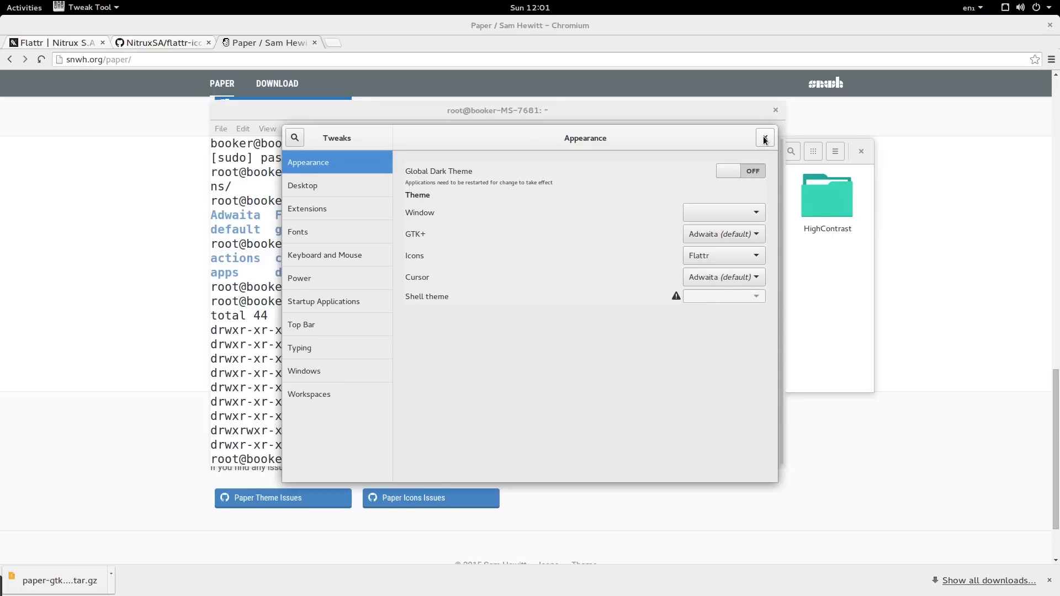
click(23, 8)
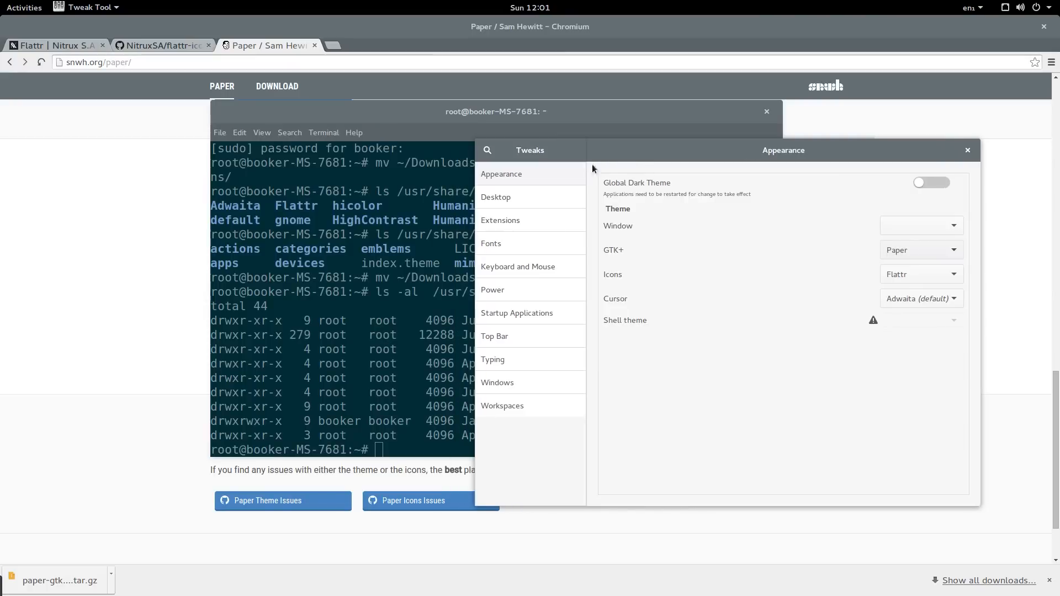
mouse_move(547, 29)
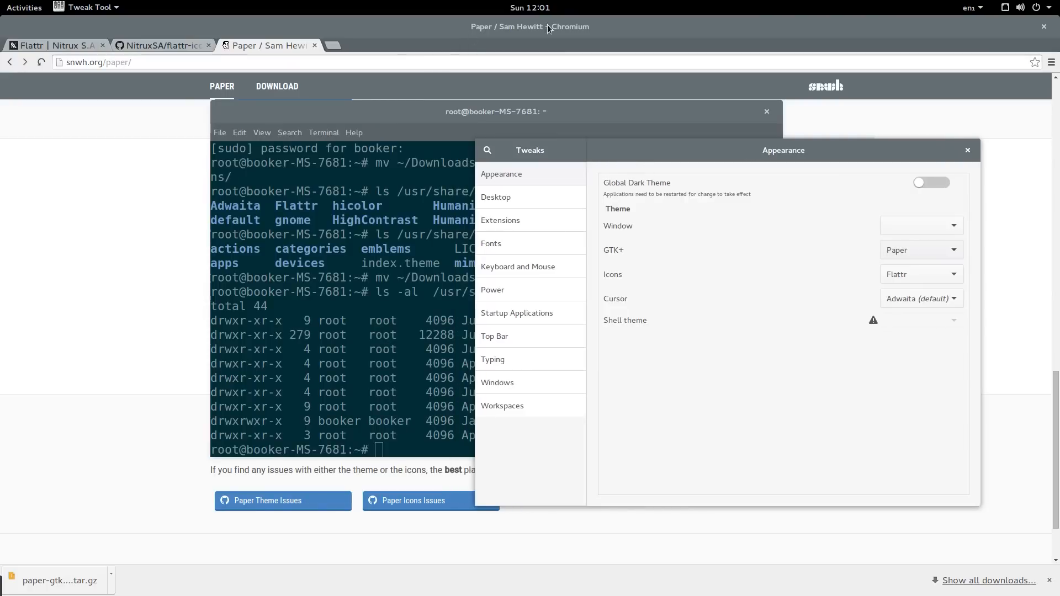
mouse_move(1046, 35)
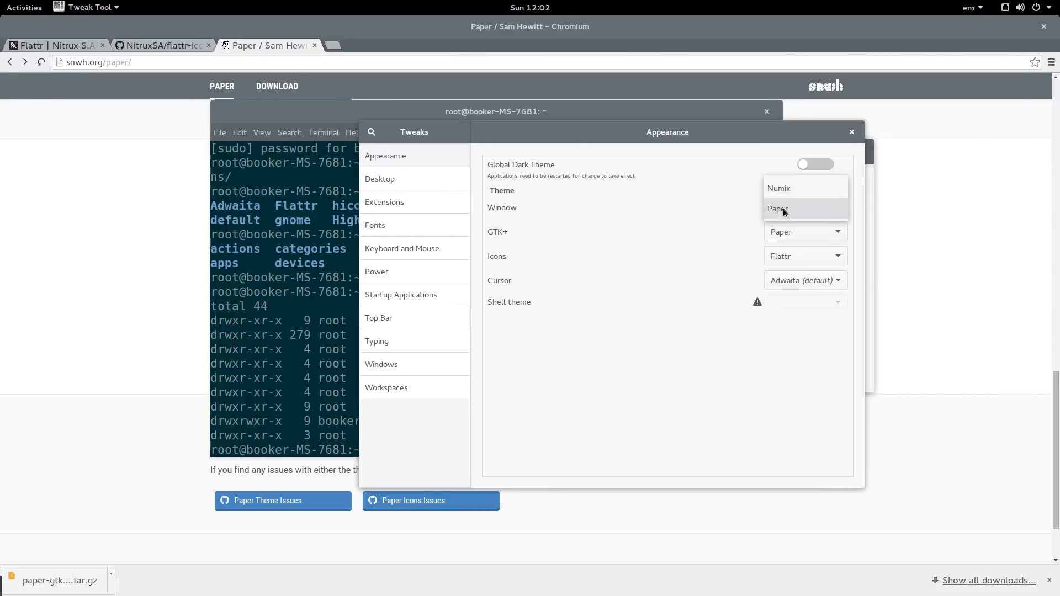
Step: Set Paper as the window theme and switch the Global Dark Theme on
click(777, 209)
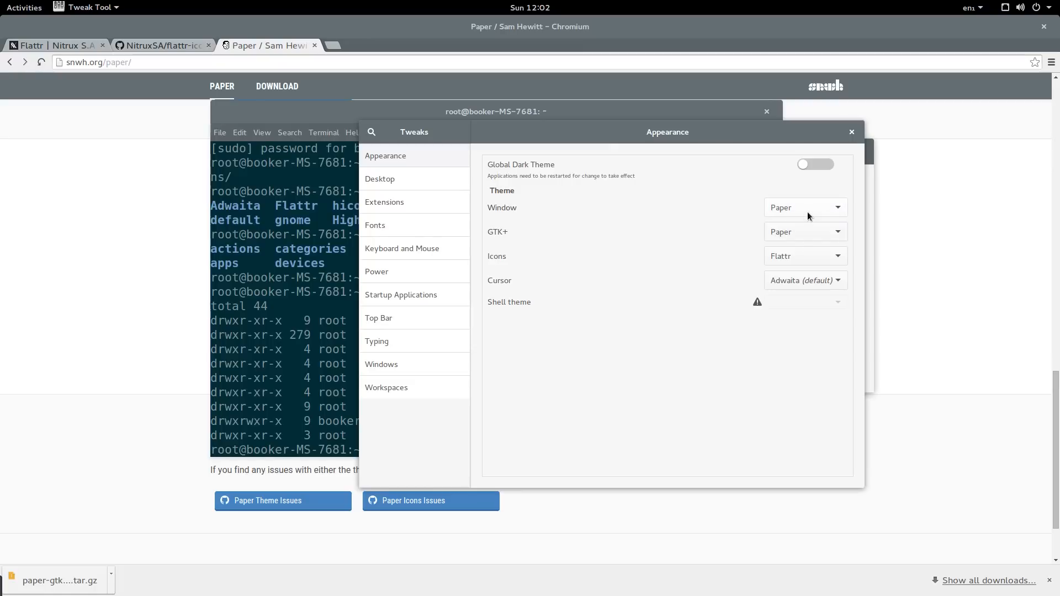
mouse_move(556, 234)
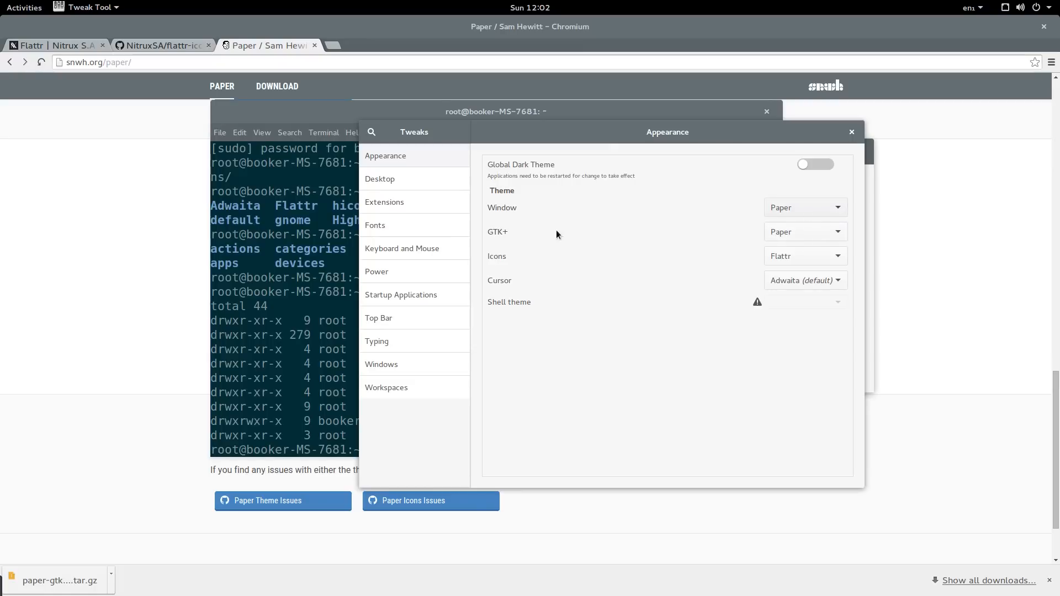
mouse_move(413, 189)
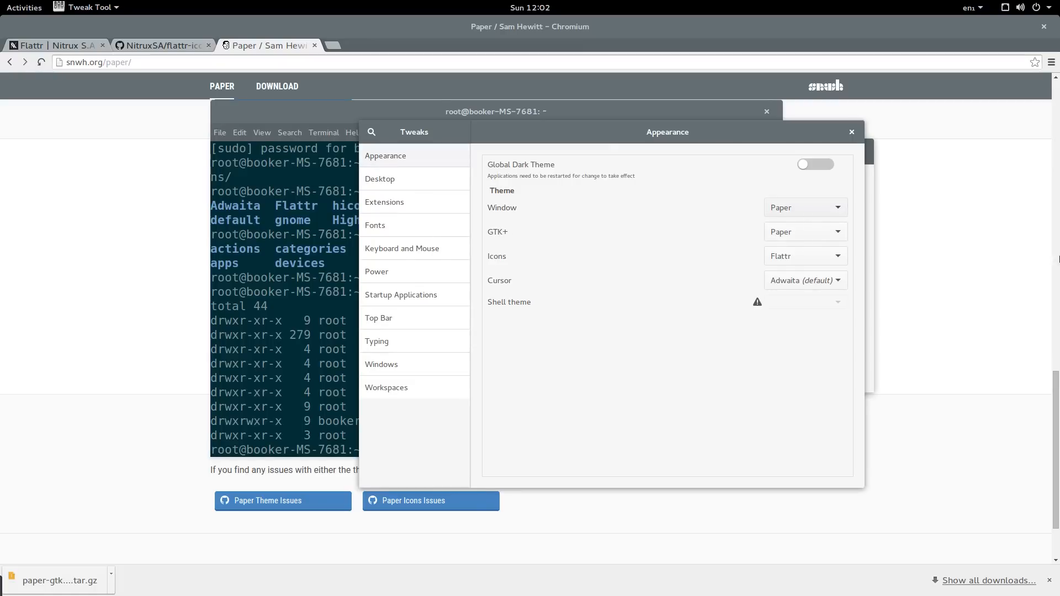
click(805, 208)
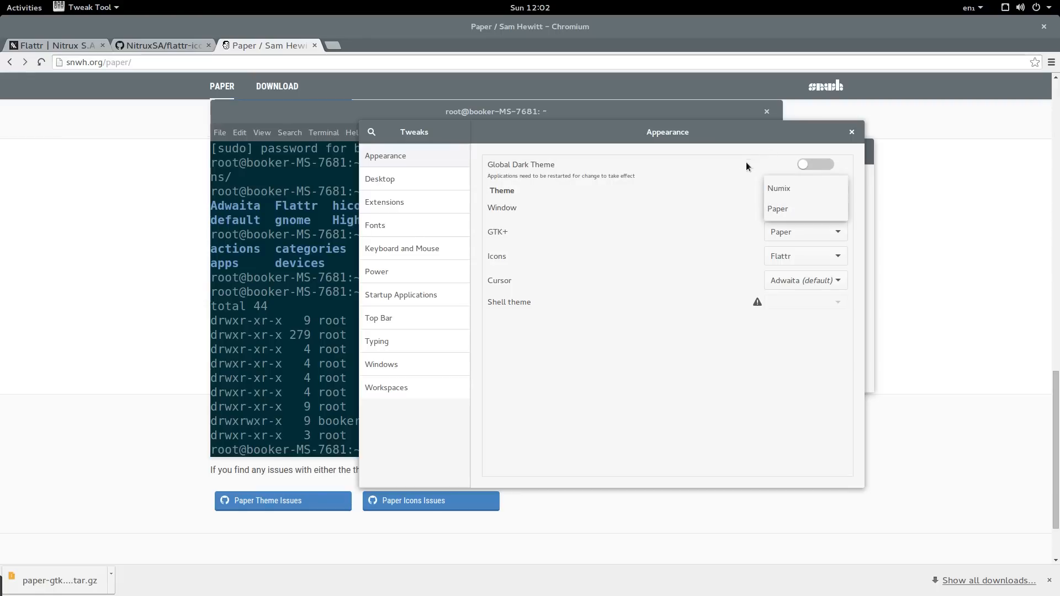
click(815, 164)
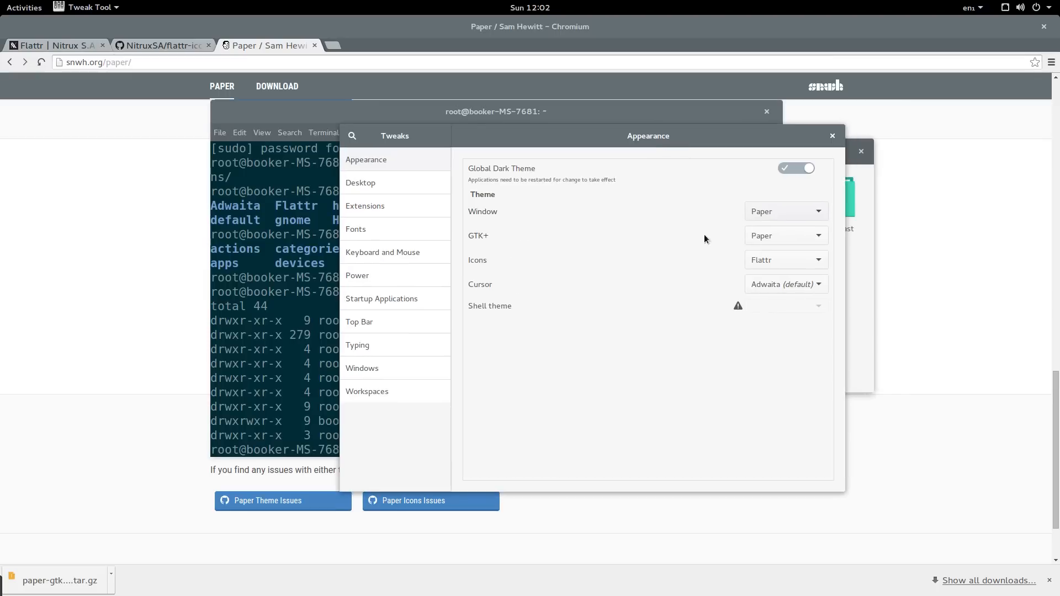
mouse_move(782, 234)
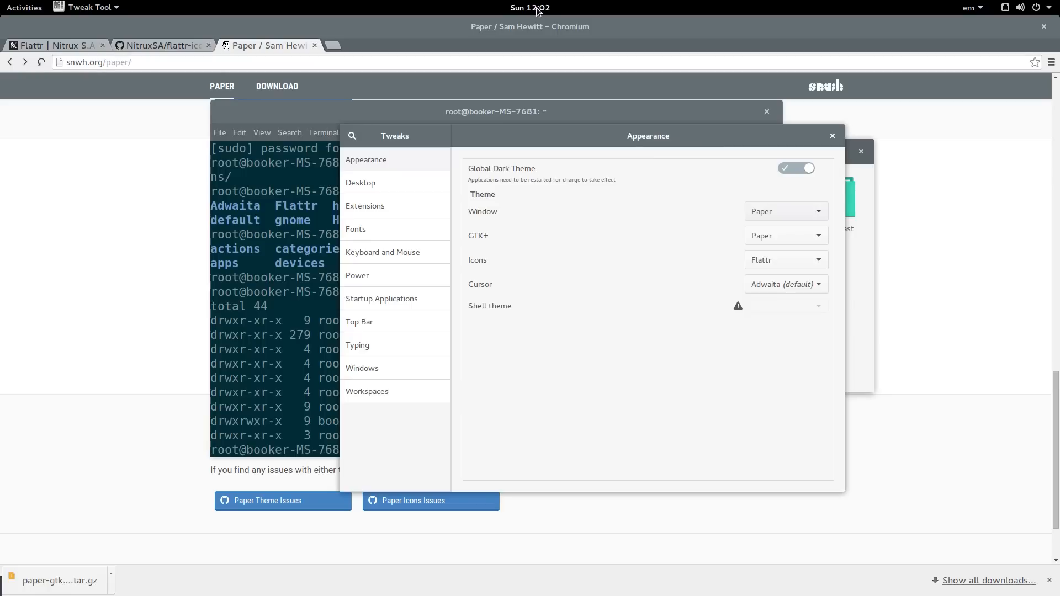
mouse_move(440, 6)
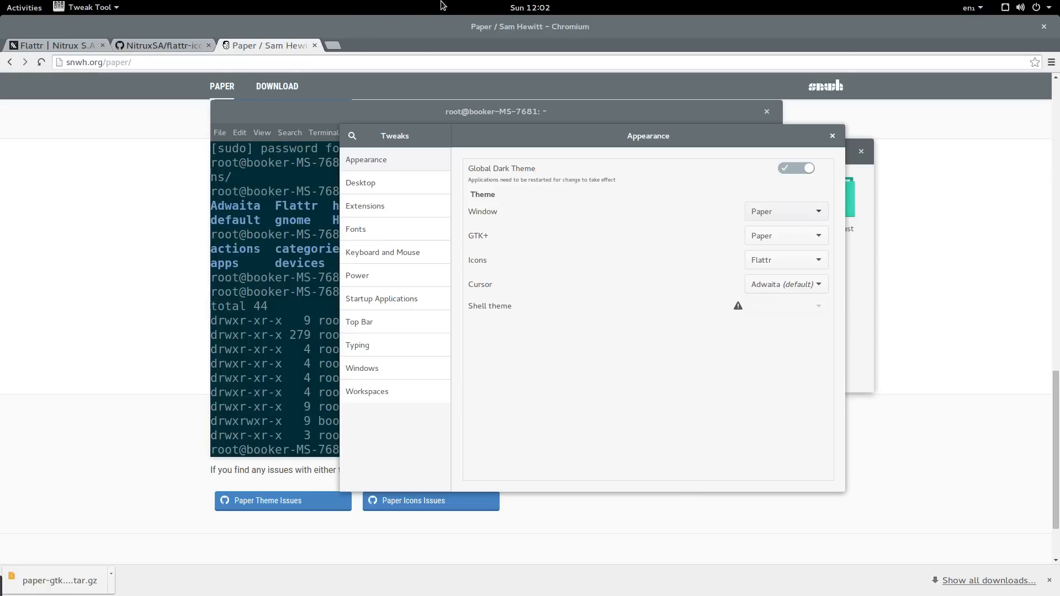
click(1020, 8)
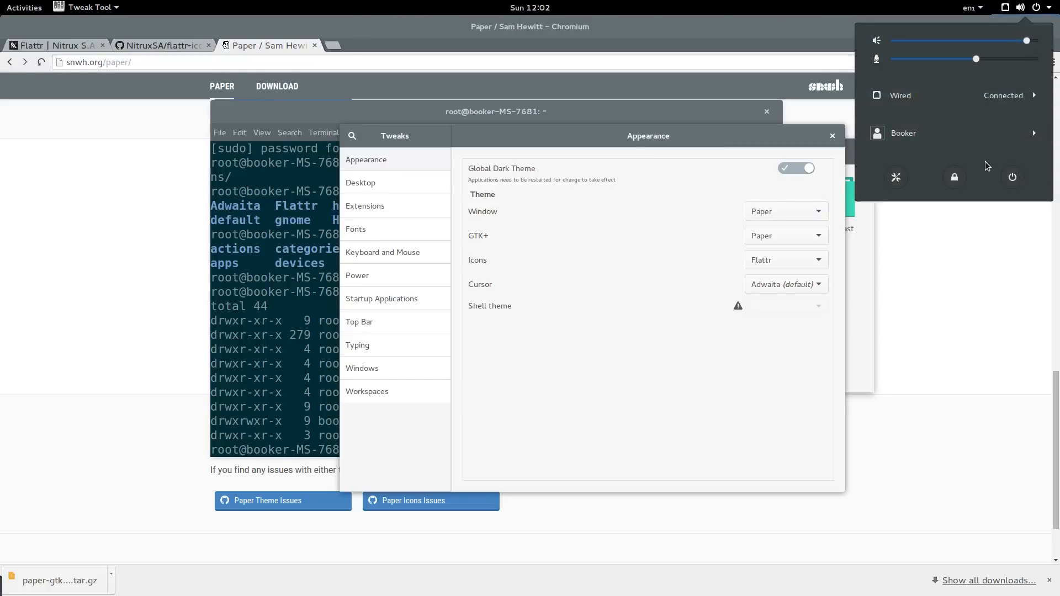
click(1013, 176)
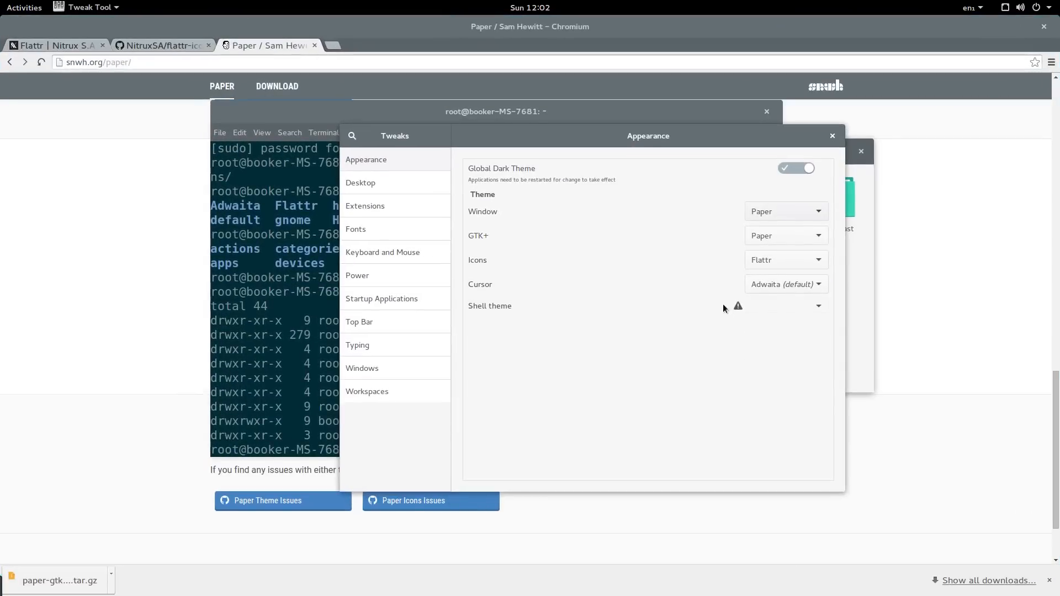
mouse_move(771, 315)
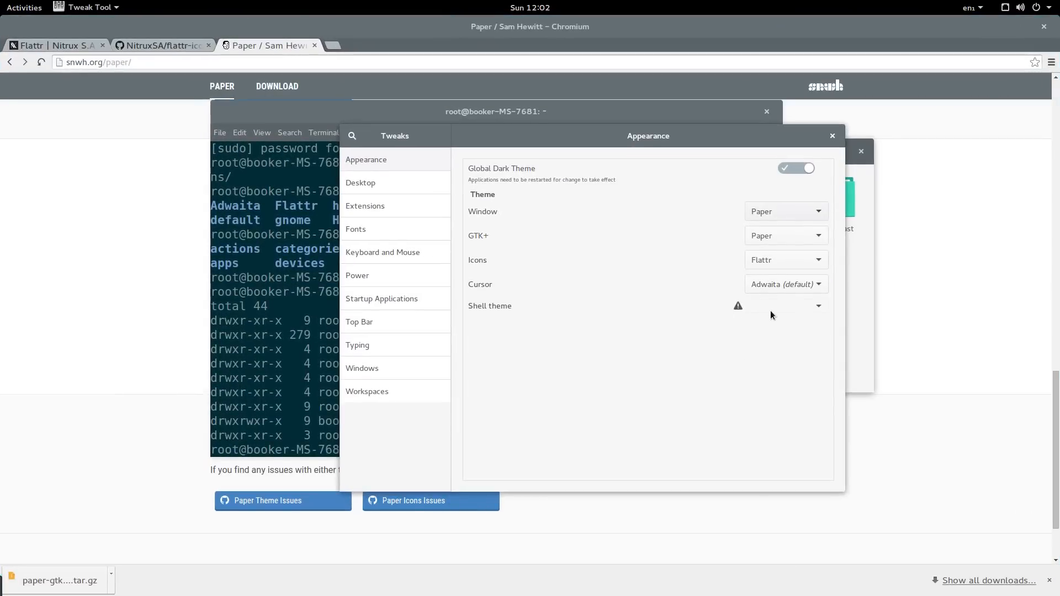
mouse_move(428, 228)
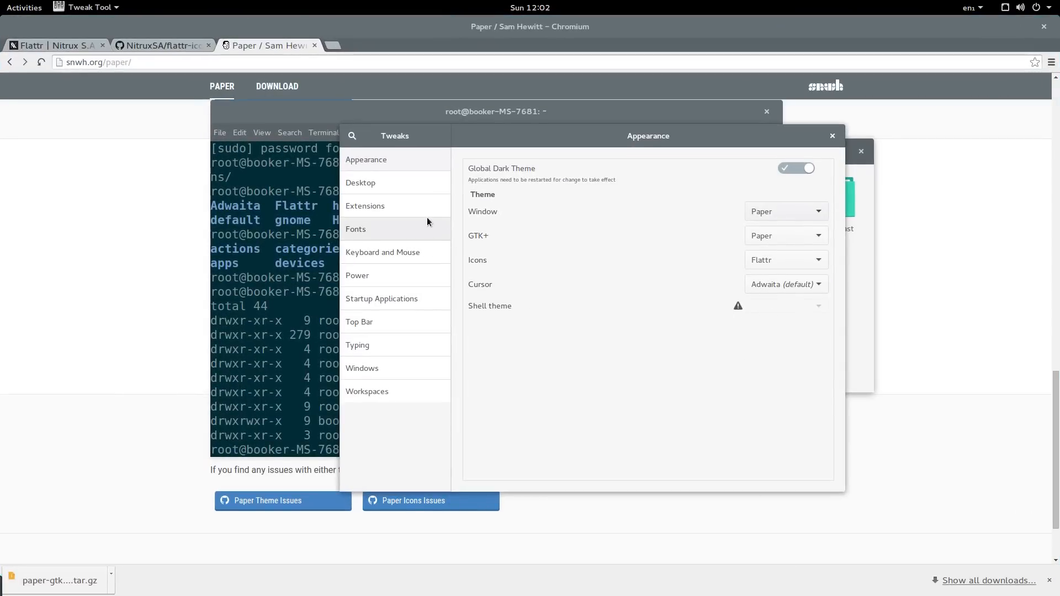
Step: From the Extensions list, switch on the User themes extension
click(355, 229)
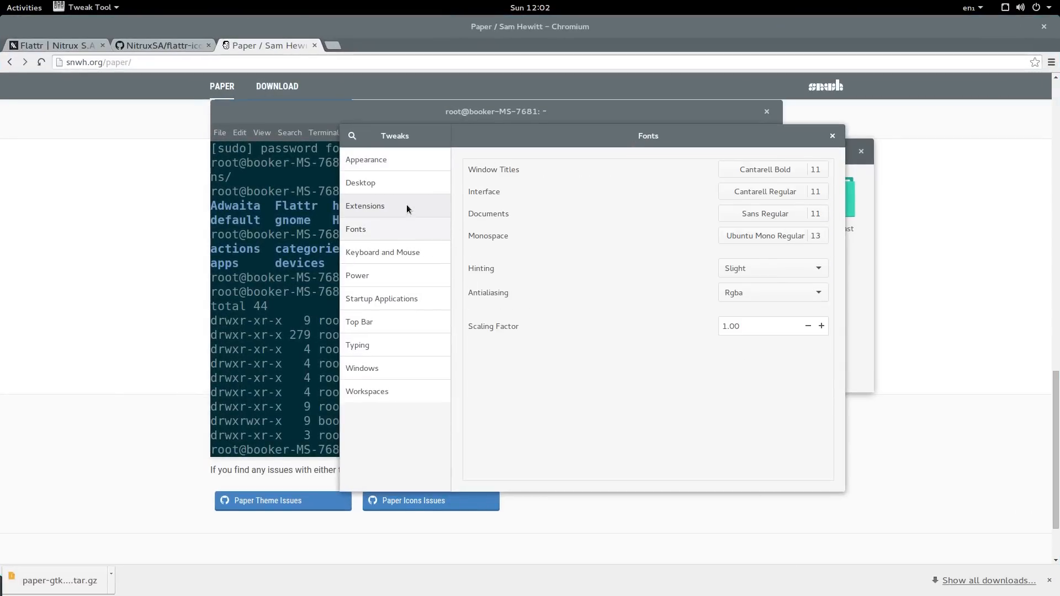
click(364, 206)
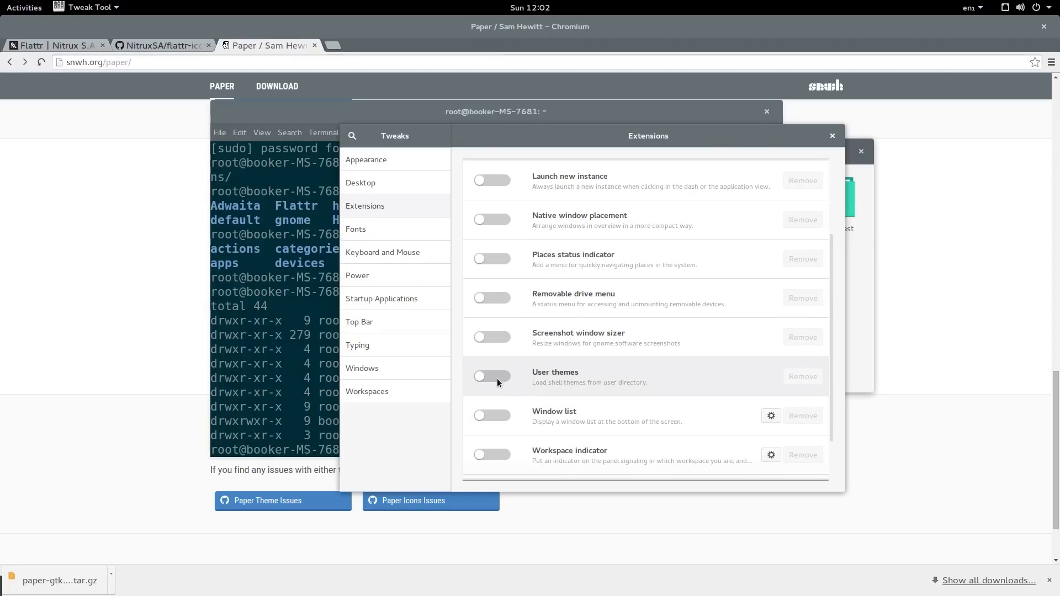
click(493, 377)
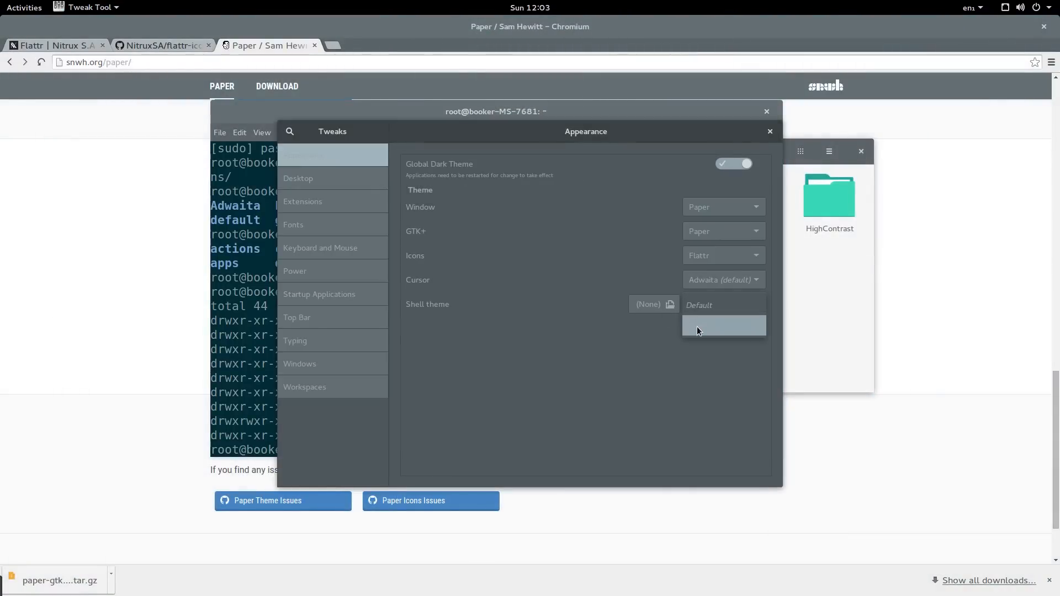
Step: Choose Paper as the Shell theme, cancel the power-off dialog, and switch the dark theme off
click(698, 325)
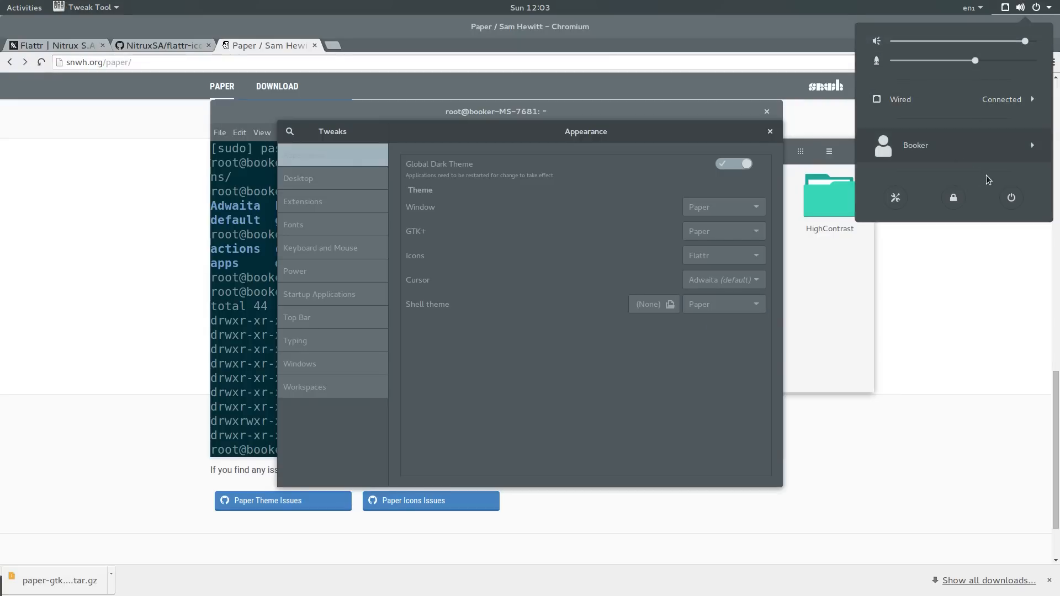
click(1010, 197)
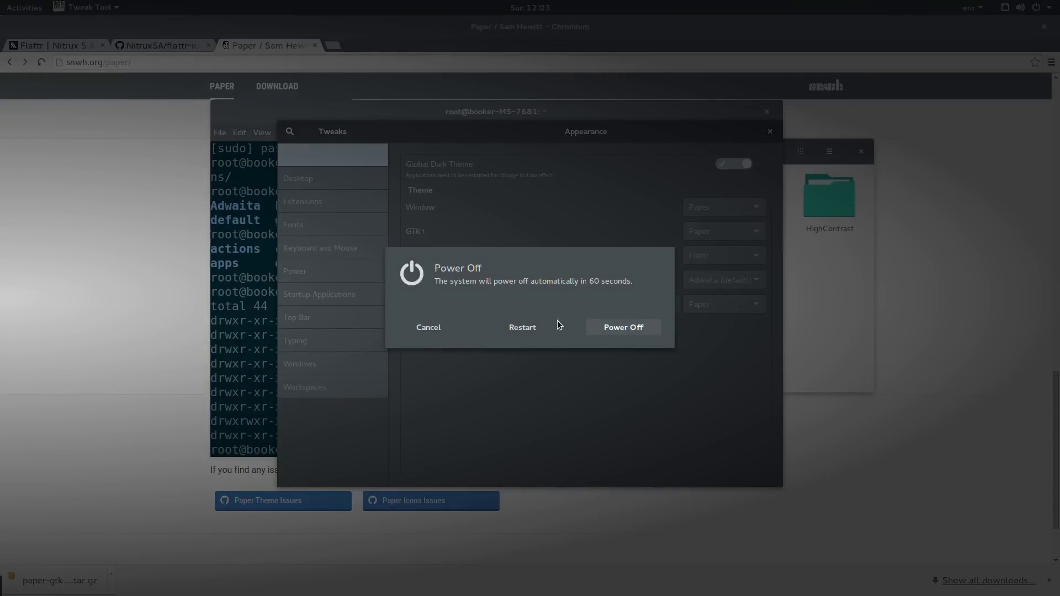
click(428, 327)
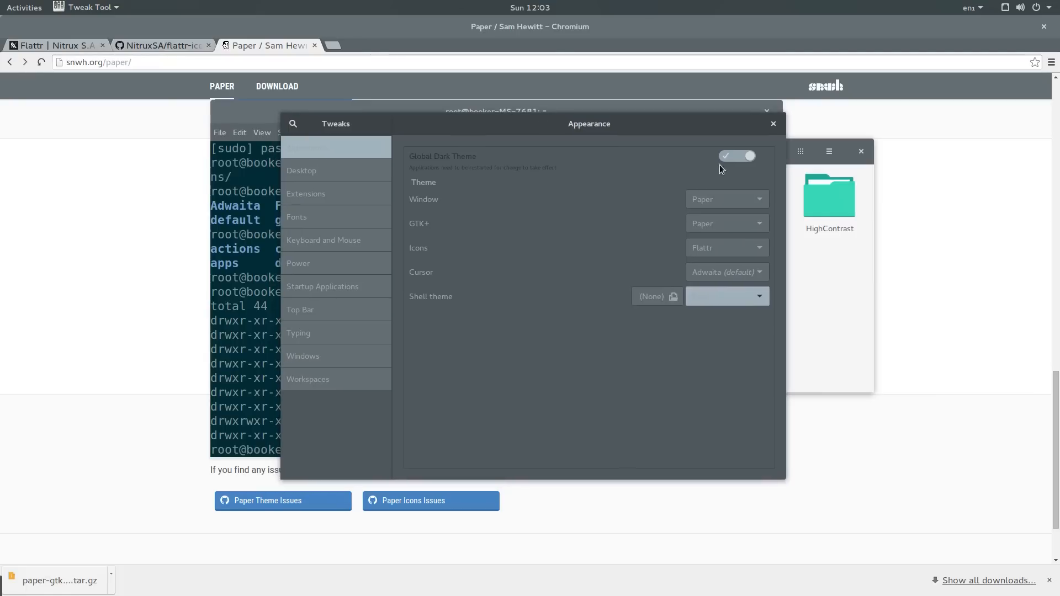
click(736, 156)
text(twea)
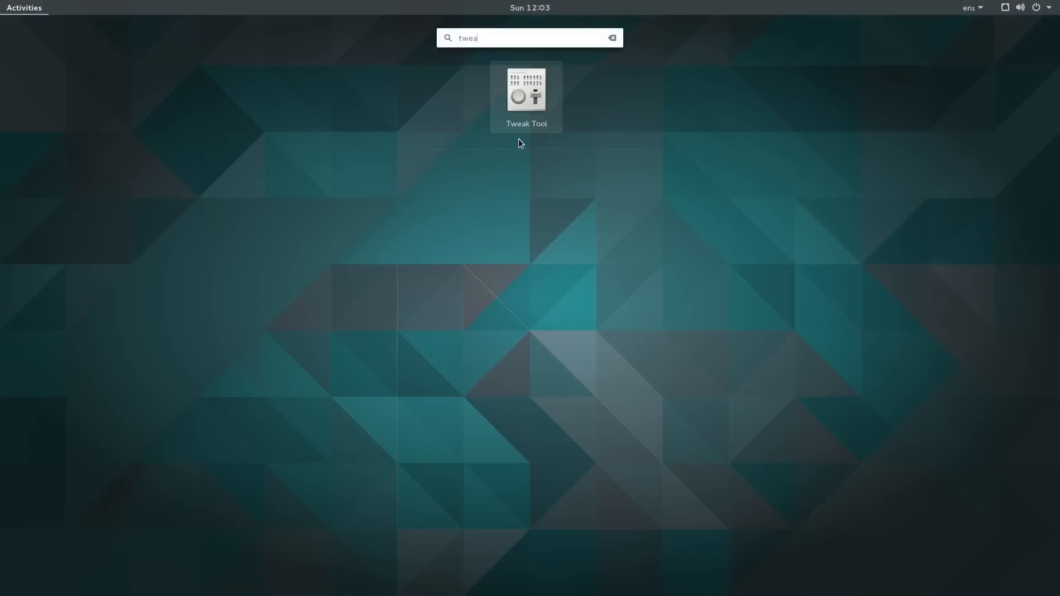
Step: Launch Tweak Tool again from the Activities search
click(525, 90)
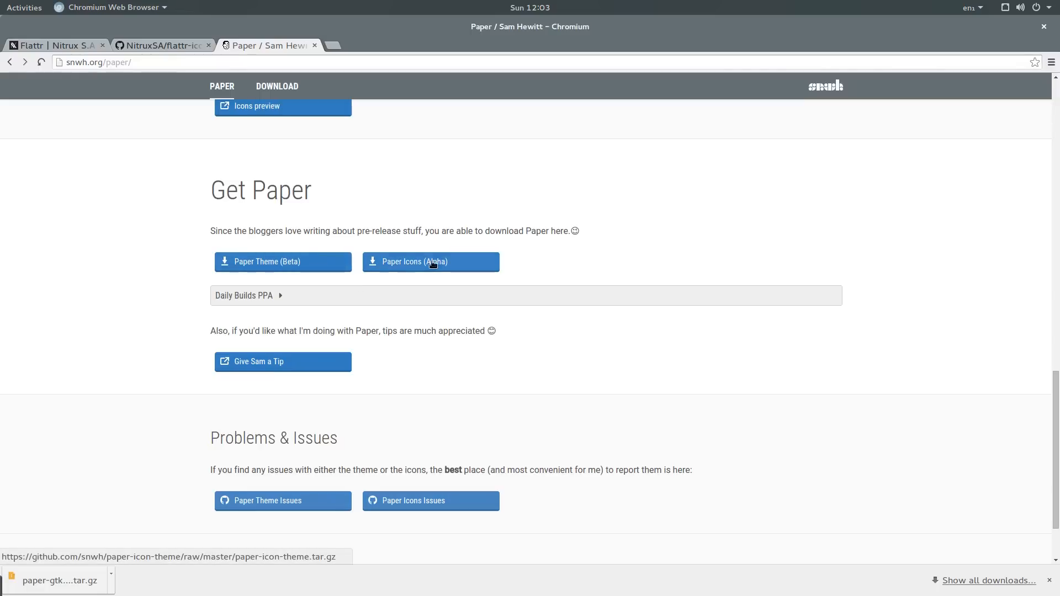
mouse_move(439, 265)
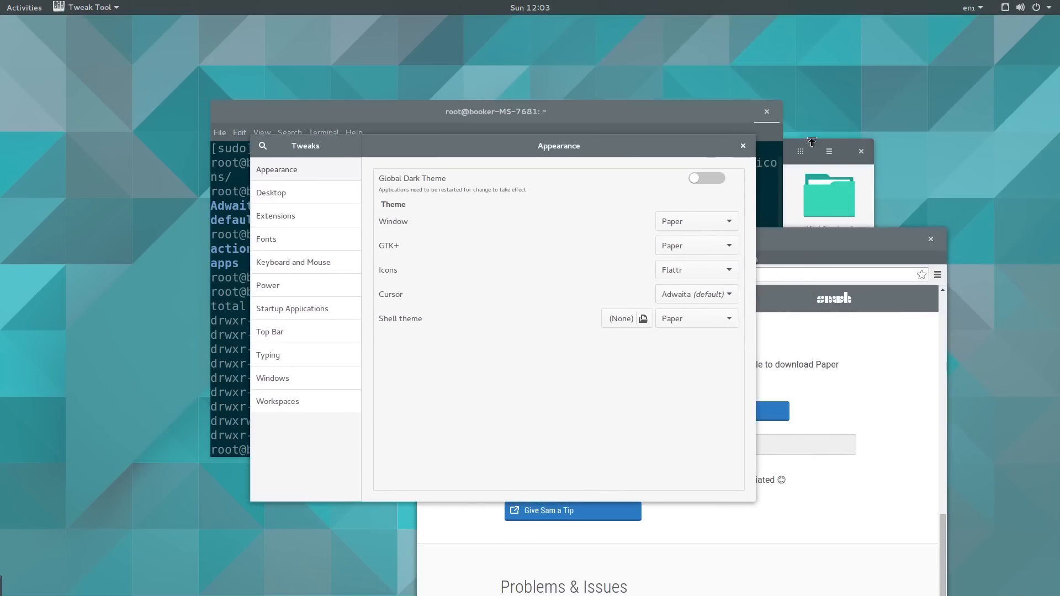
mouse_move(816, 162)
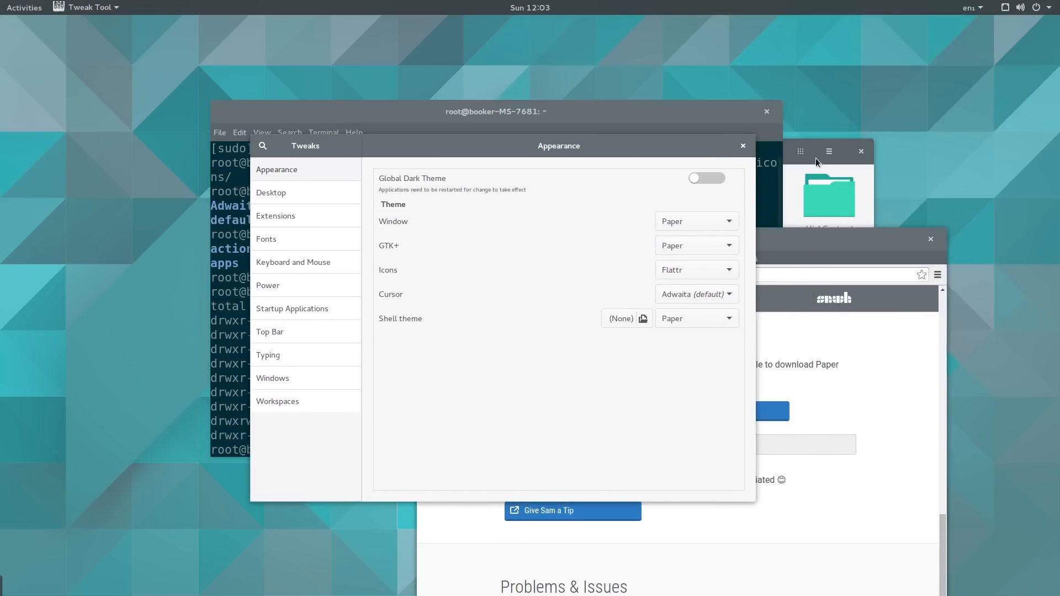
mouse_move(789, 177)
text(r)
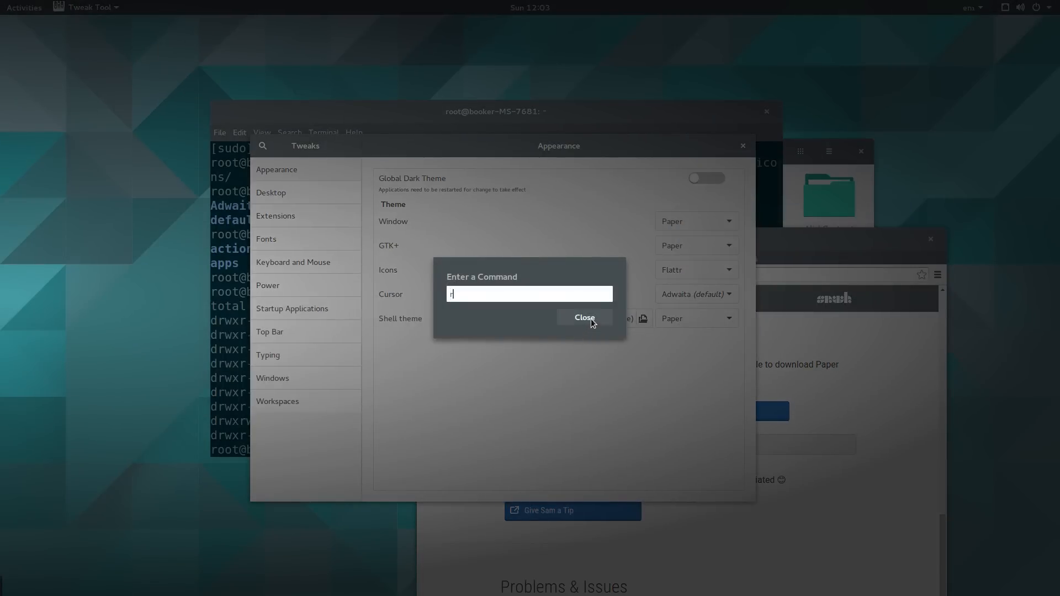
Step: Confirm the Enter a Command prompt to restart GNOME Shell
click(583, 318)
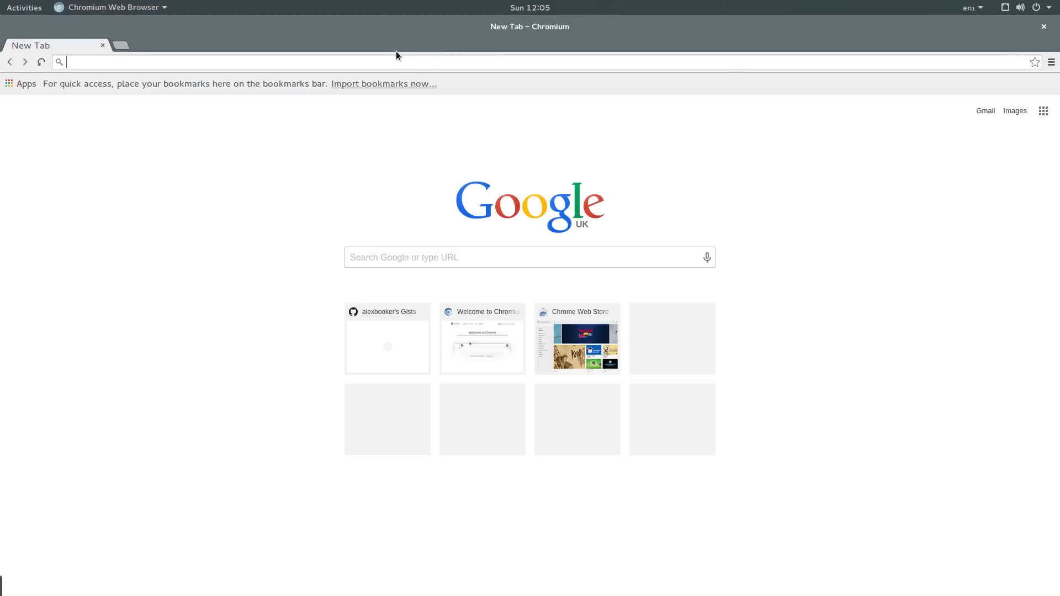
mouse_move(377, 53)
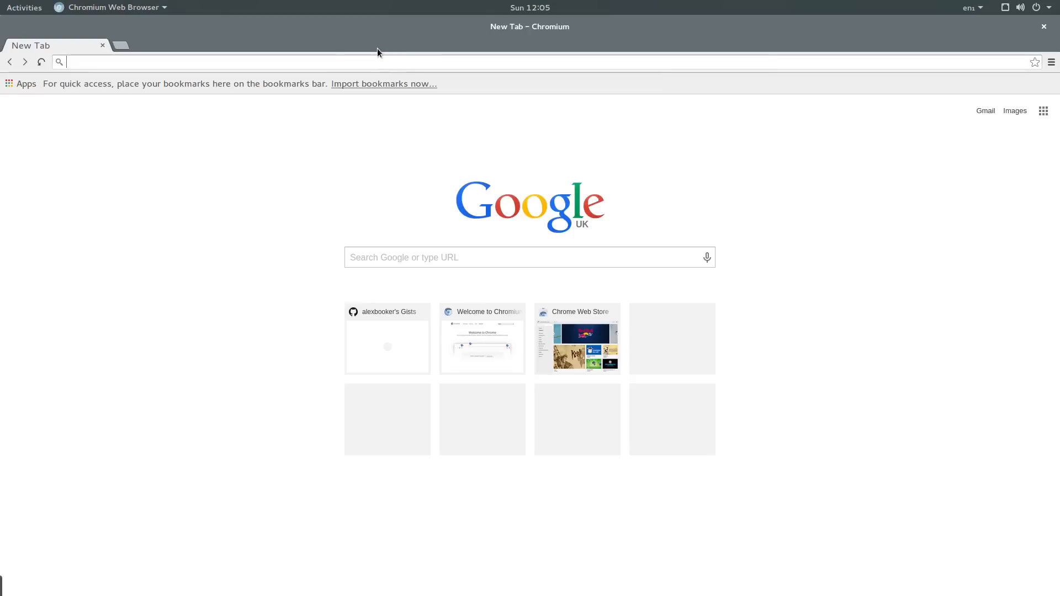
Step: Search the web for 'bit day' and open the 8Bit Day album on Imgur
text(bit day)
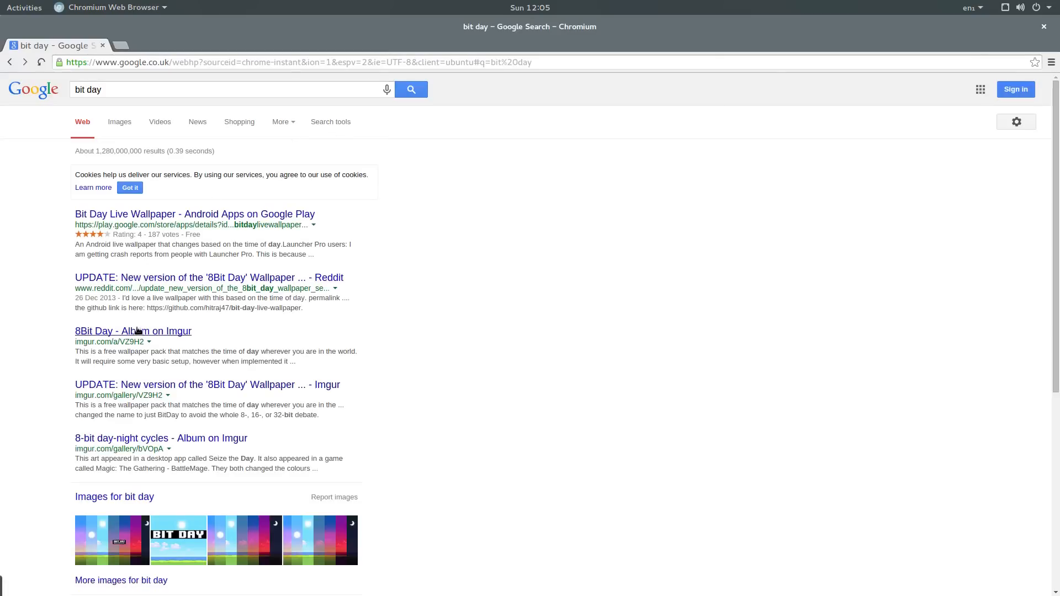
click(133, 331)
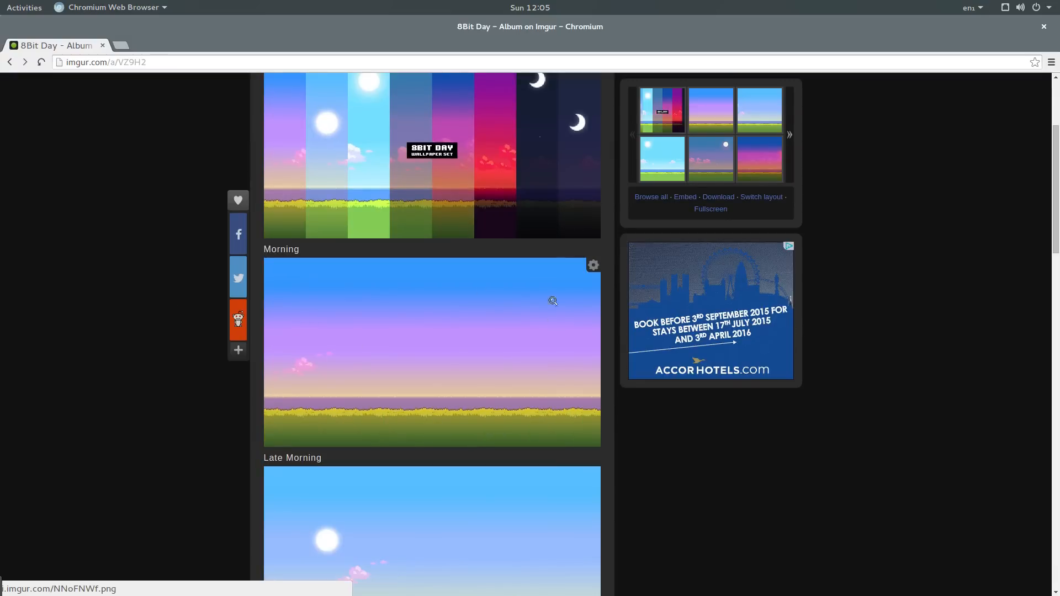
Step: Locate the Afternoon image in the 8Bit Day album and save it into Pictures
scroll(down, 3)
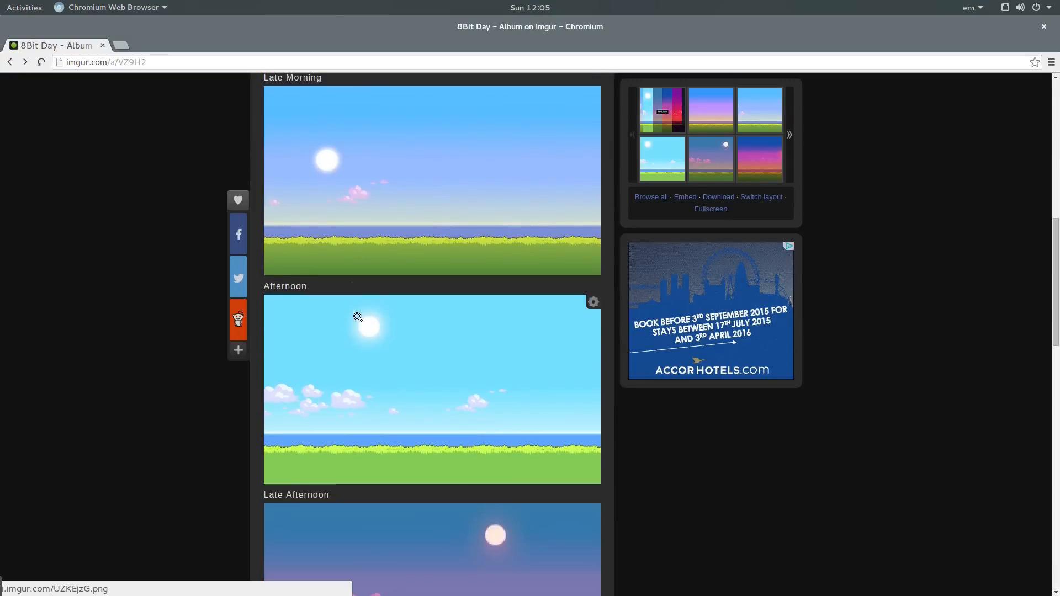
scroll(down, 3)
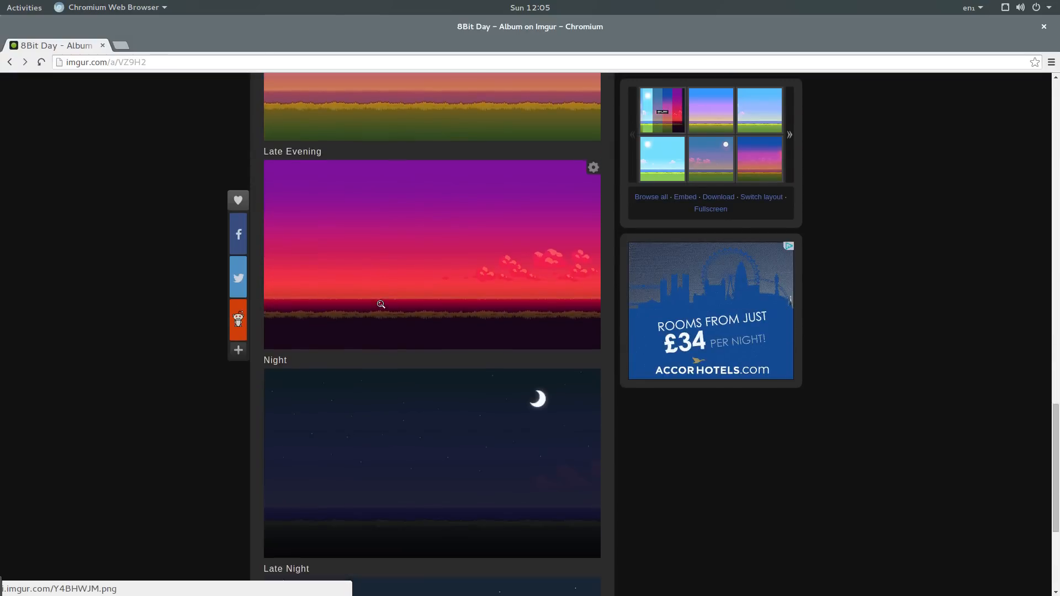
scroll(down, 3)
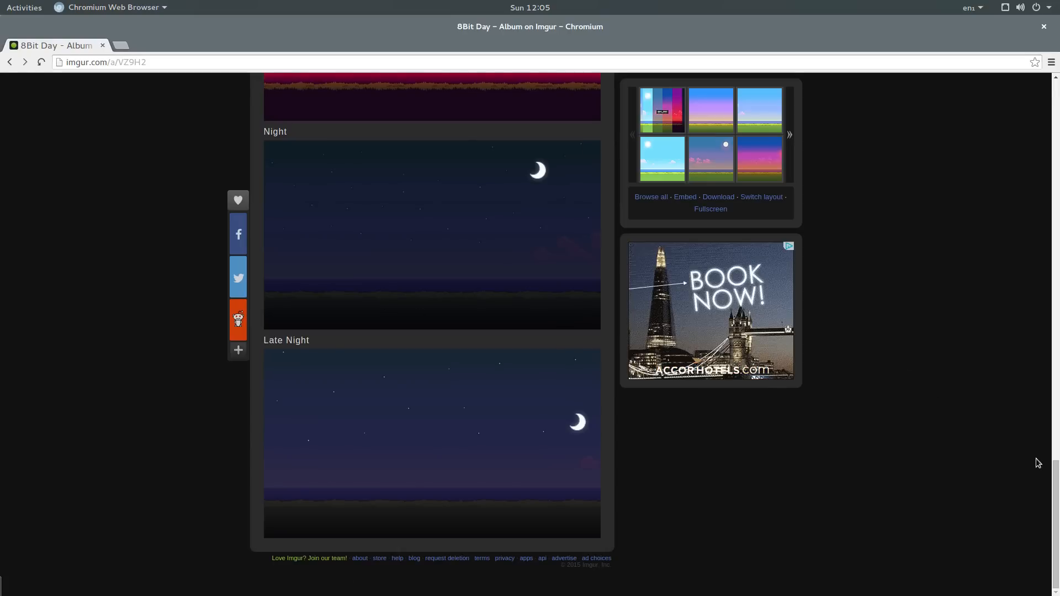
scroll(up, 3)
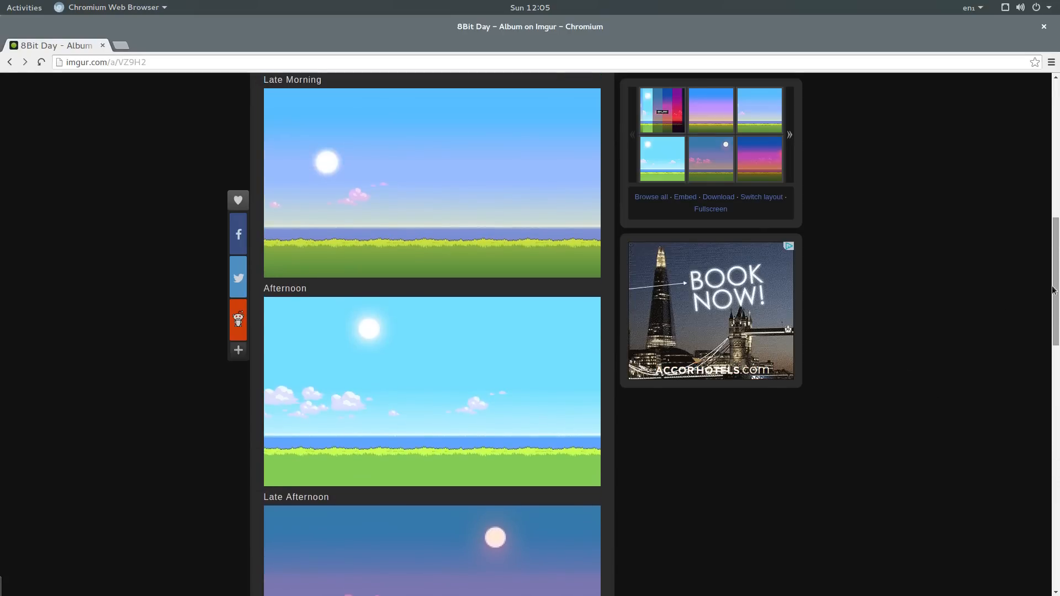
scroll(down, 3)
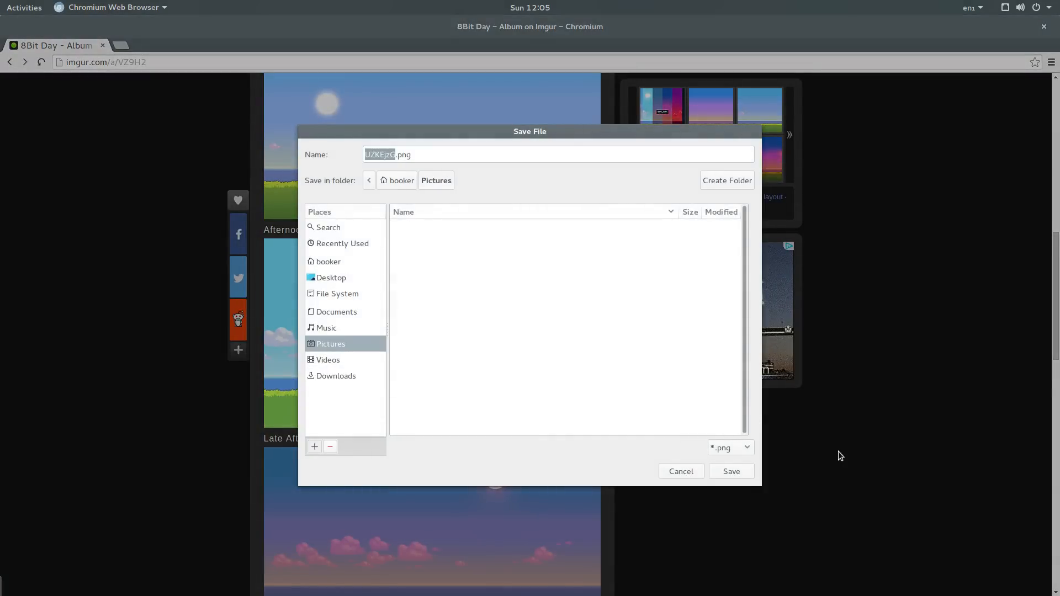
click(730, 471)
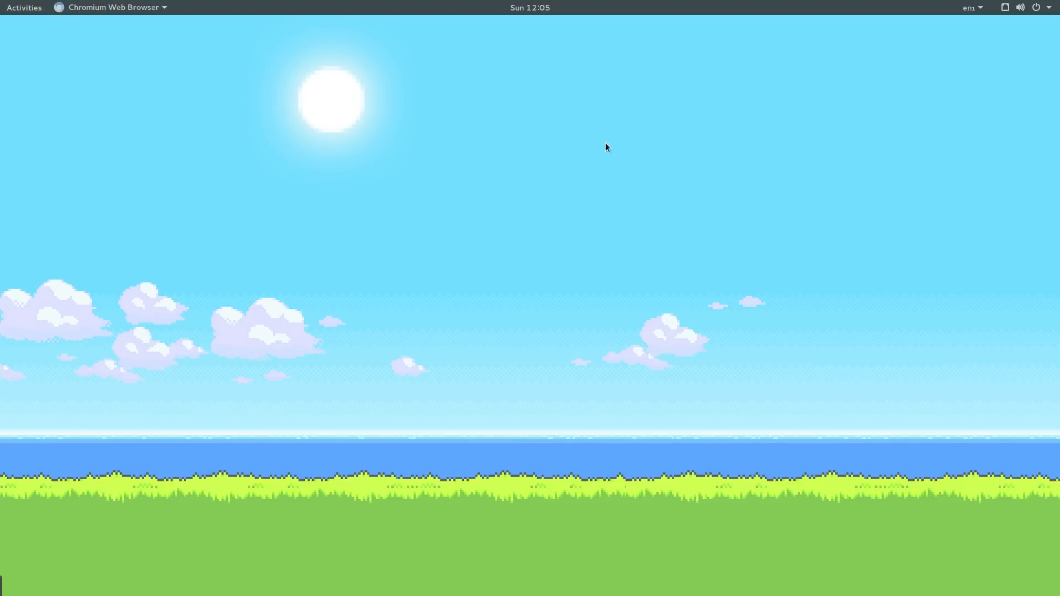
mouse_move(423, 158)
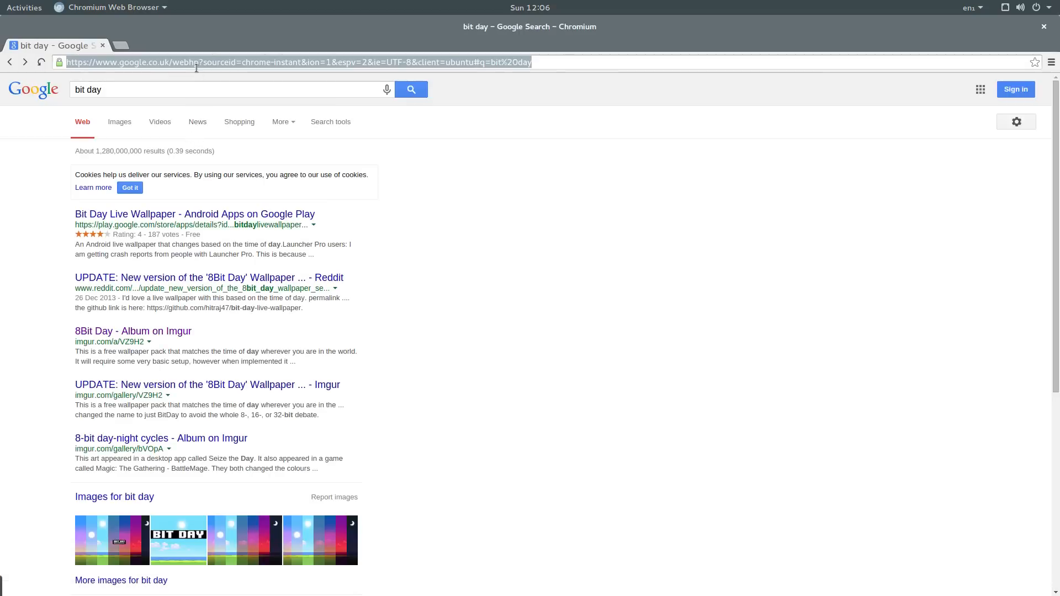
Step: Go to alexbooker's GitHub stars page and enter the chenasraf/BitDay-Linux repository
text(github.com/ae)
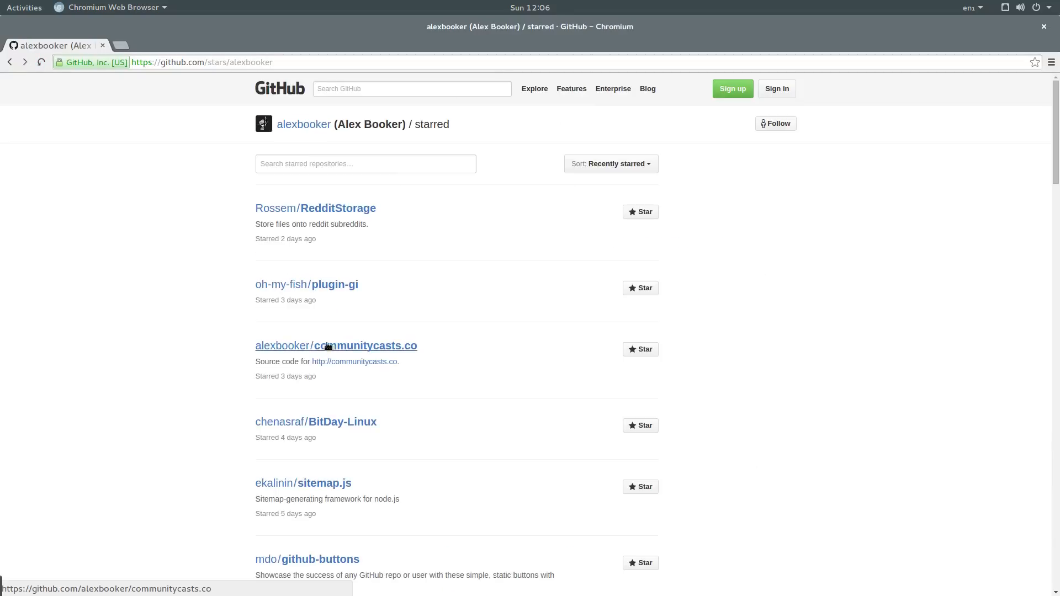
scroll(down, 3)
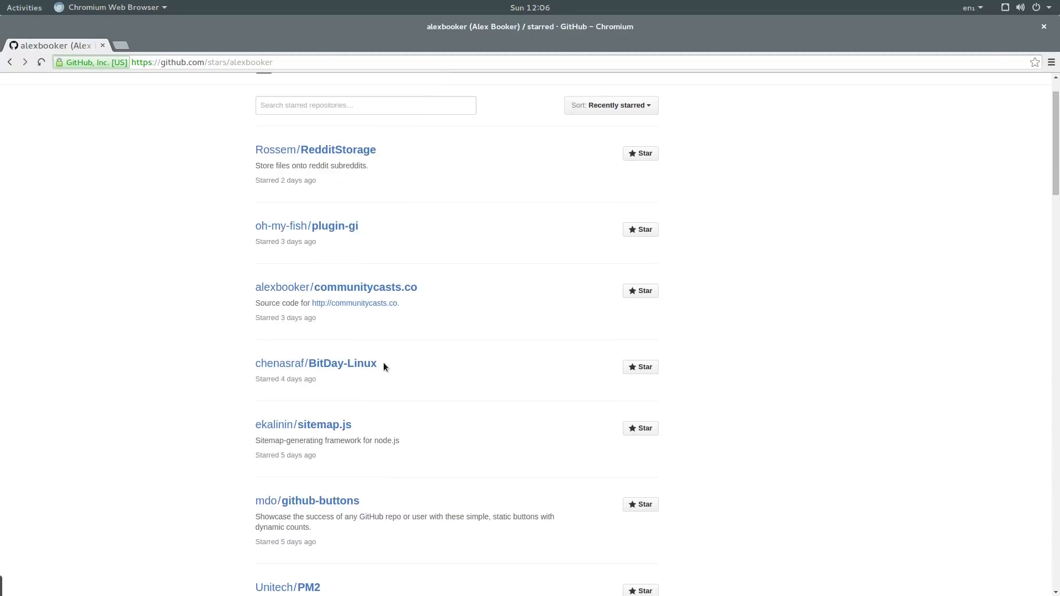
click(342, 363)
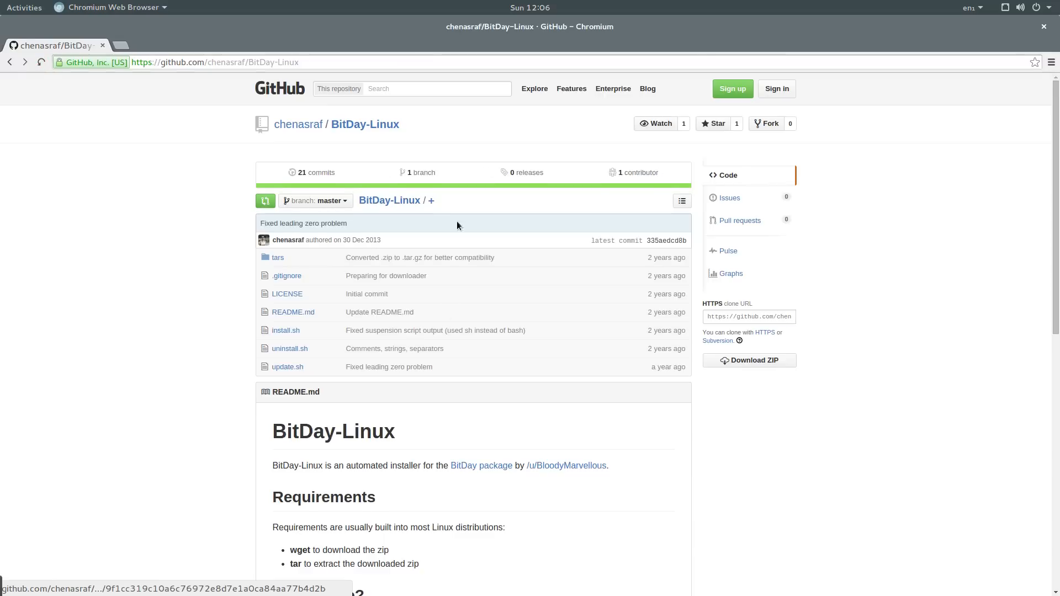
Step: Read through the README's How to use installation steps
scroll(down, 3)
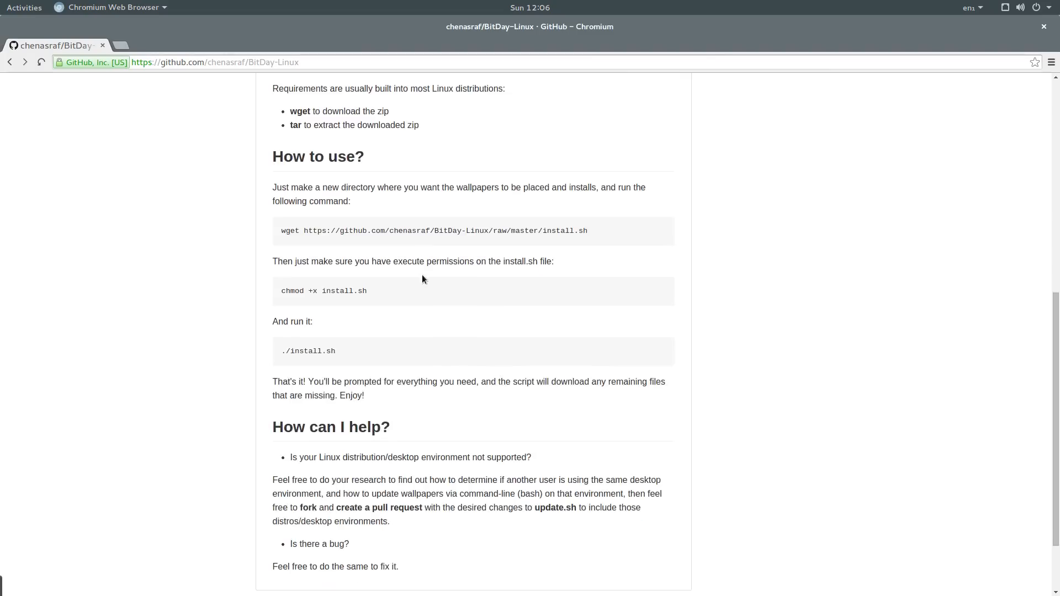
scroll(down, 3)
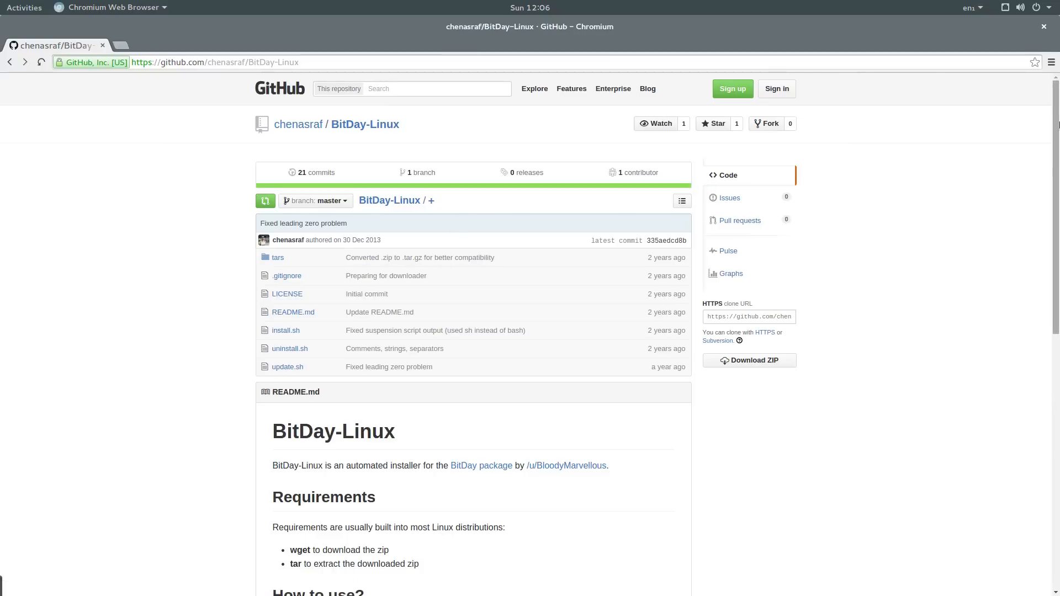
scroll(down, 3)
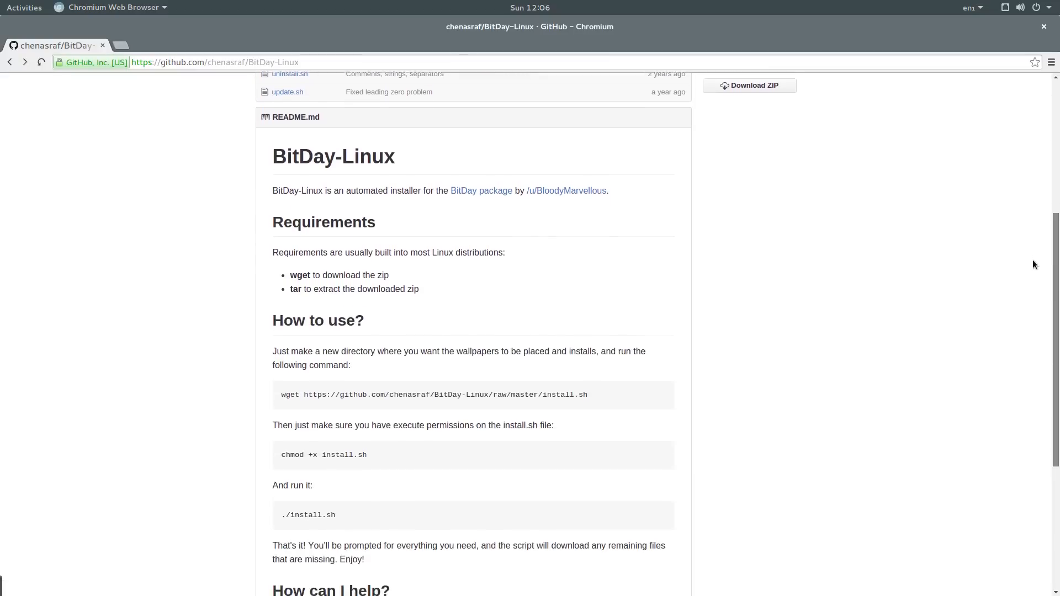
scroll(down, 3)
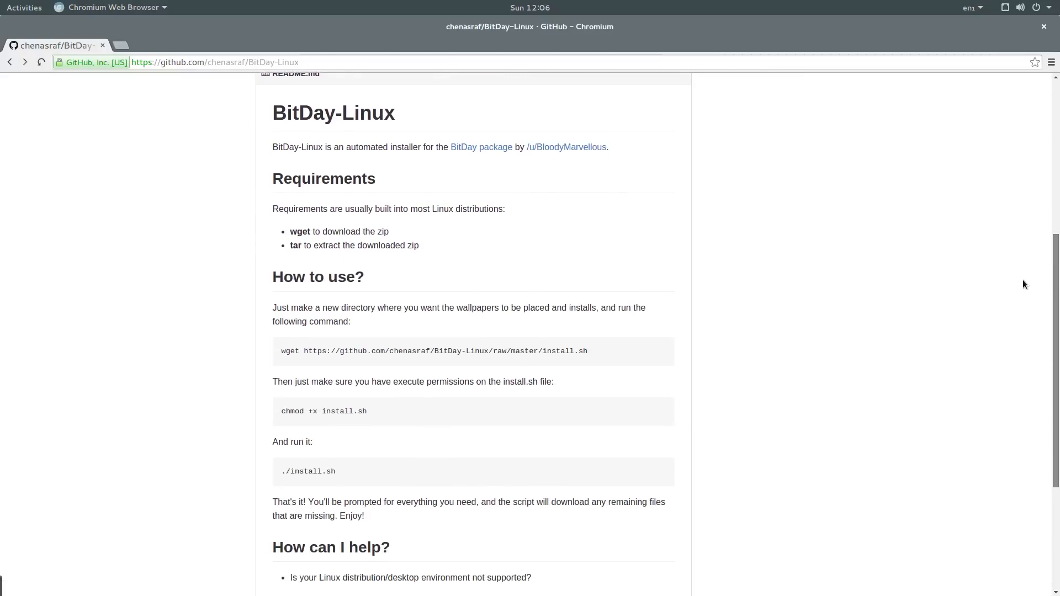
scroll(down, 3)
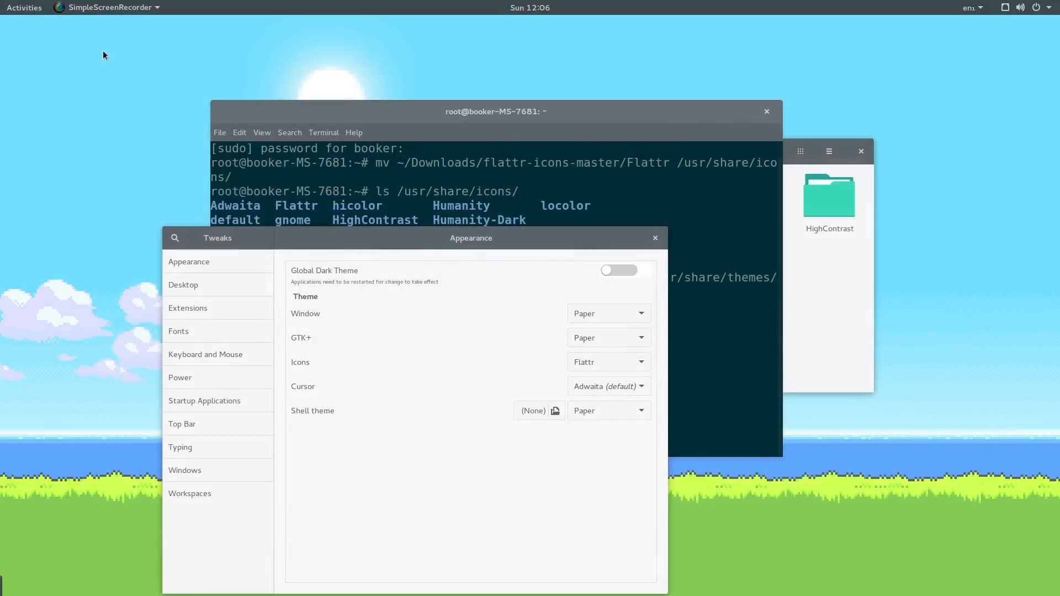
mouse_move(368, 239)
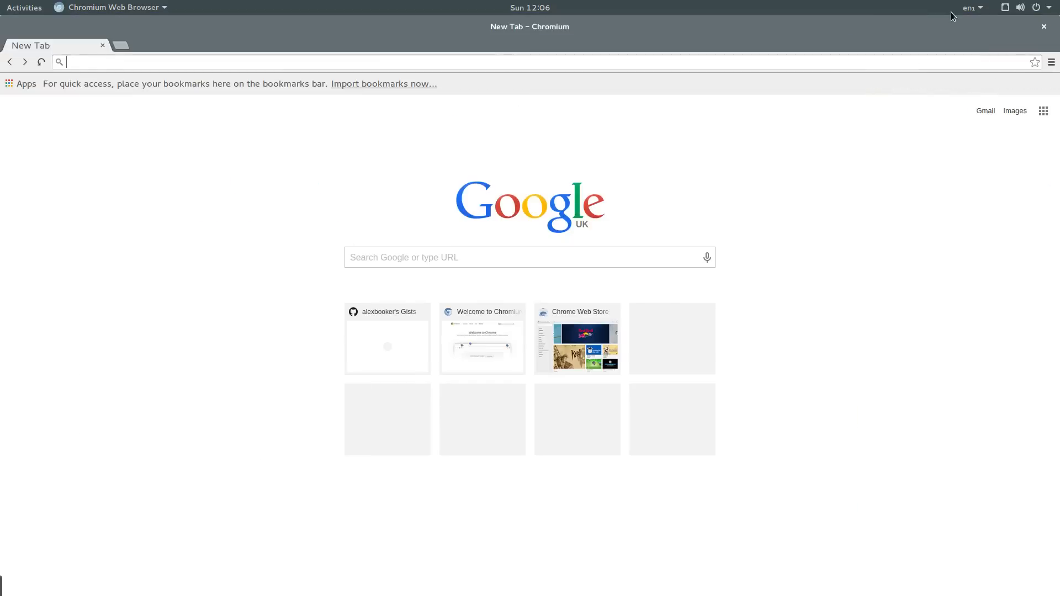
Step: Browse r/wallpaper's top posts and rank them over a different time period
text(reddit.com/r/wallpaper/top/)
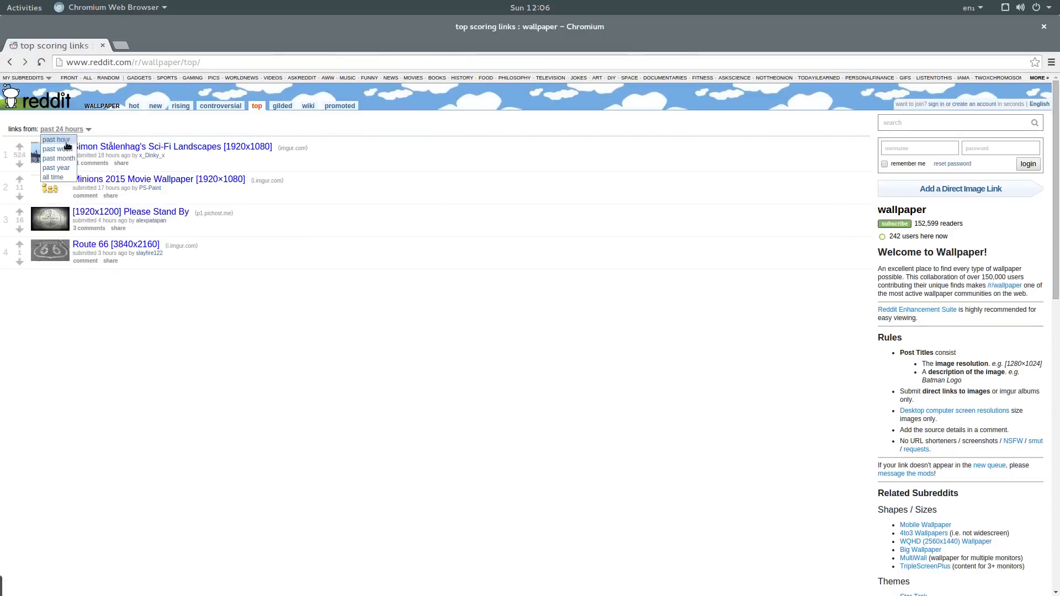
click(59, 158)
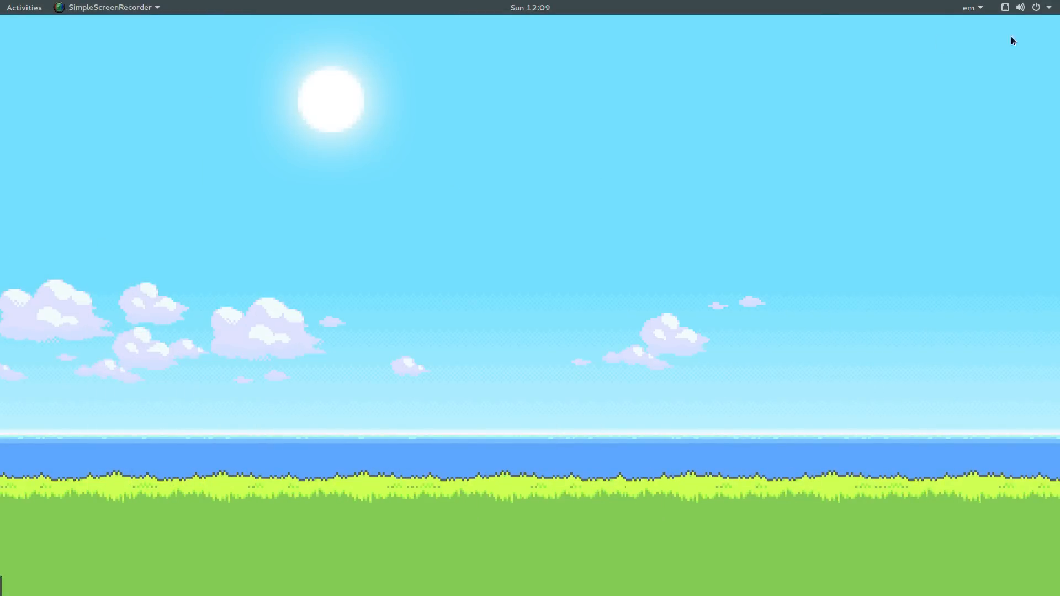
mouse_move(565, 73)
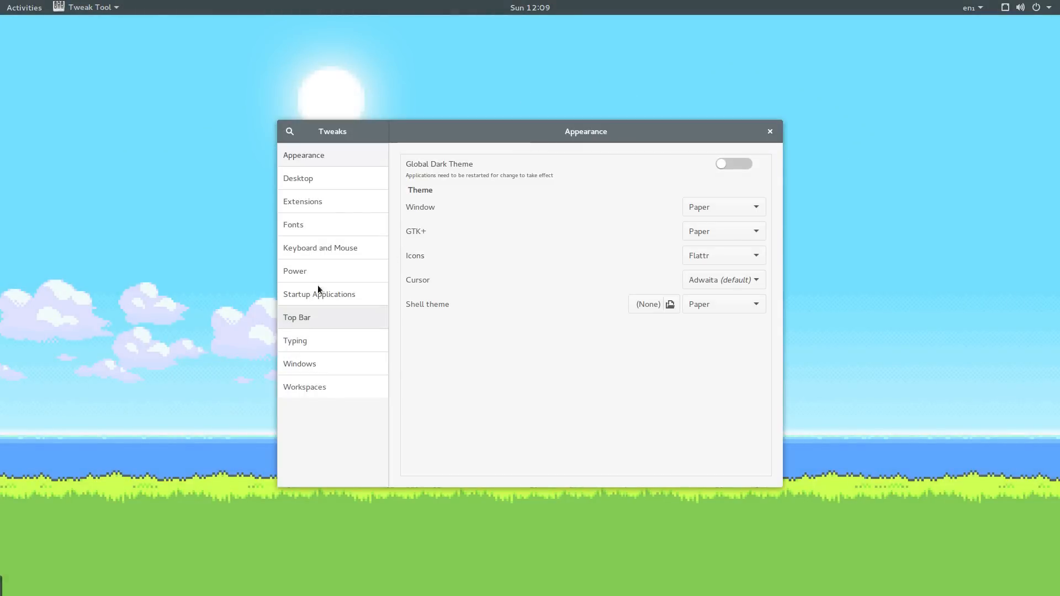
Step: Show Tweak Tool's Extensions list, all extensions switched off
click(302, 201)
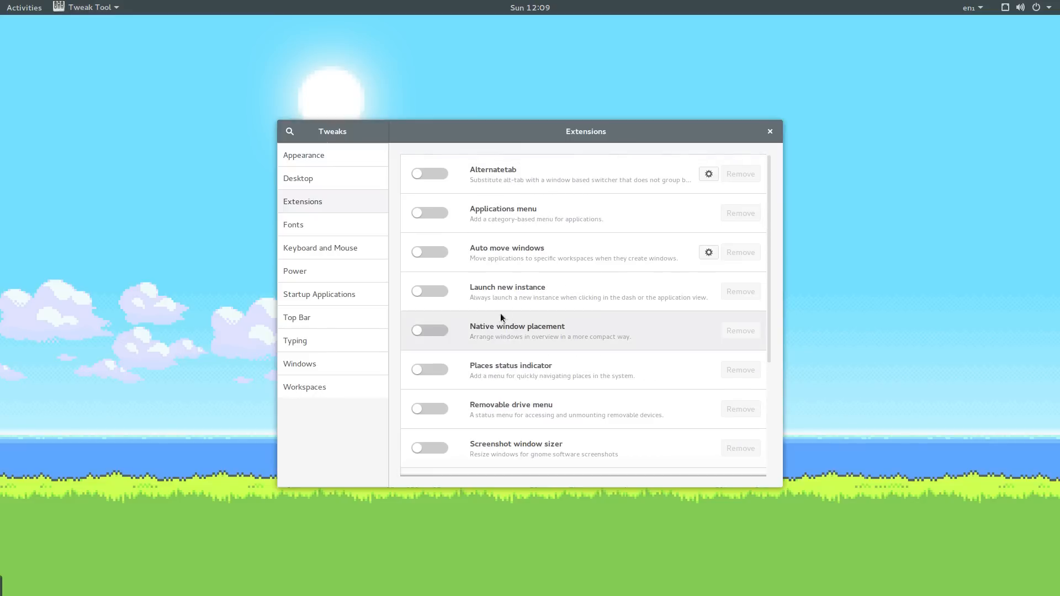
mouse_move(435, 371)
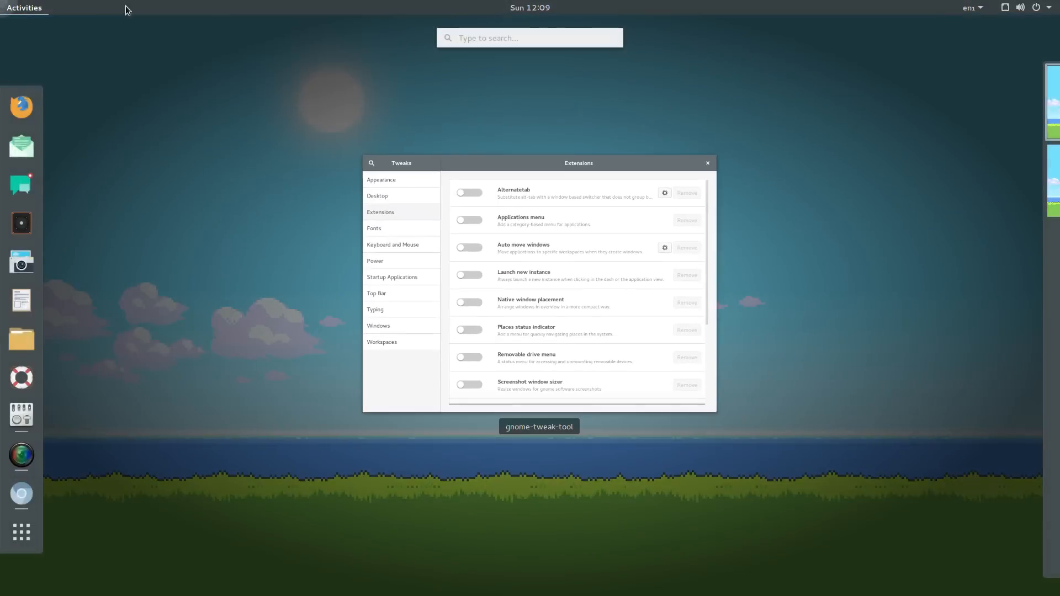
Step: Try the new Places menu in the top bar, opening the Downloads and Documents folders
click(428, 371)
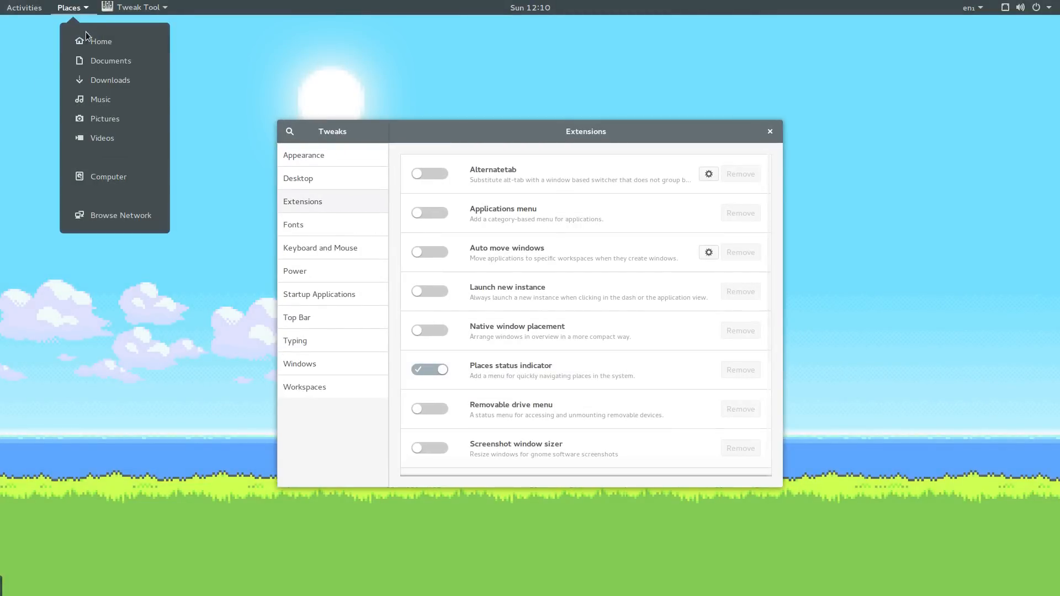
click(465, 149)
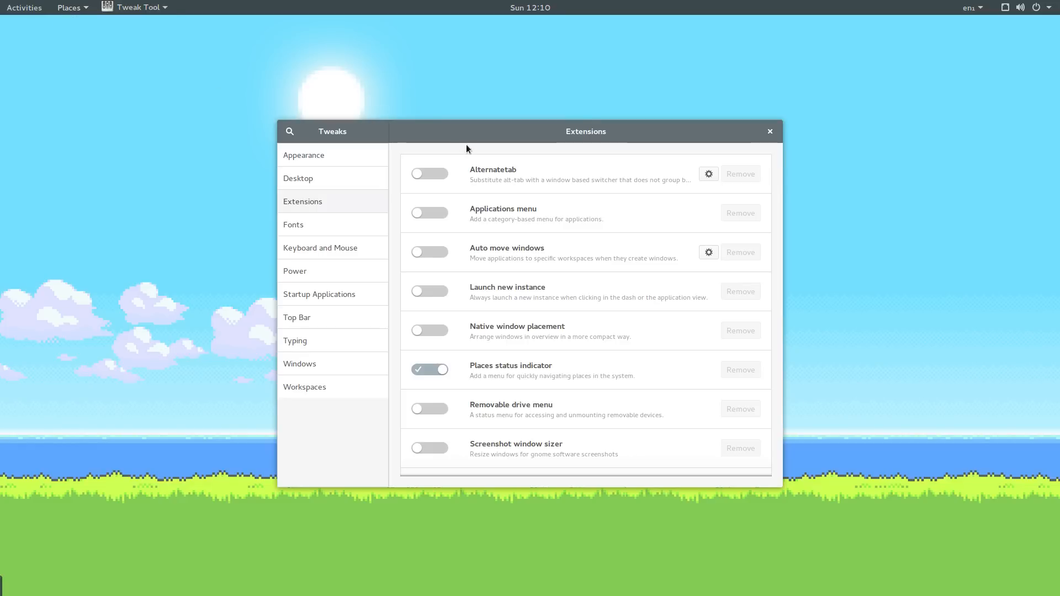
mouse_move(474, 145)
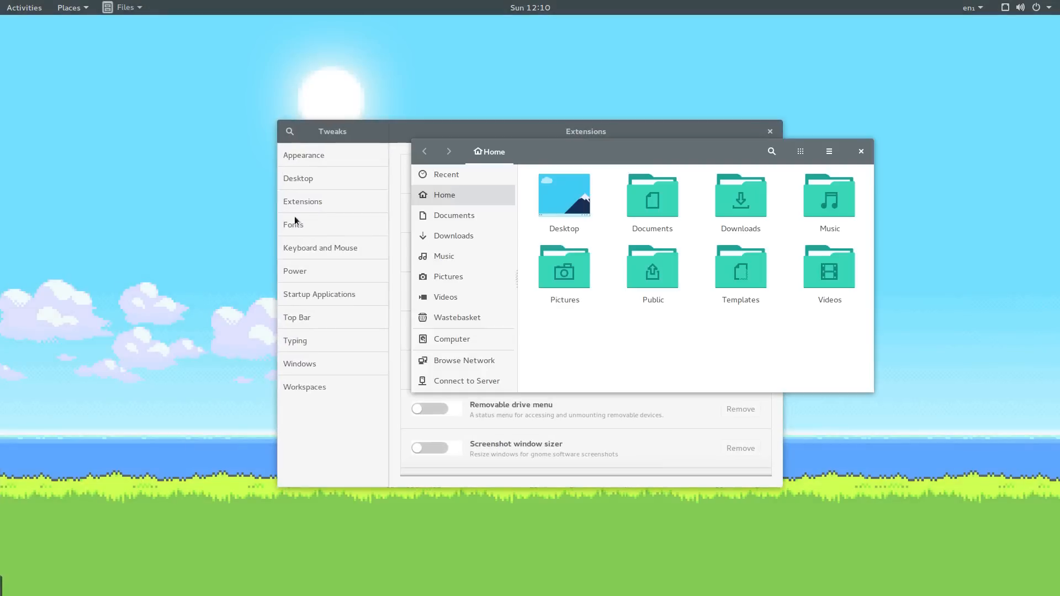
click(454, 235)
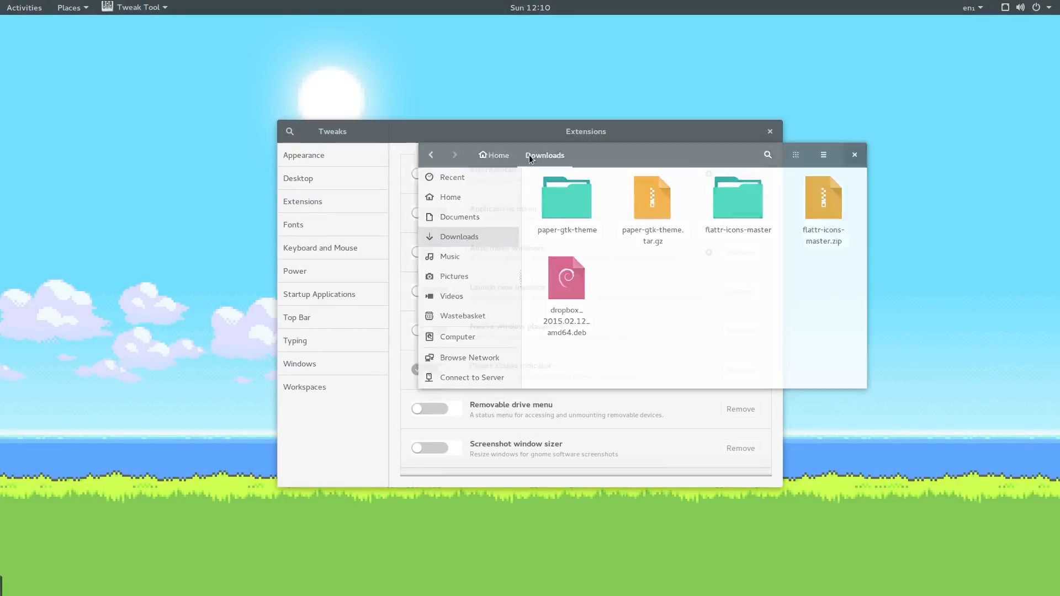
click(69, 8)
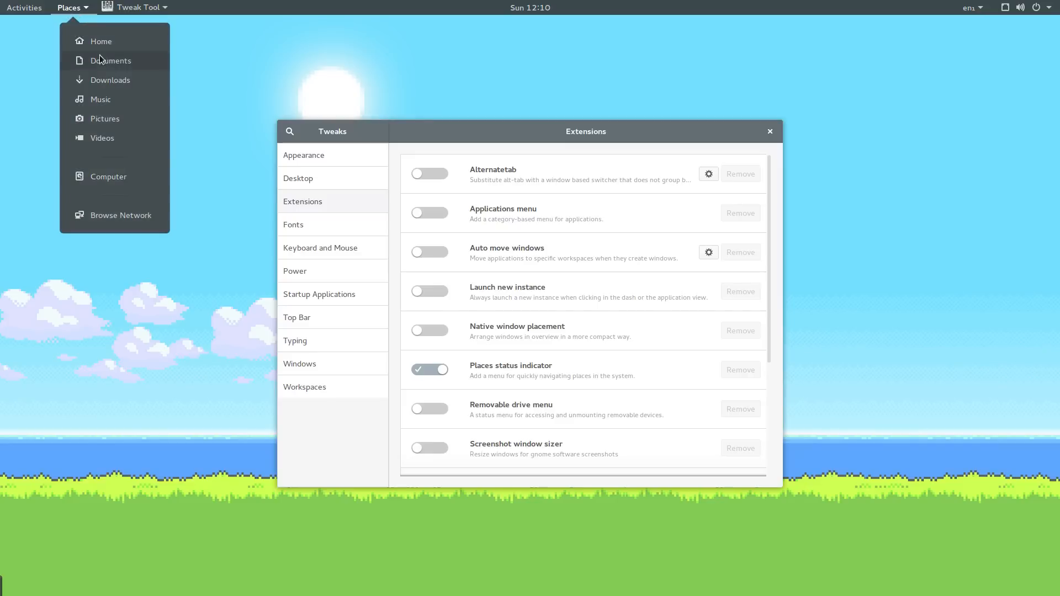
click(109, 79)
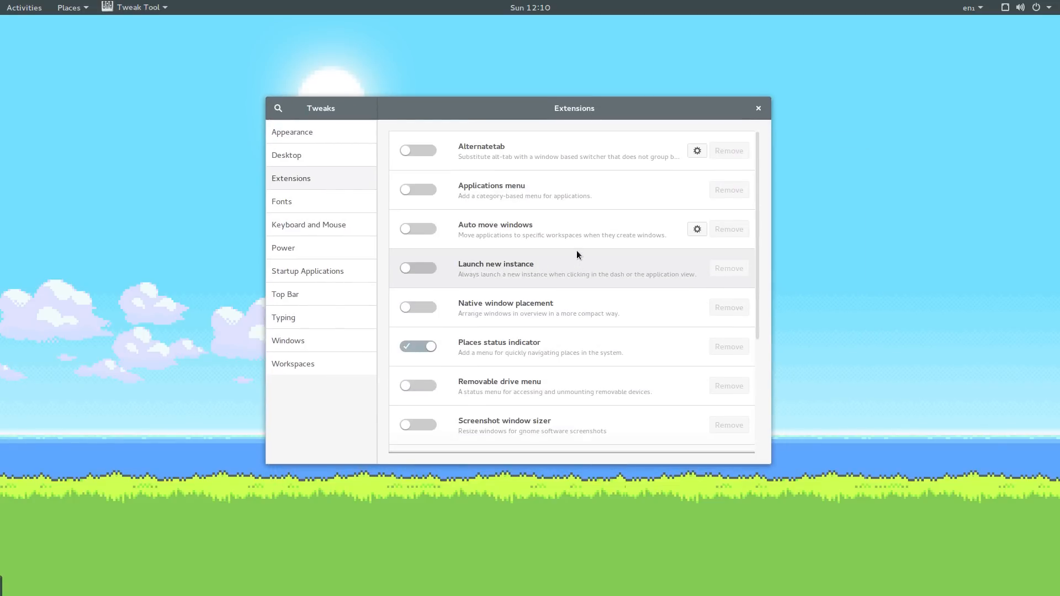
scroll(down, 3)
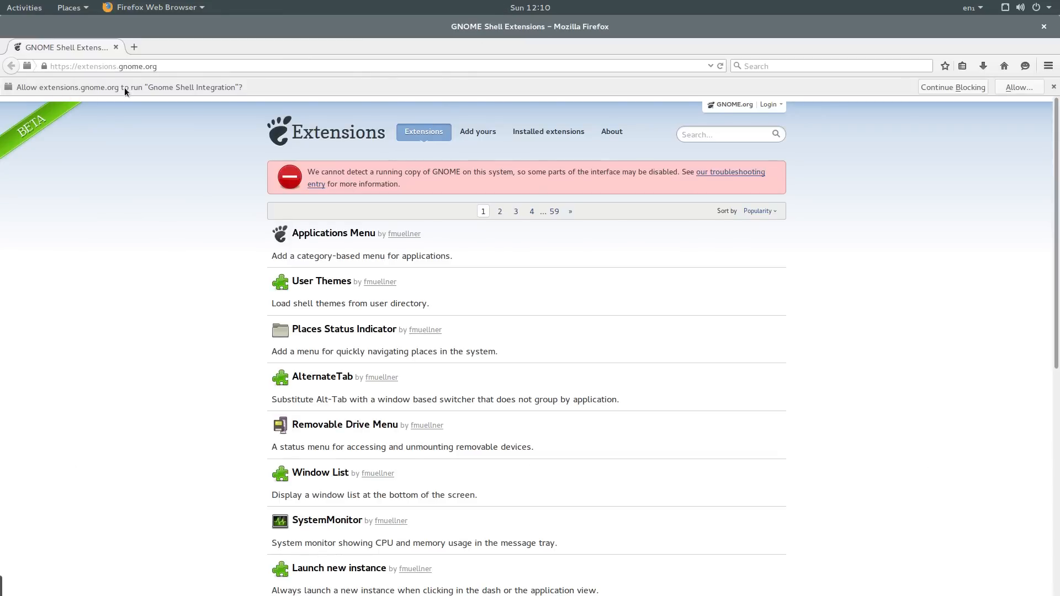
mouse_move(171, 91)
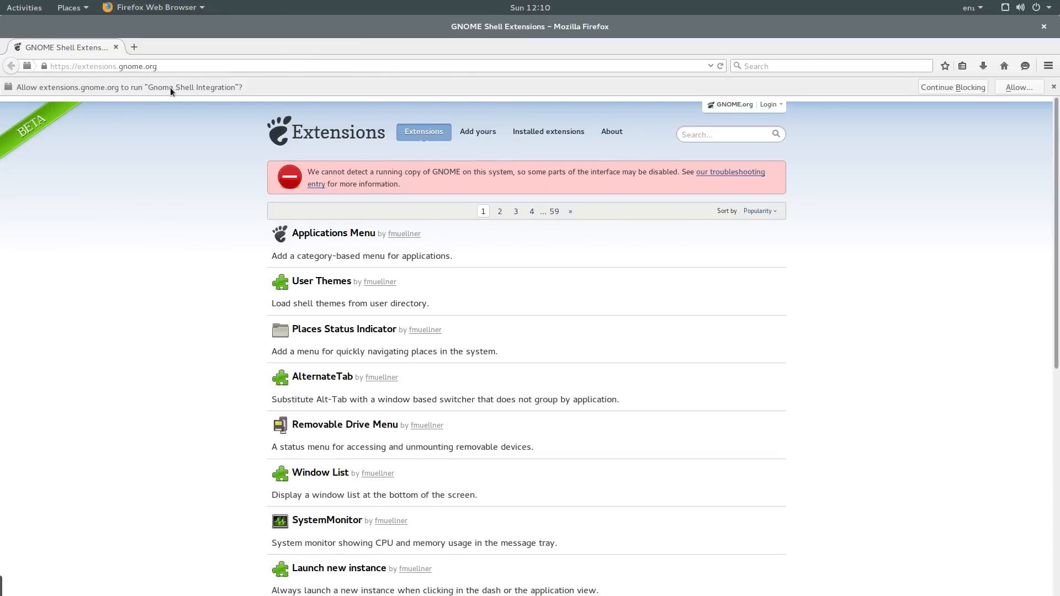
mouse_move(1019, 92)
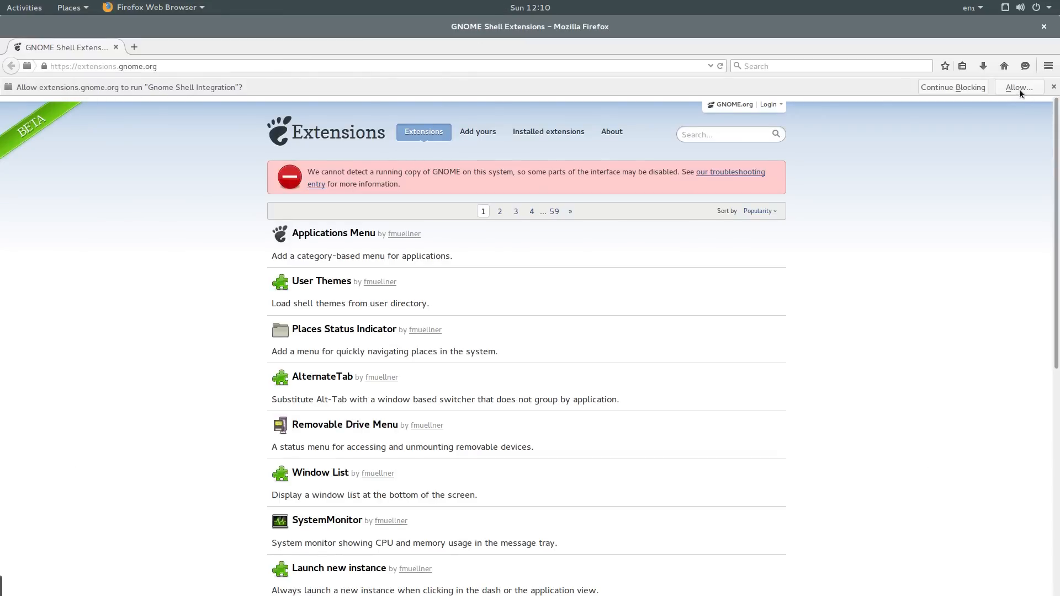
Step: Allow the GNOME Shell Integration plugin for this visit and reload extensions.gnome.org
click(1020, 86)
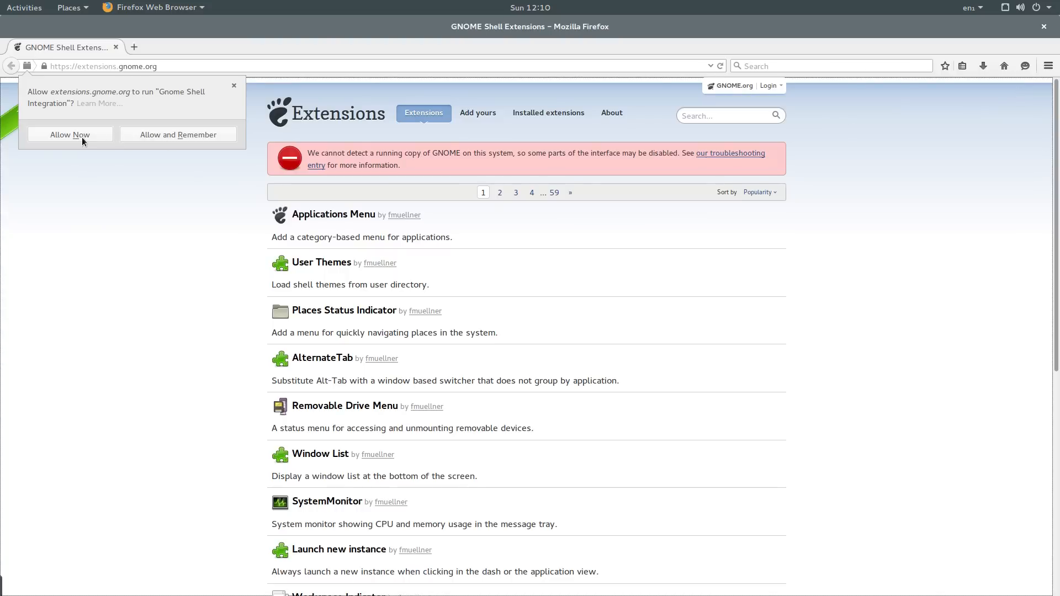
click(68, 134)
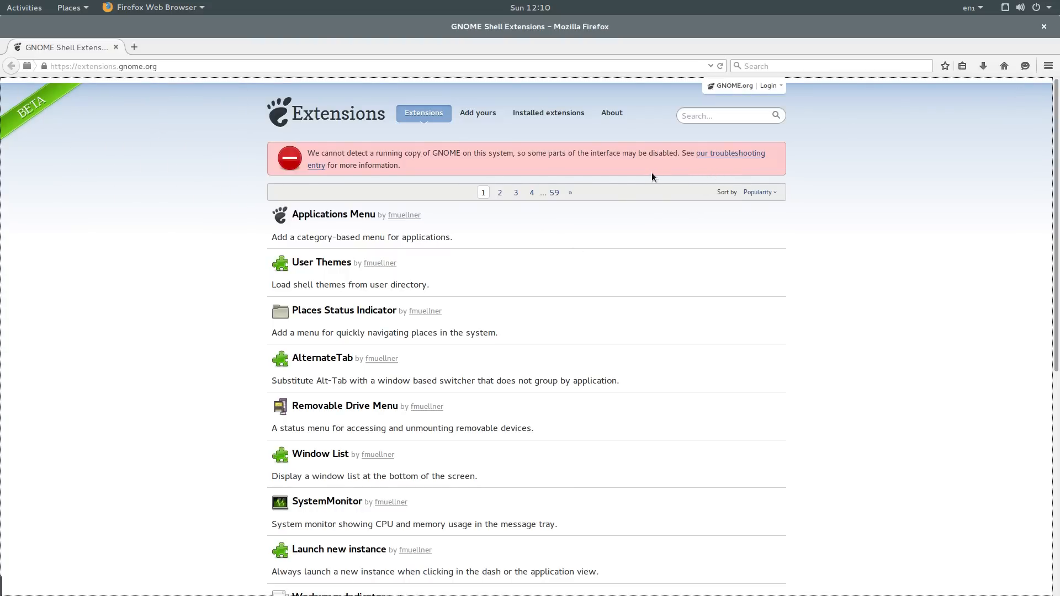
click(720, 65)
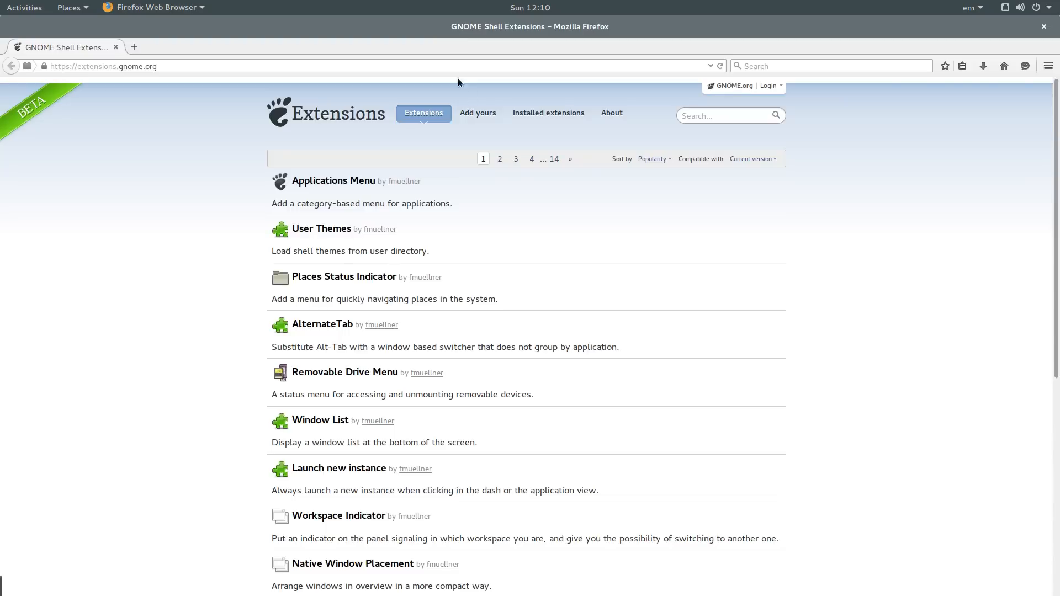
Step: Search the extensions site for 'icon hider'
click(730, 116)
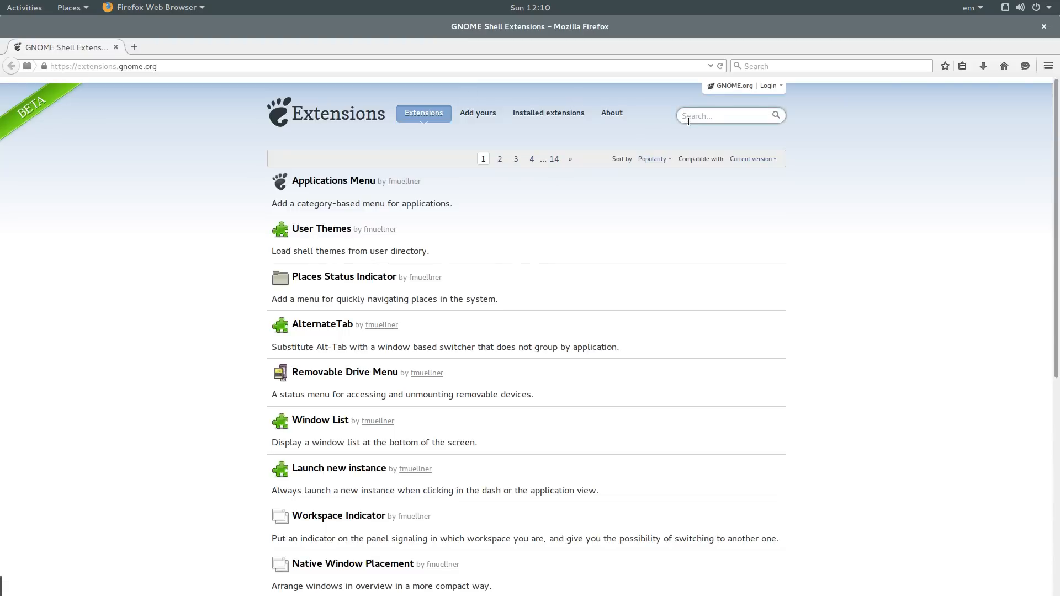
text(icon hider)
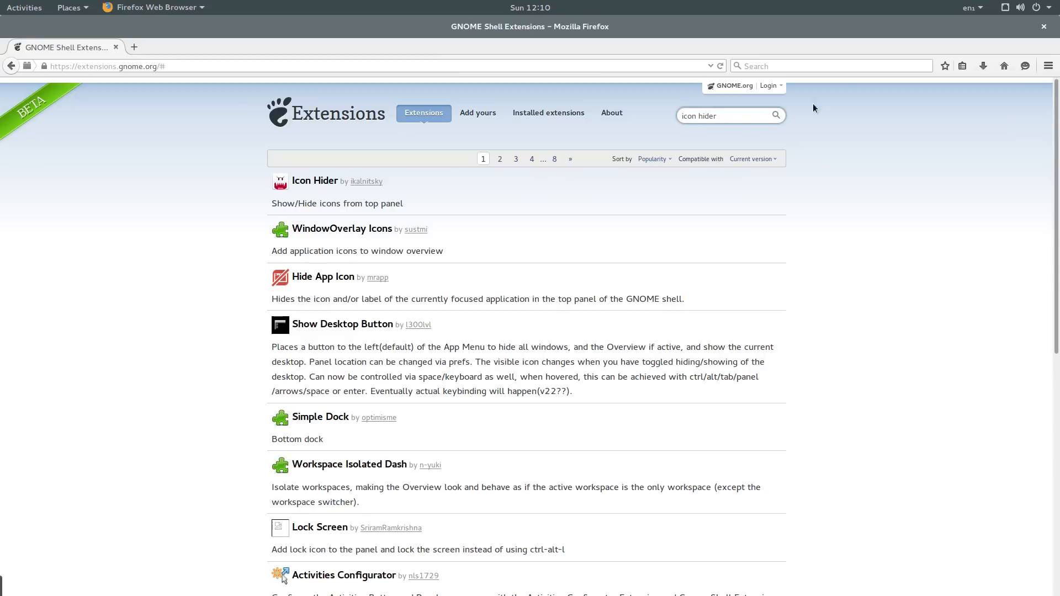
click(971, 8)
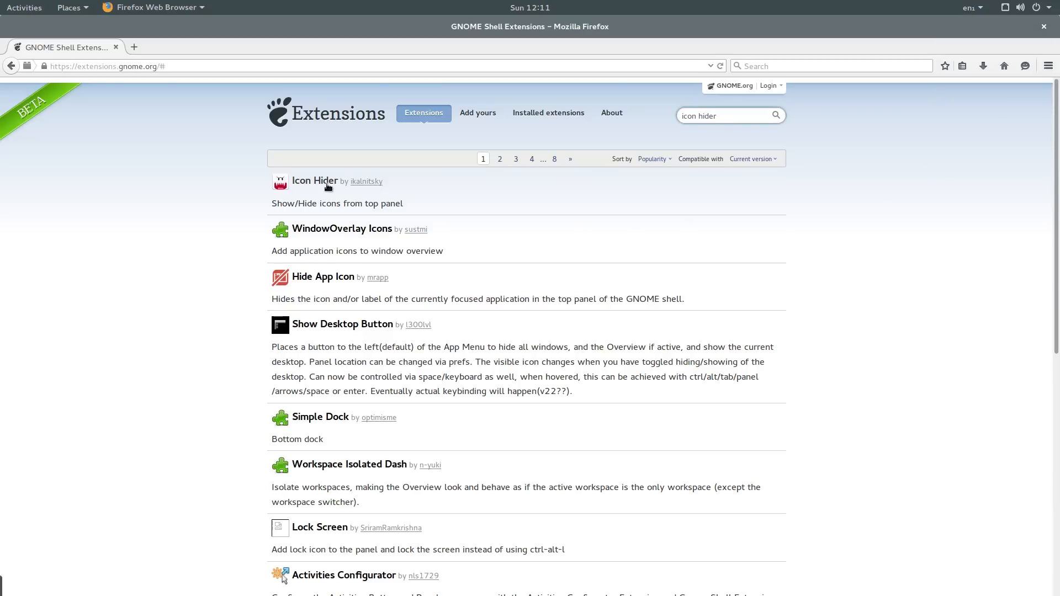
Step: Switch Icon Hider to ON on its page and confirm the install
click(313, 180)
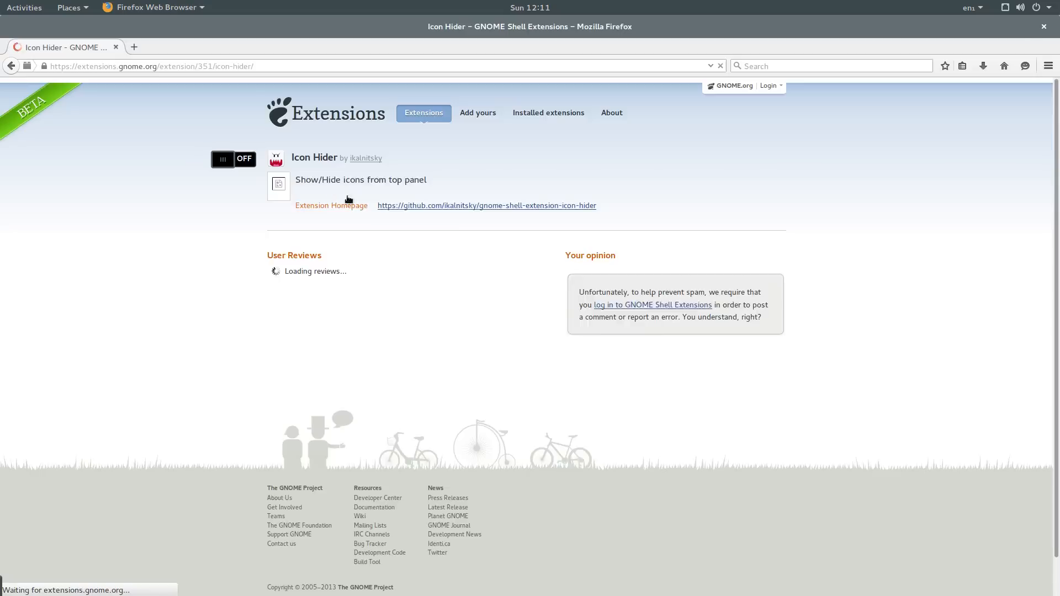
click(233, 158)
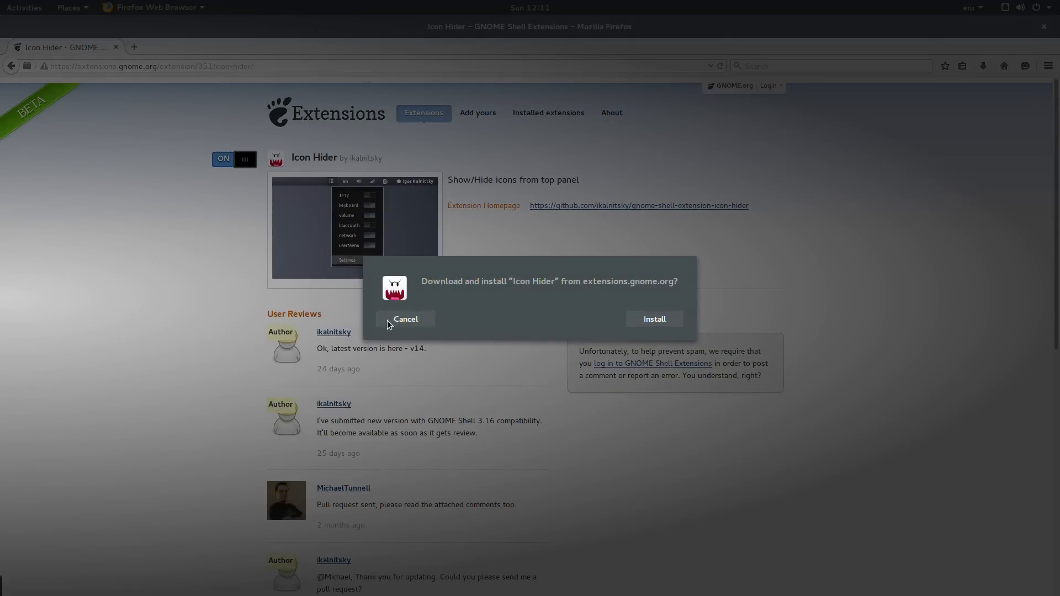
click(405, 318)
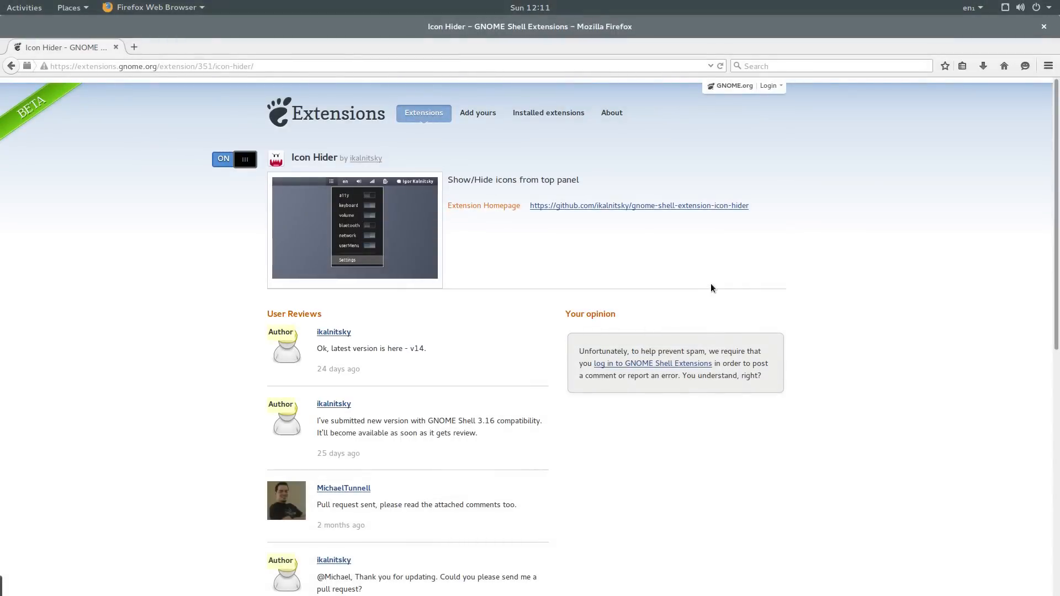
mouse_move(898, 62)
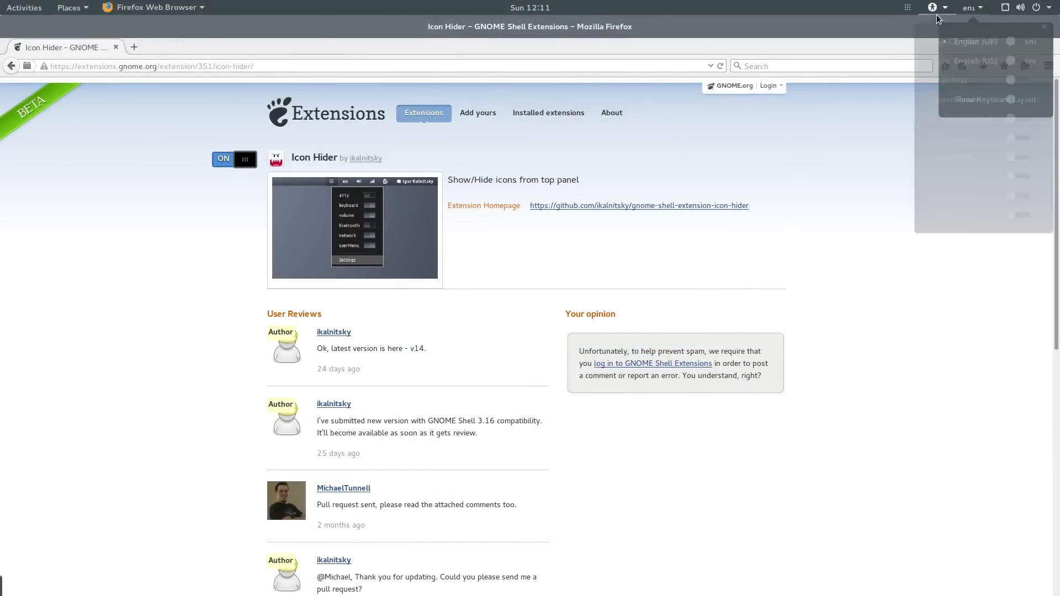
Step: Use the Icon Hider indicator to hide the keyboard indicator from the top bar
click(907, 8)
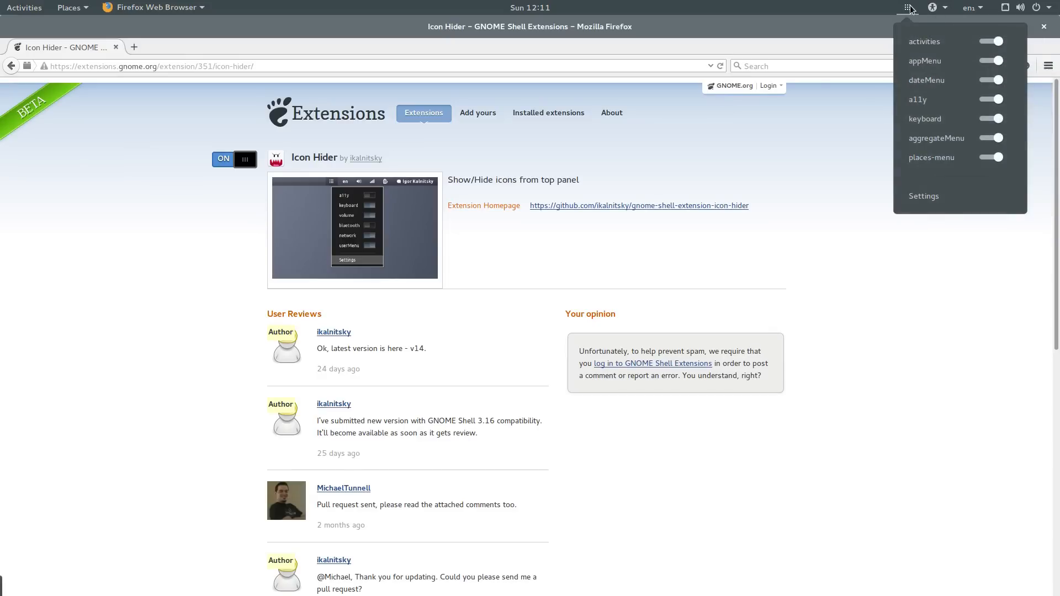
mouse_move(944, 98)
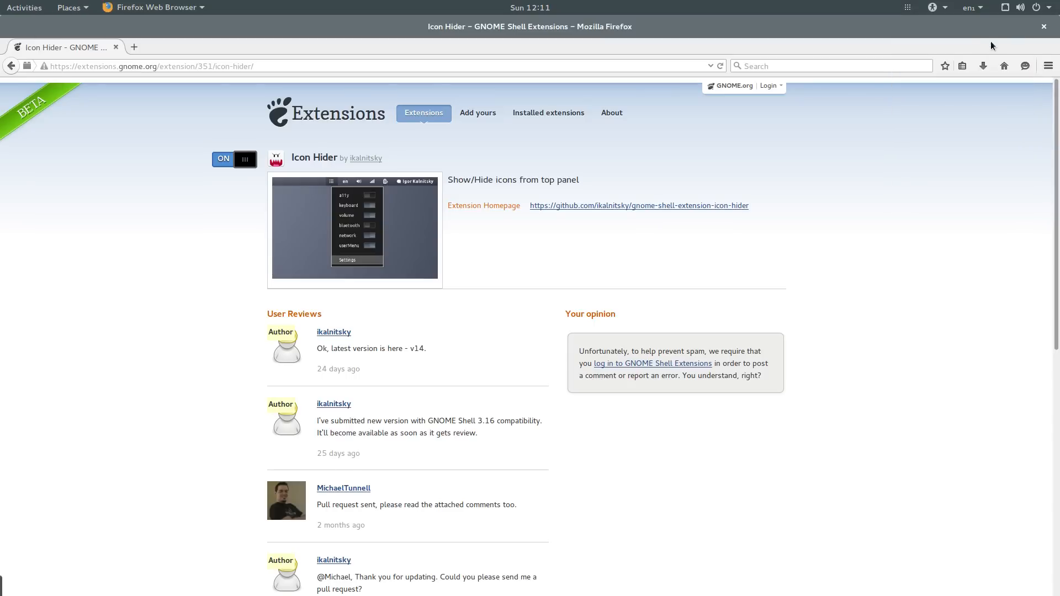
click(908, 8)
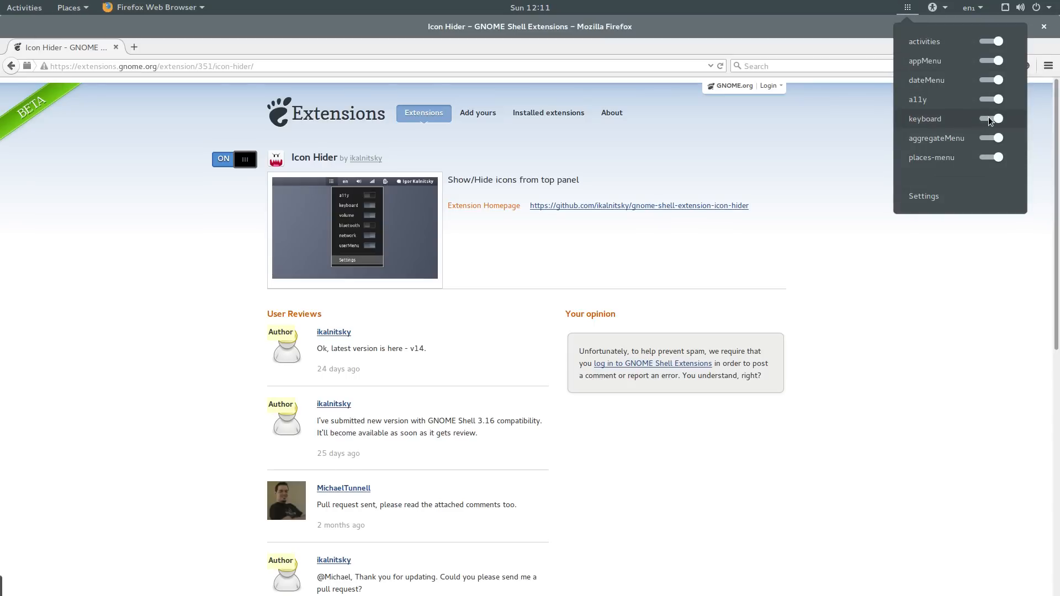
click(990, 118)
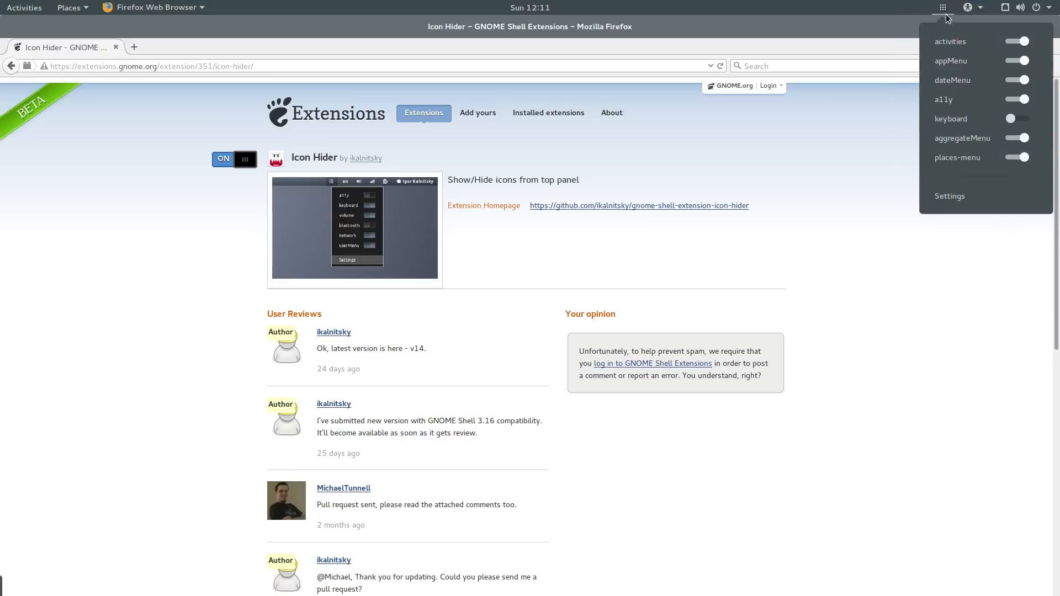
mouse_move(995, 60)
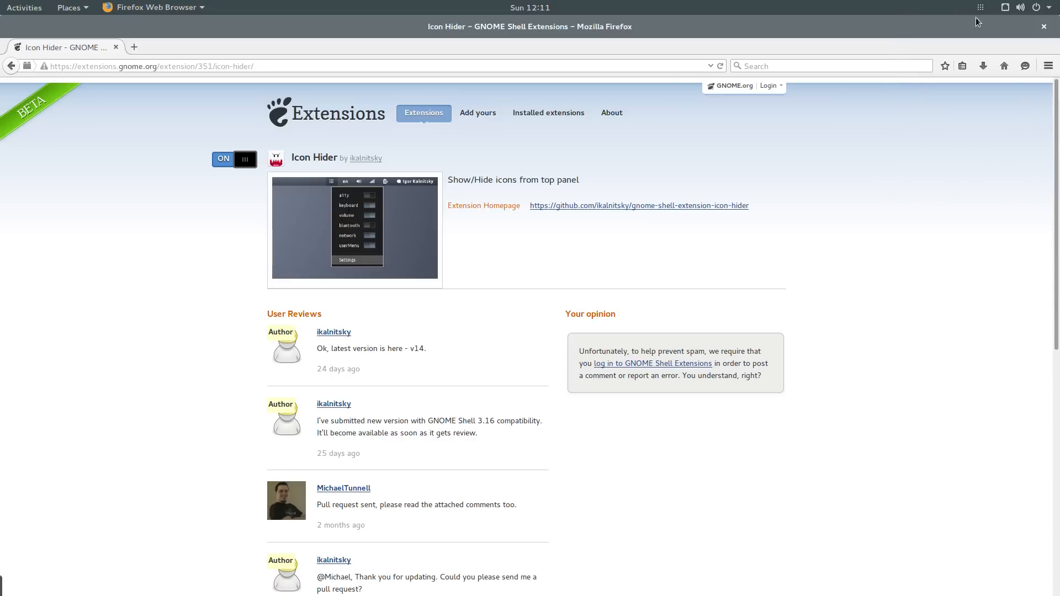
click(979, 8)
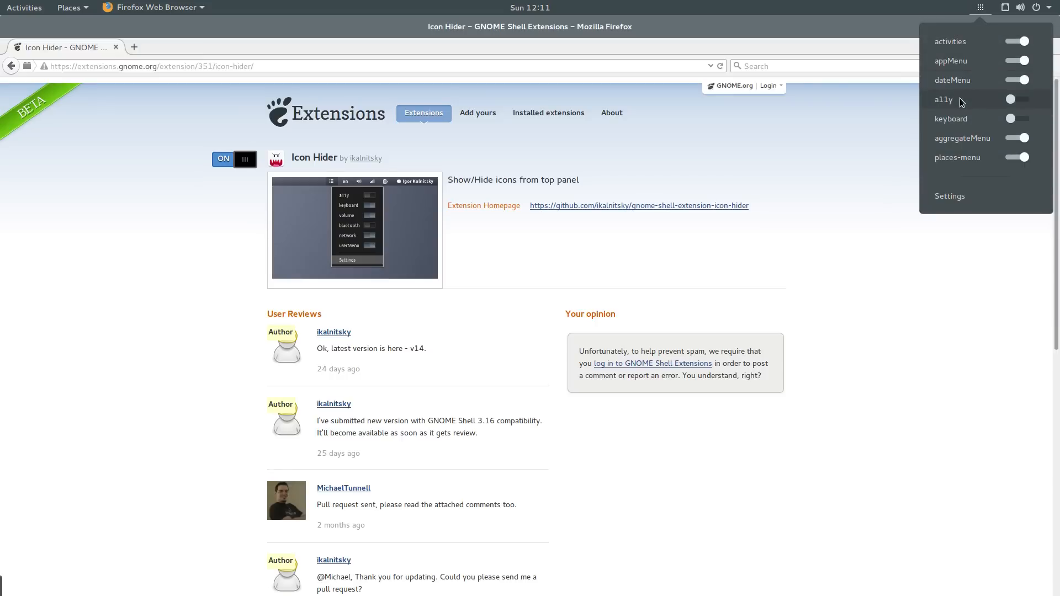
click(979, 8)
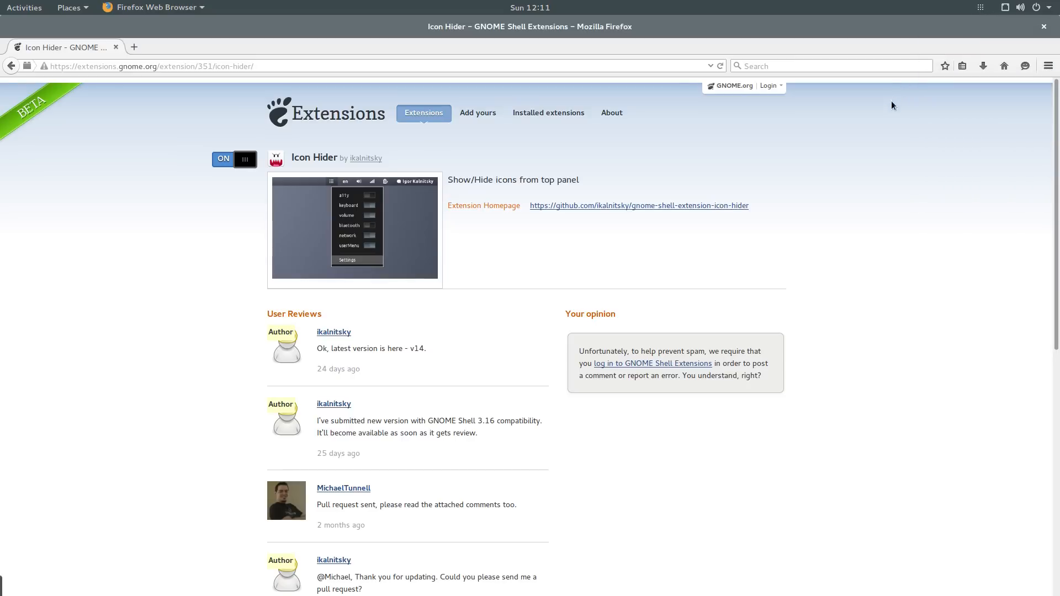
mouse_move(621, 205)
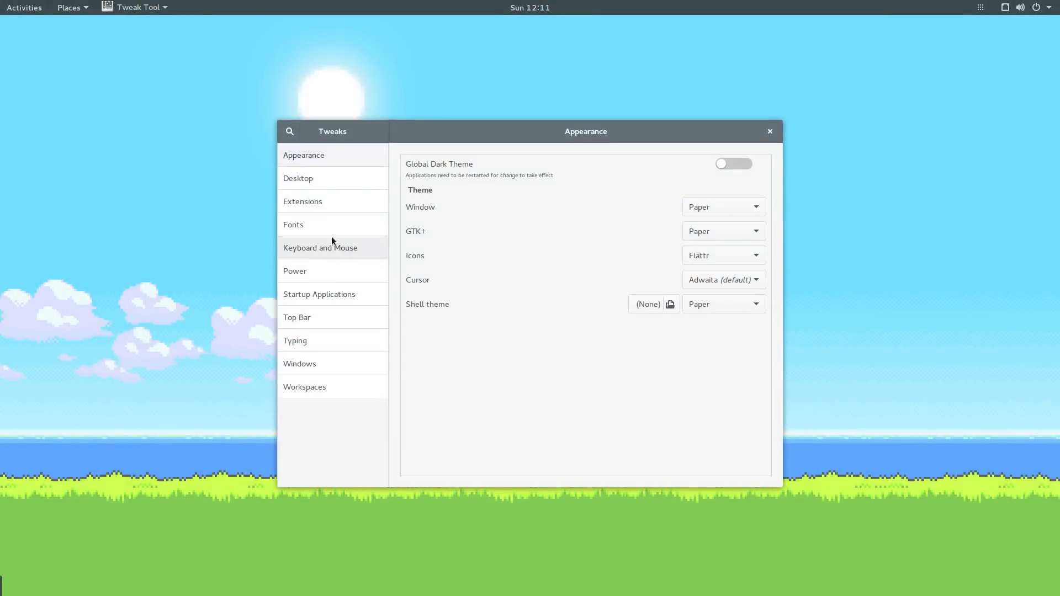
Step: Show the installed extensions list with Icon hider and Places status indicator on
click(302, 201)
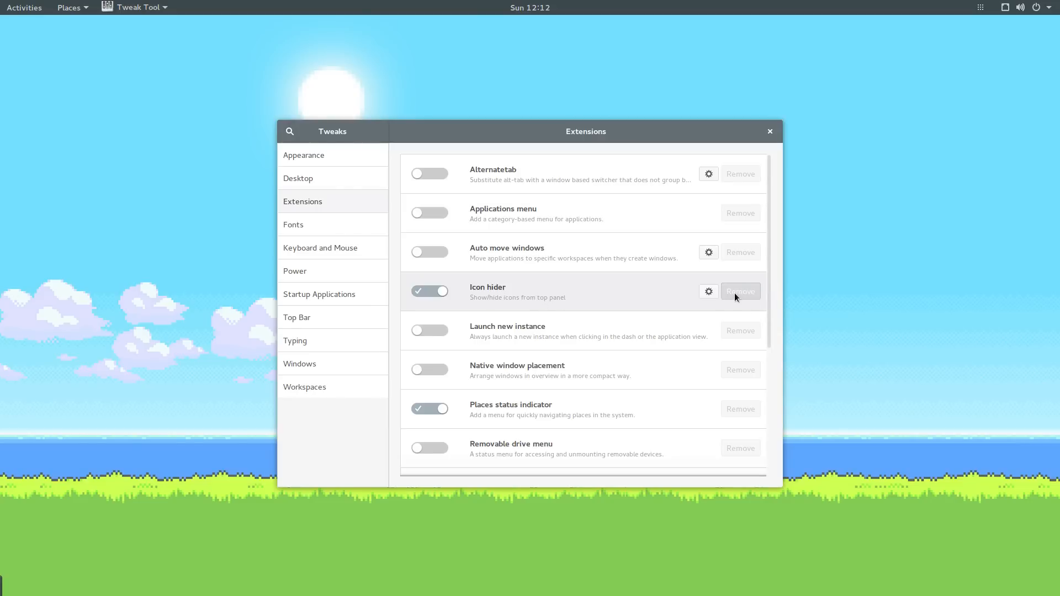
mouse_move(712, 298)
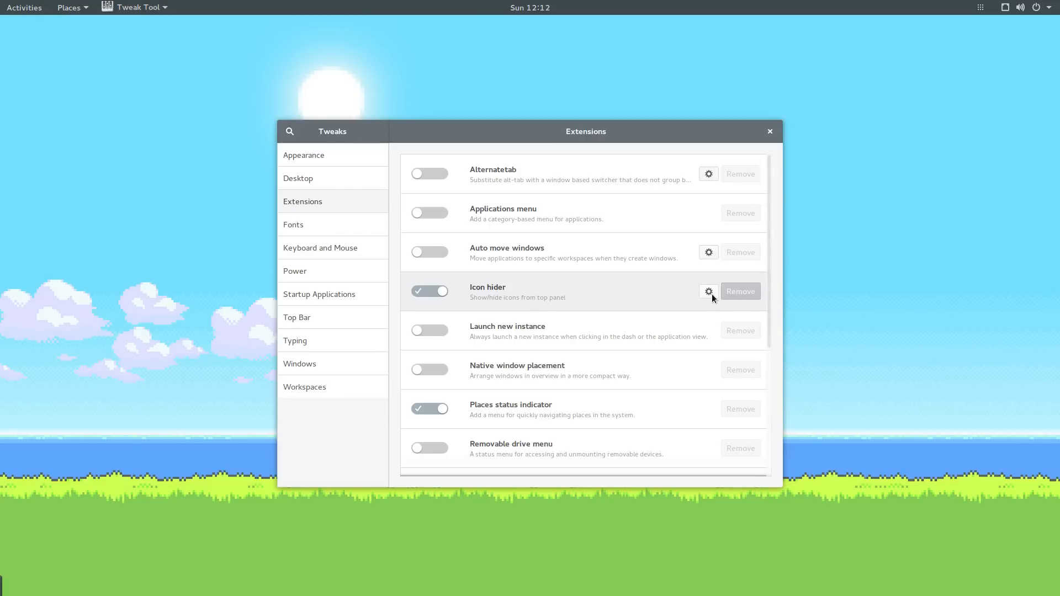
Step: Adjust Icon Hider's preferences from its gear button in the extensions list
click(707, 291)
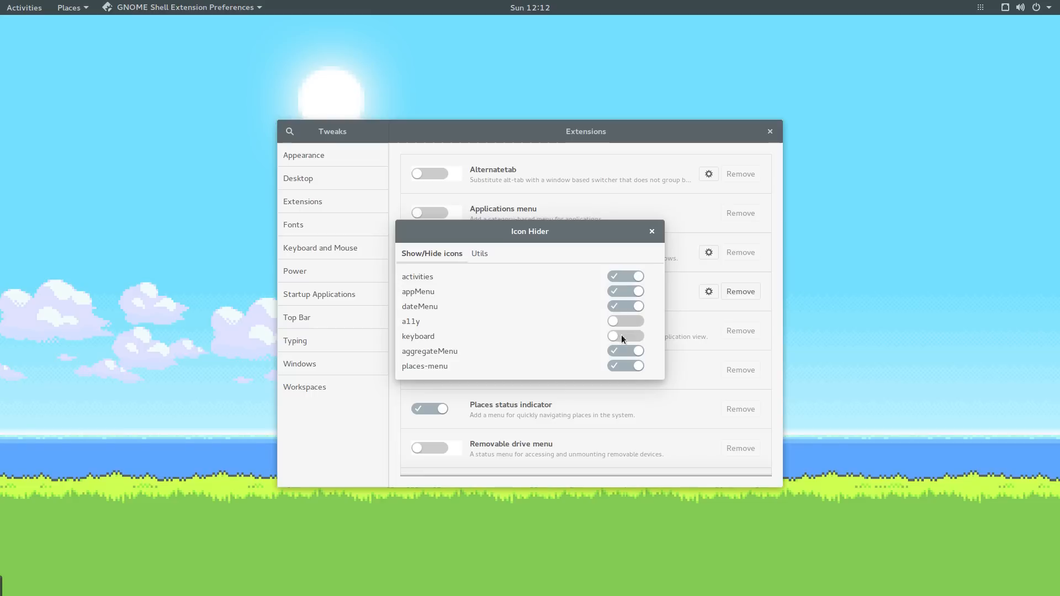
click(478, 254)
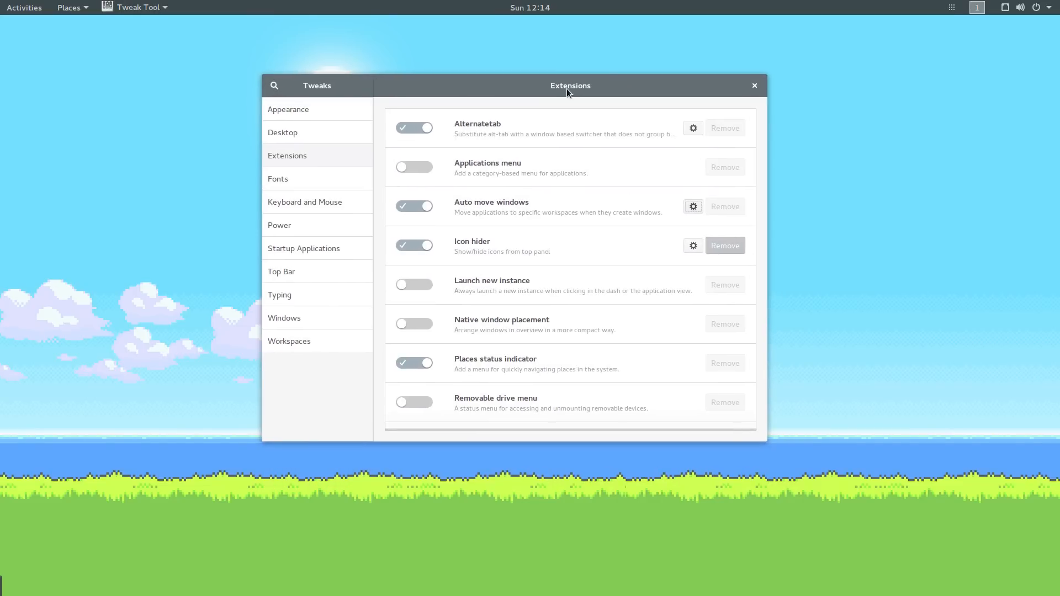
Step: Nudge the Tweaks window up and left and continue down the Extensions list
drag(569, 85, 560, 78)
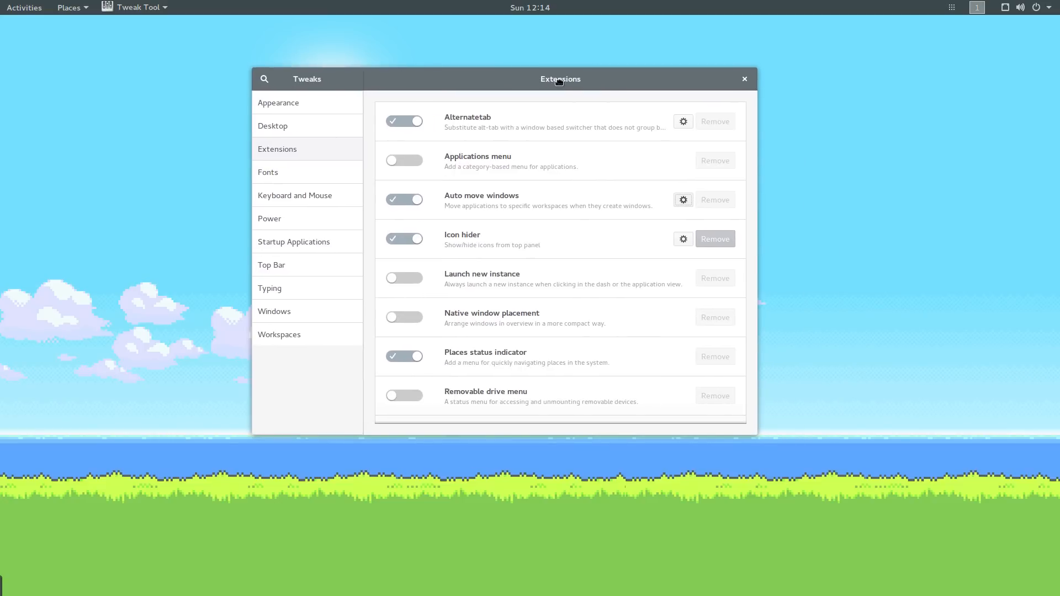
mouse_move(641, 191)
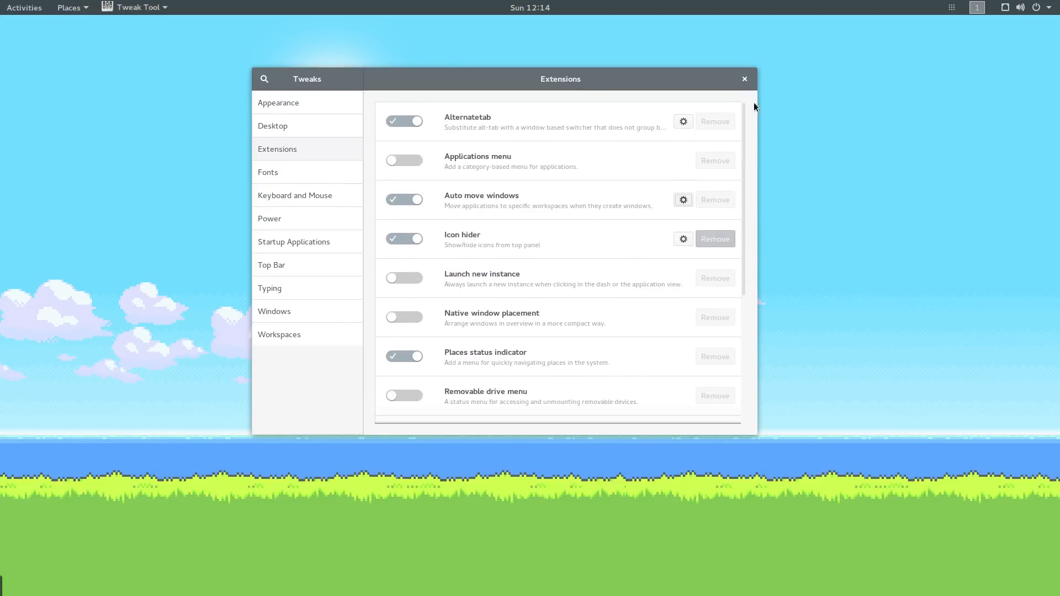
scroll(down, 3)
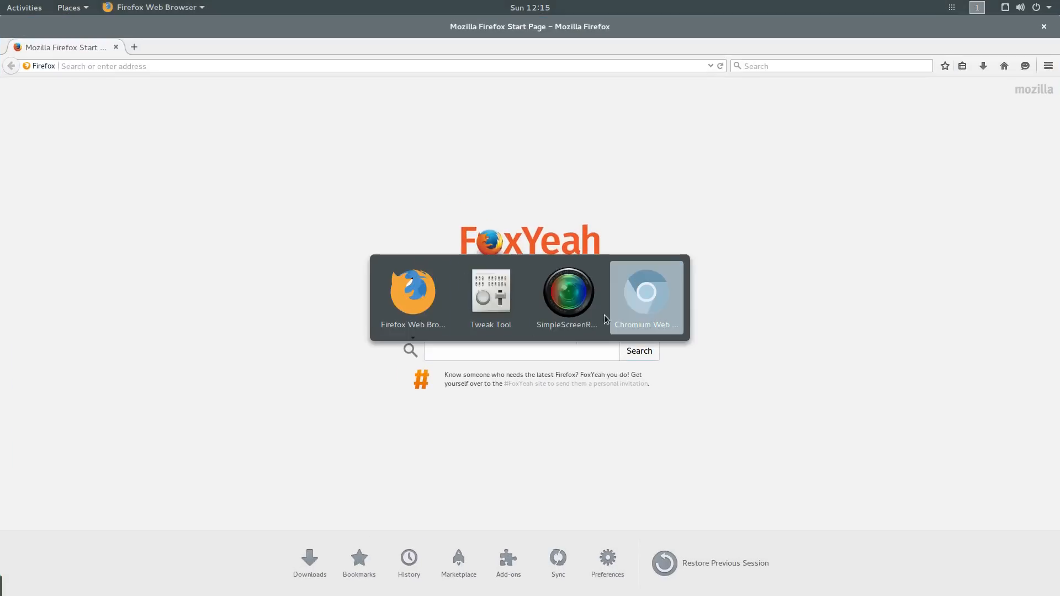
mouse_move(412, 297)
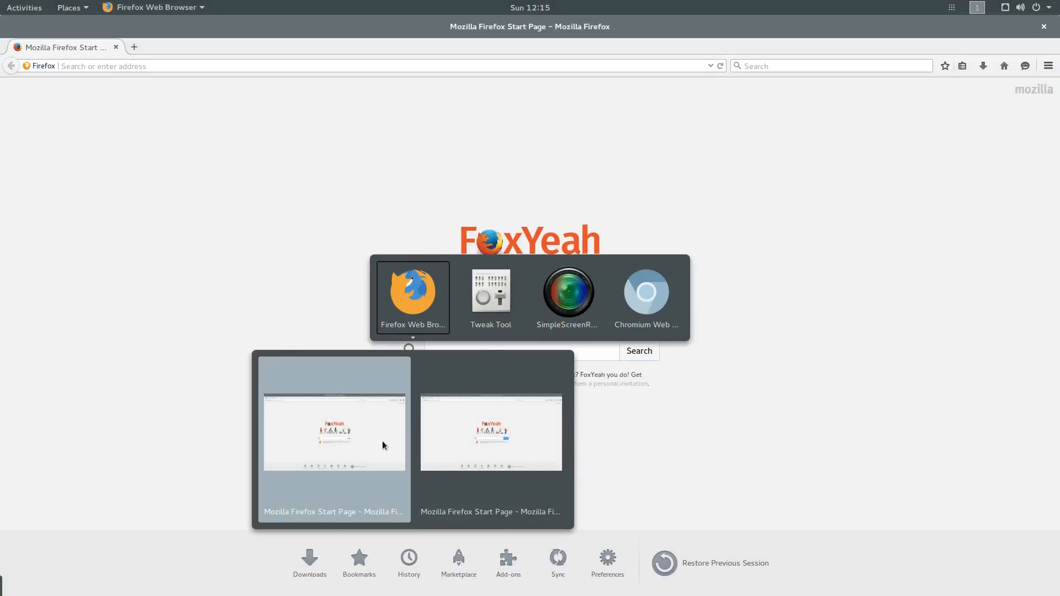
mouse_move(308, 431)
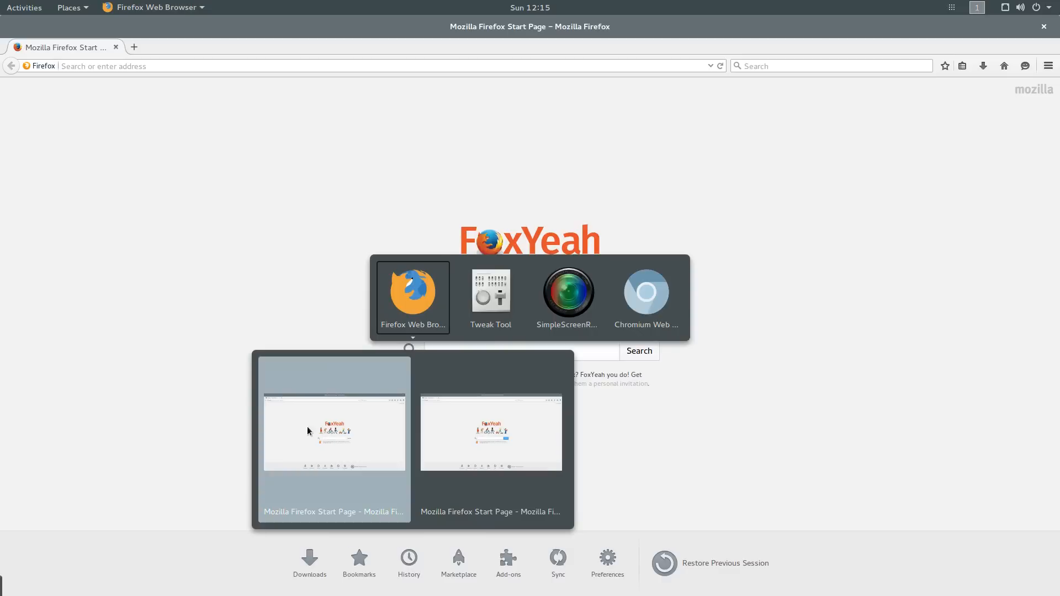
mouse_move(434, 432)
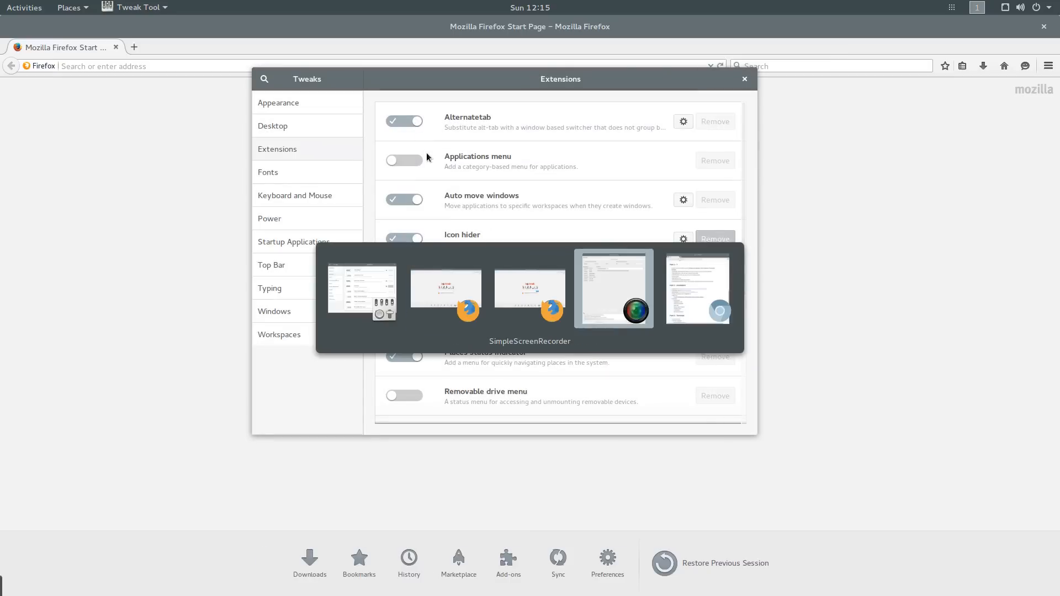
mouse_move(450, 180)
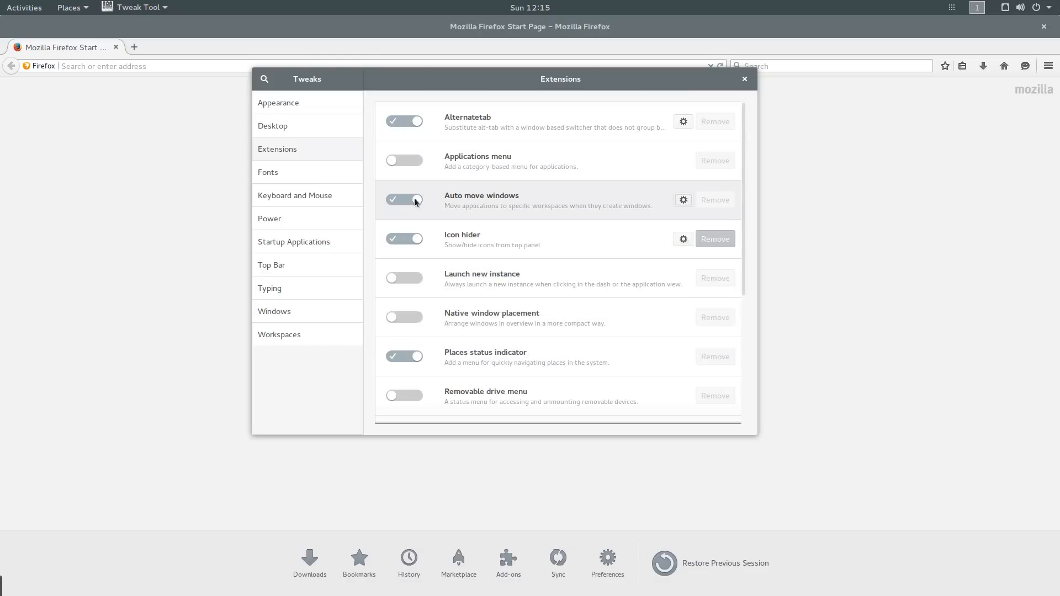
Step: Edit the Auto move windows Skype rule to send it to workspace 2
click(404, 200)
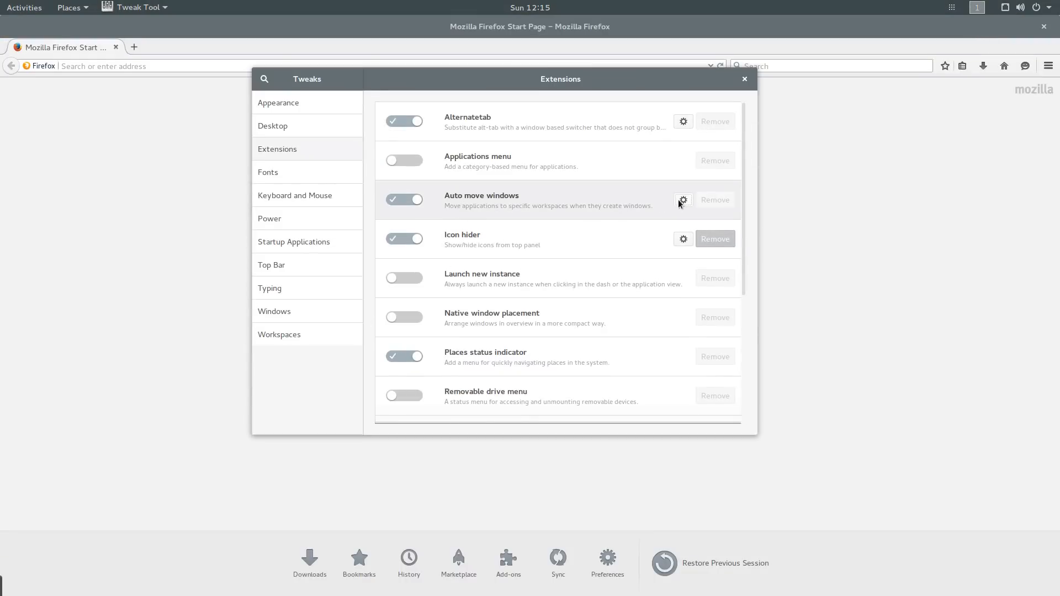
click(682, 200)
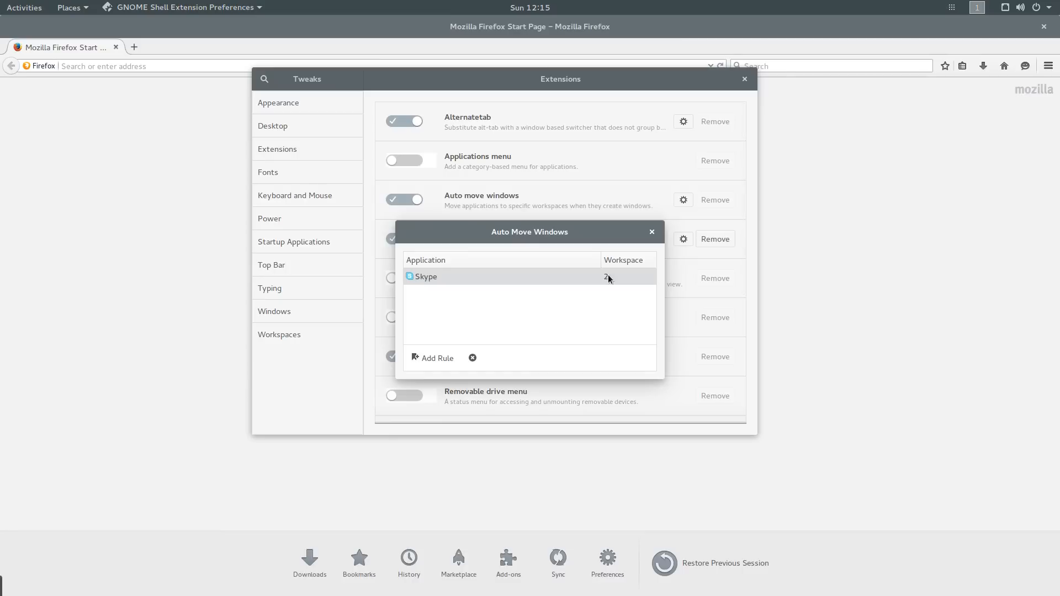
click(651, 232)
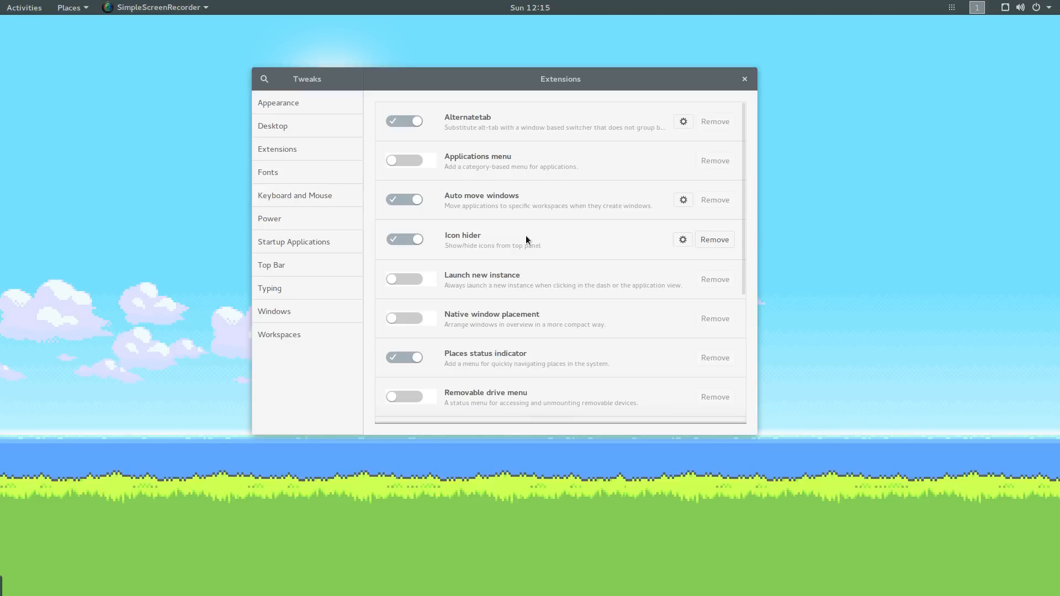
Step: Scroll to the end of the Extensions list, then hide Tweaks to show the bare desktop
scroll(down, 3)
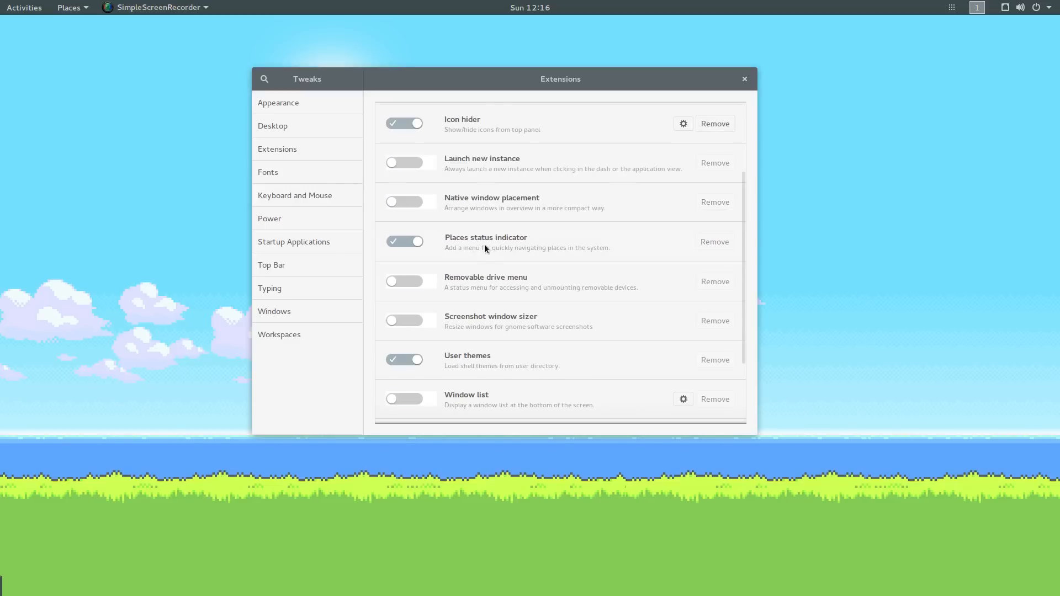
scroll(down, 3)
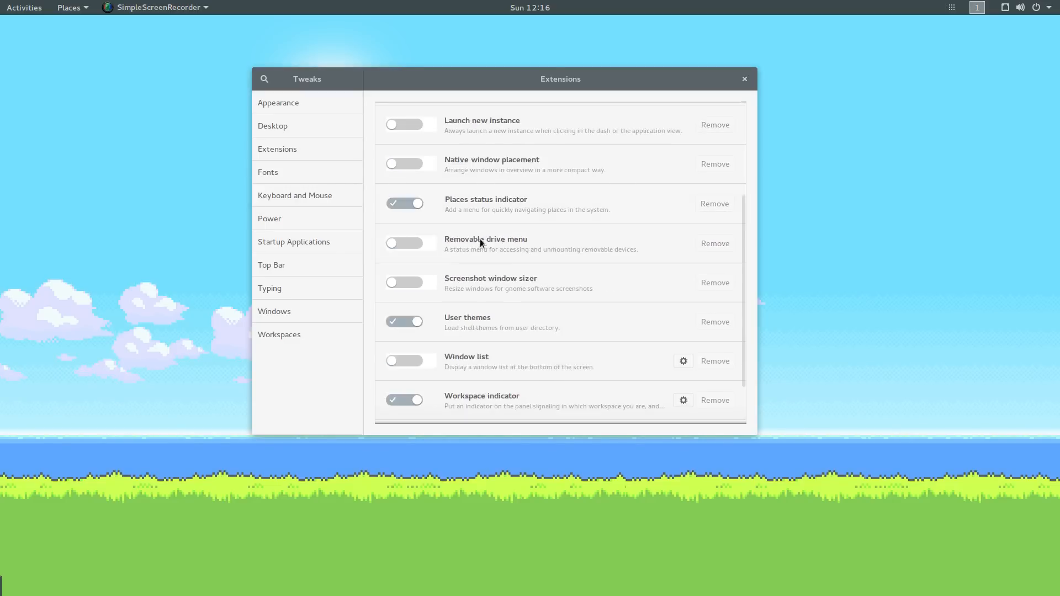
scroll(down, 3)
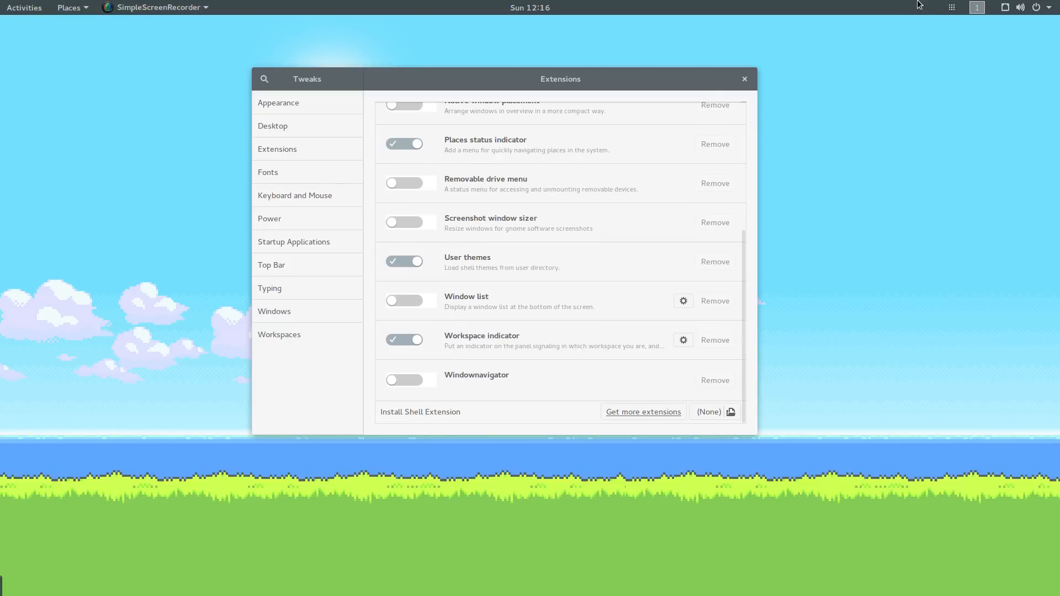
mouse_move(320, 517)
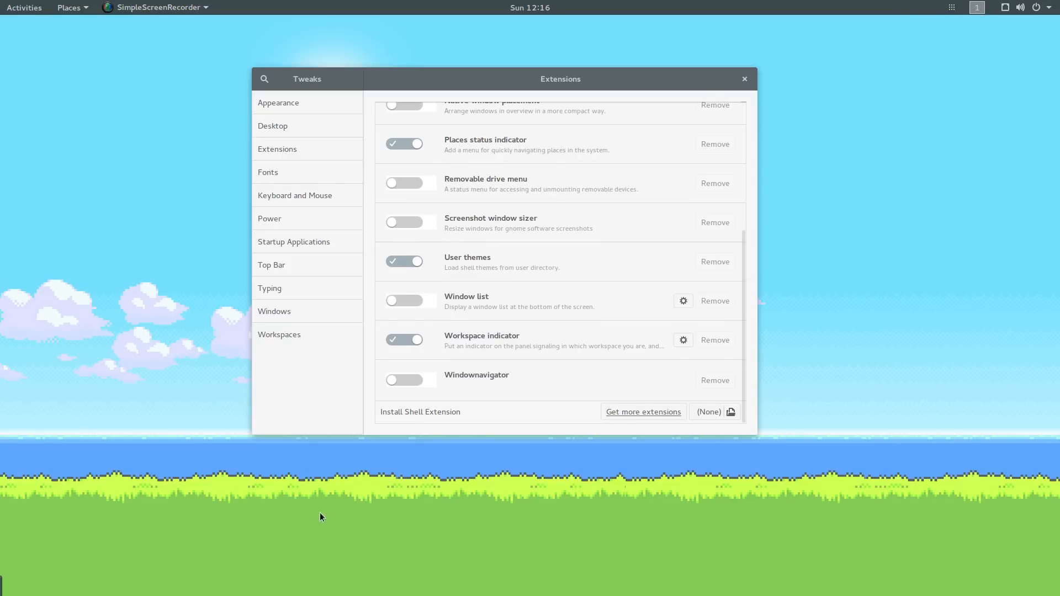
click(404, 340)
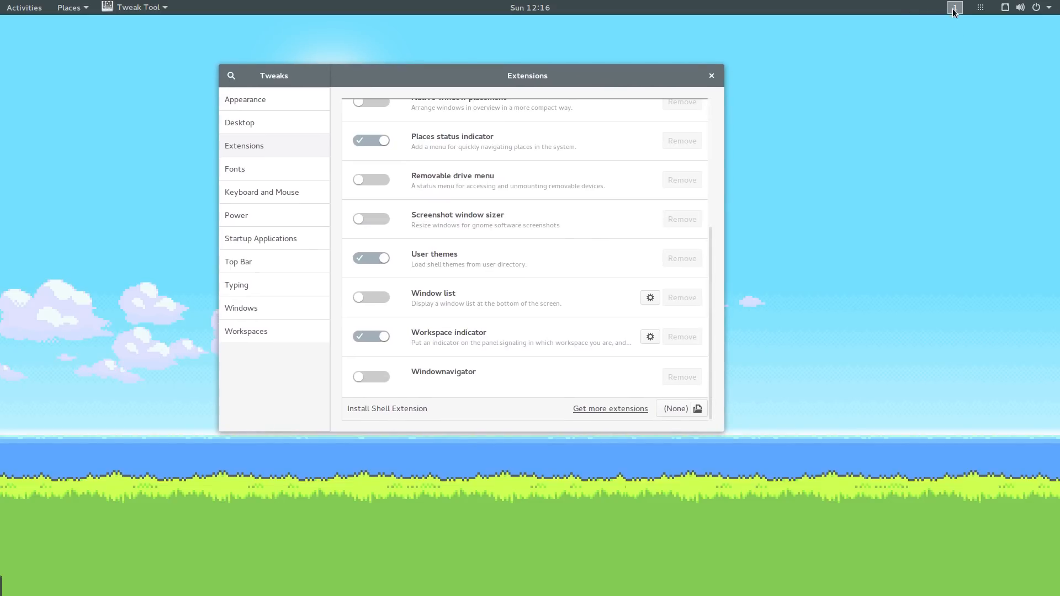
click(709, 75)
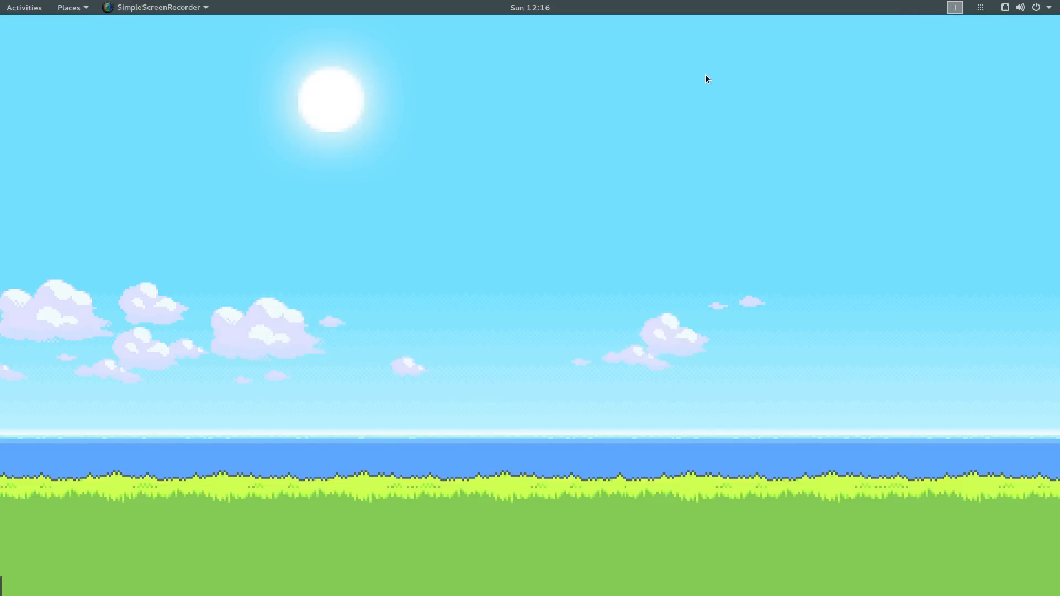
mouse_move(891, 5)
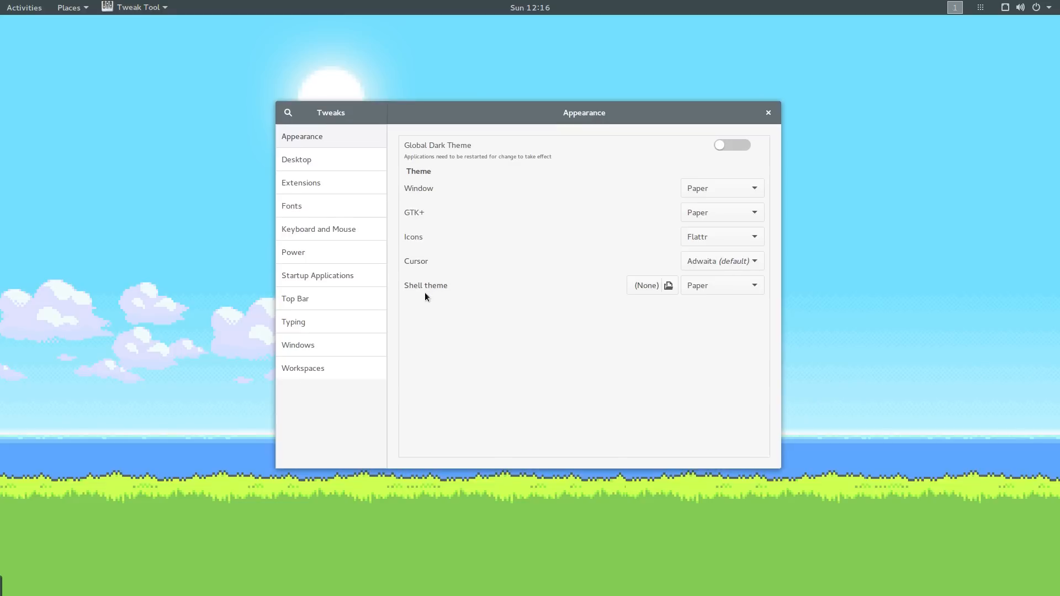
Step: Enable the Maximize and Minimize titlebar buttons under Windows
click(298, 345)
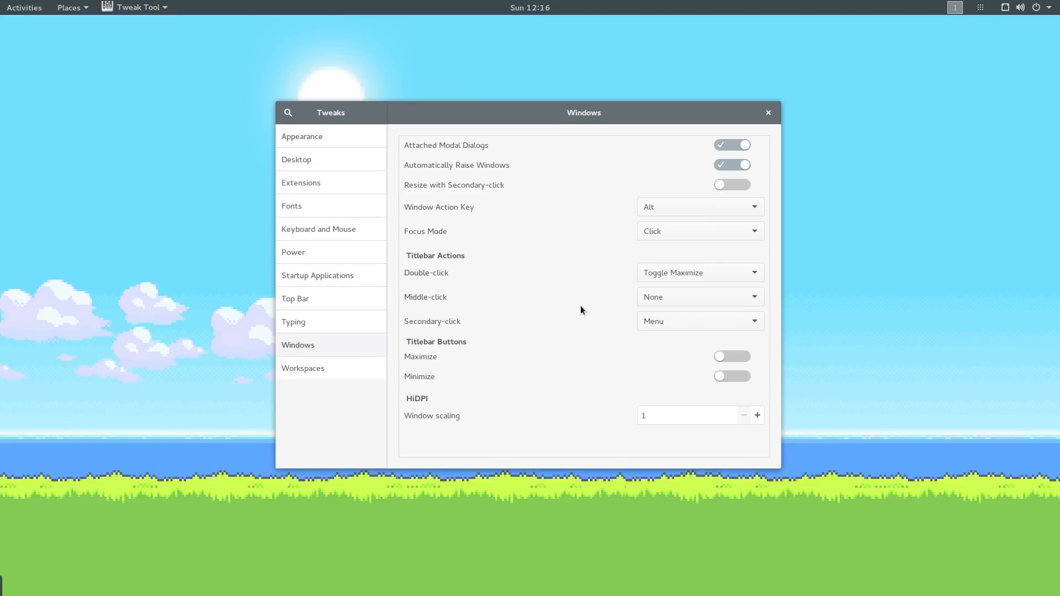
click(731, 376)
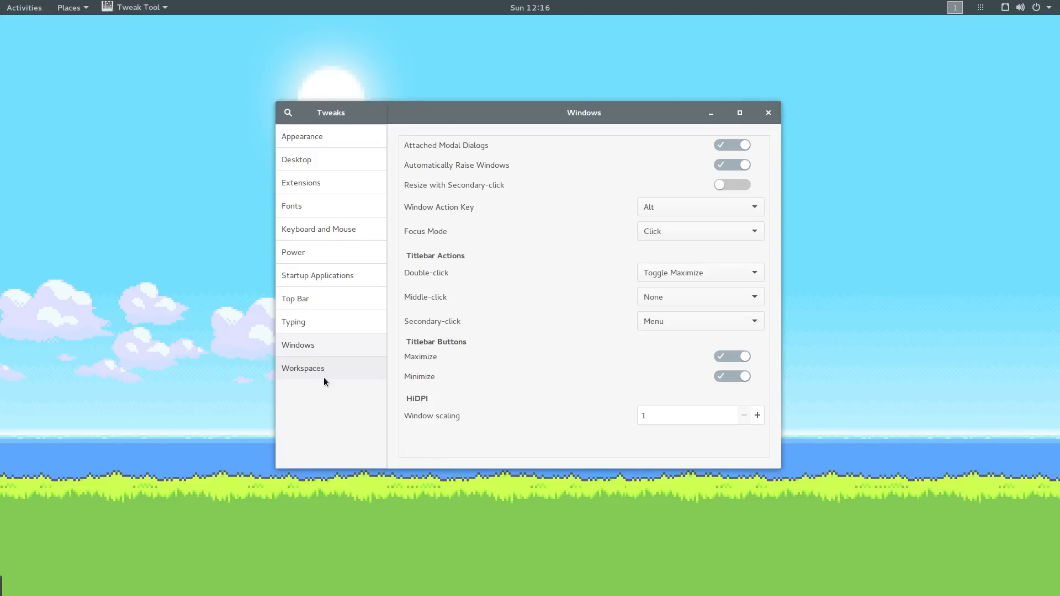
Step: Make workspaces span all displays, Static creation, with 2 workspaces
click(303, 367)
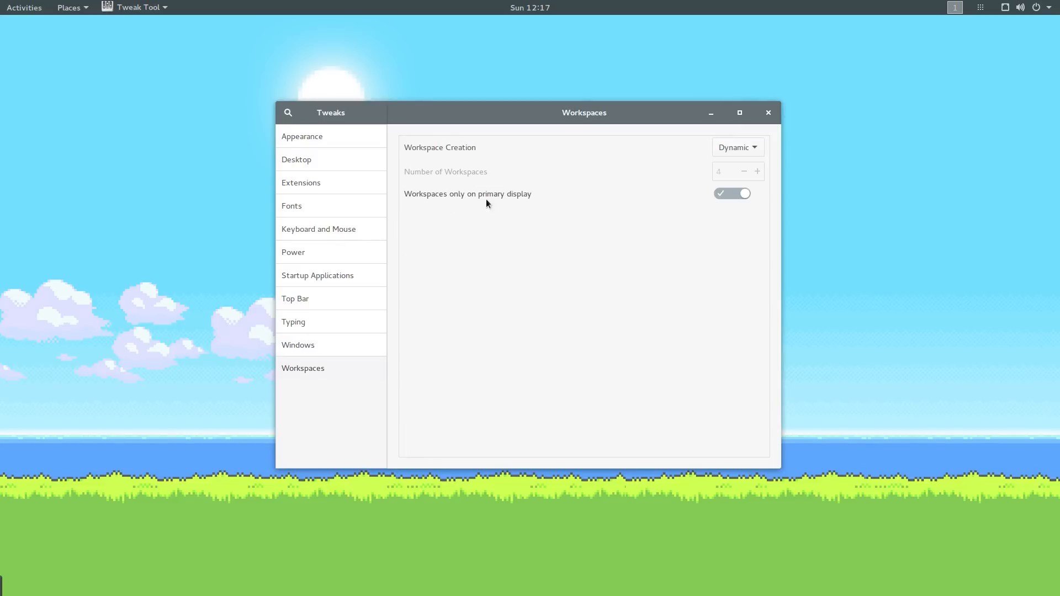
click(731, 193)
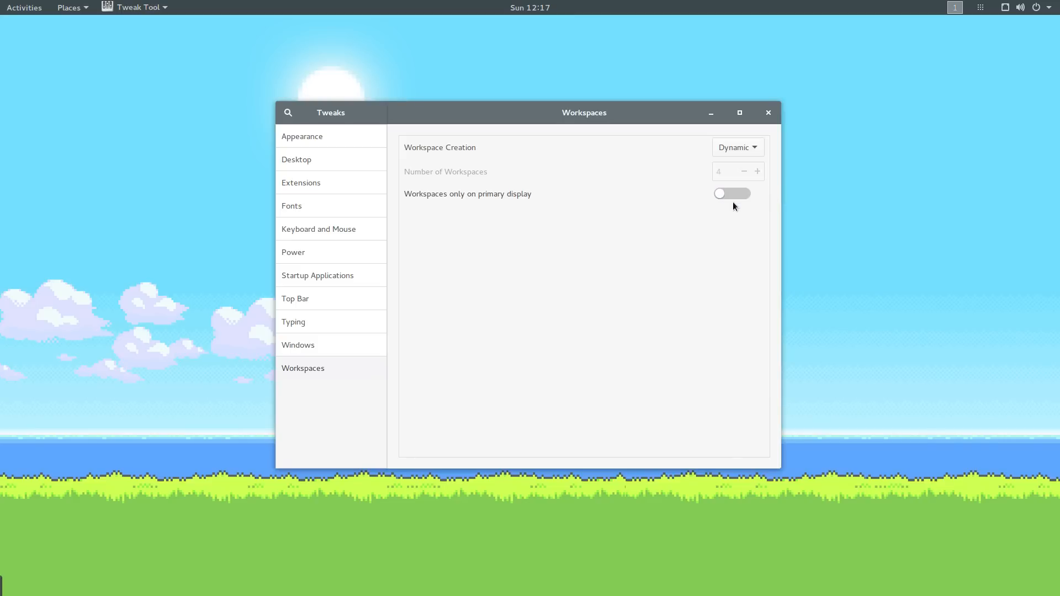
click(736, 147)
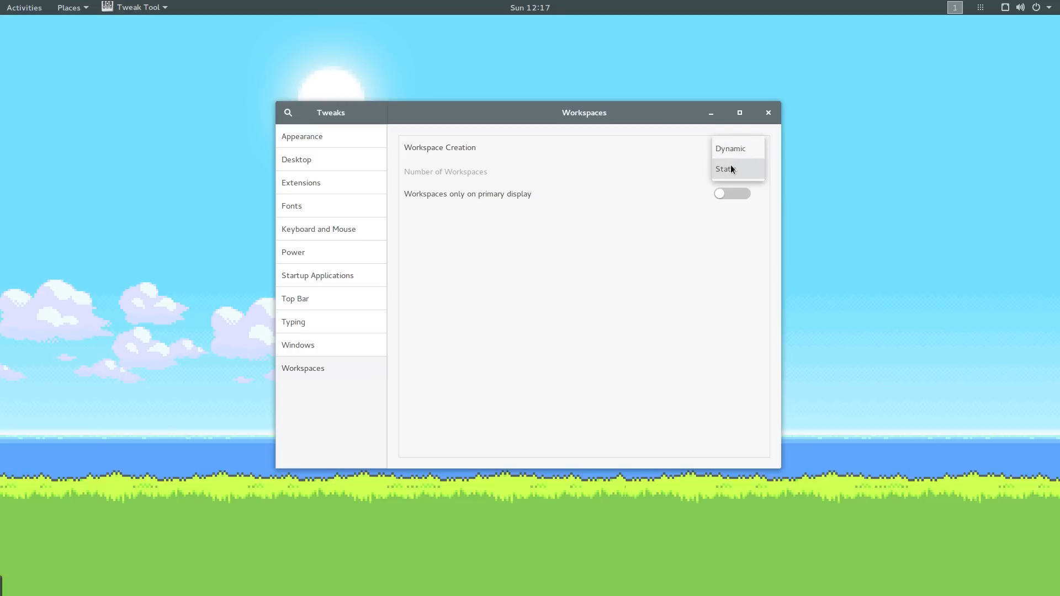
click(722, 168)
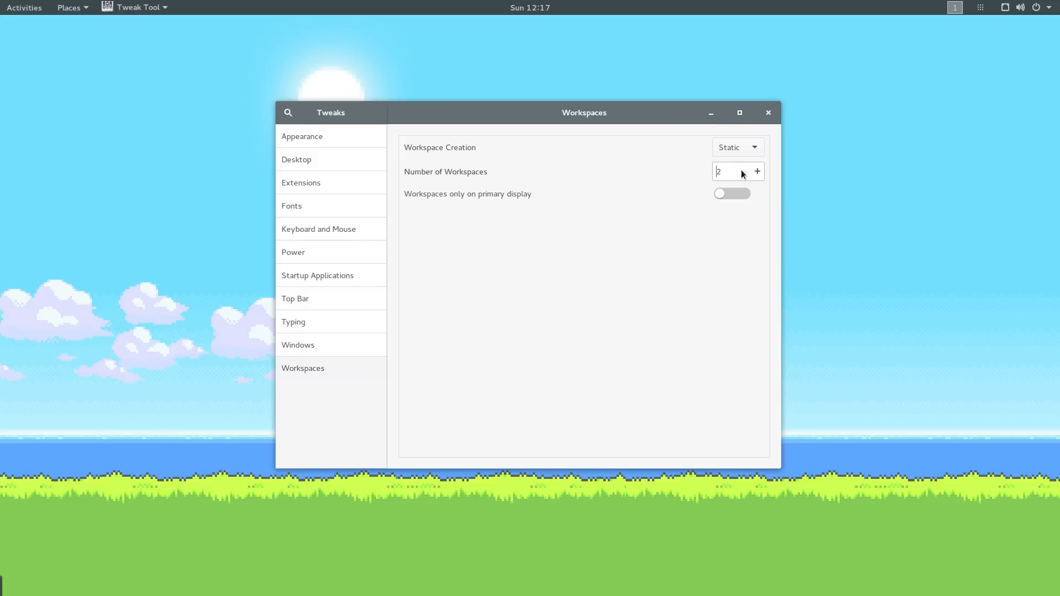
click(302, 136)
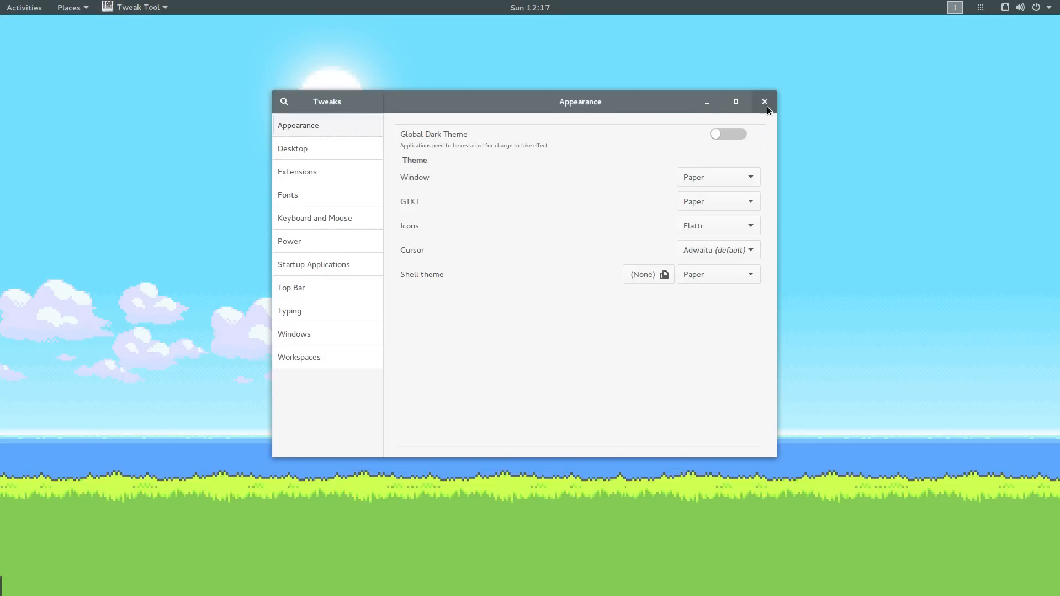
Step: Close Tweaks and check the Activities overview now lists two workspaces
click(764, 102)
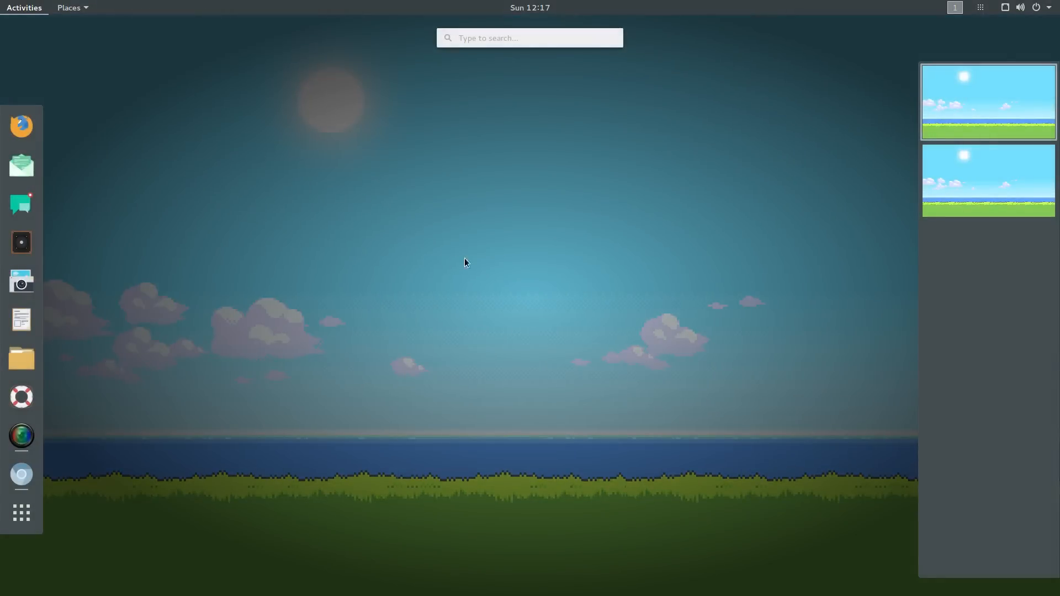
mouse_move(621, 175)
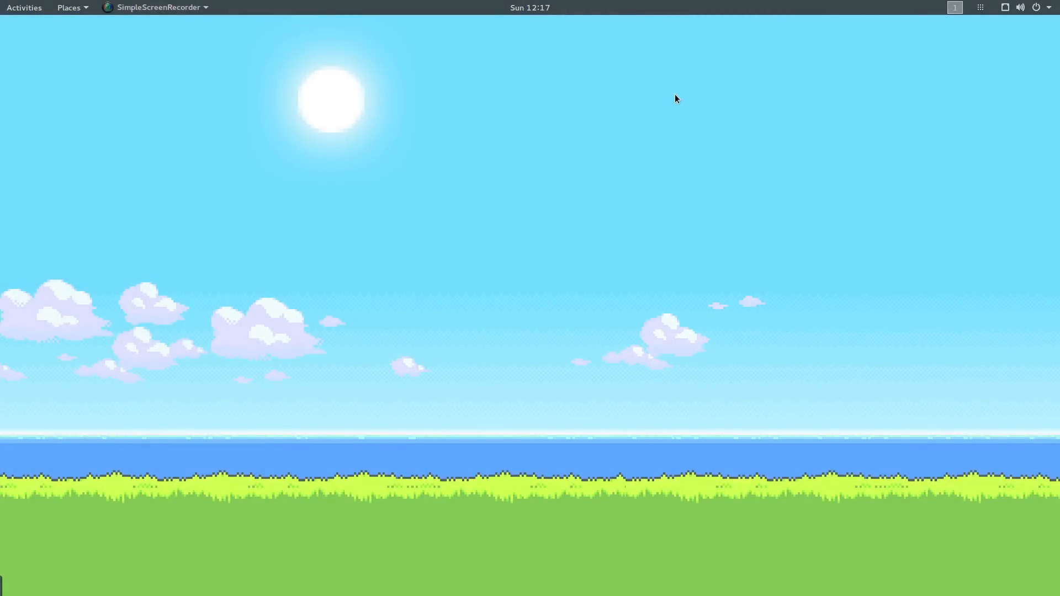
mouse_move(672, 94)
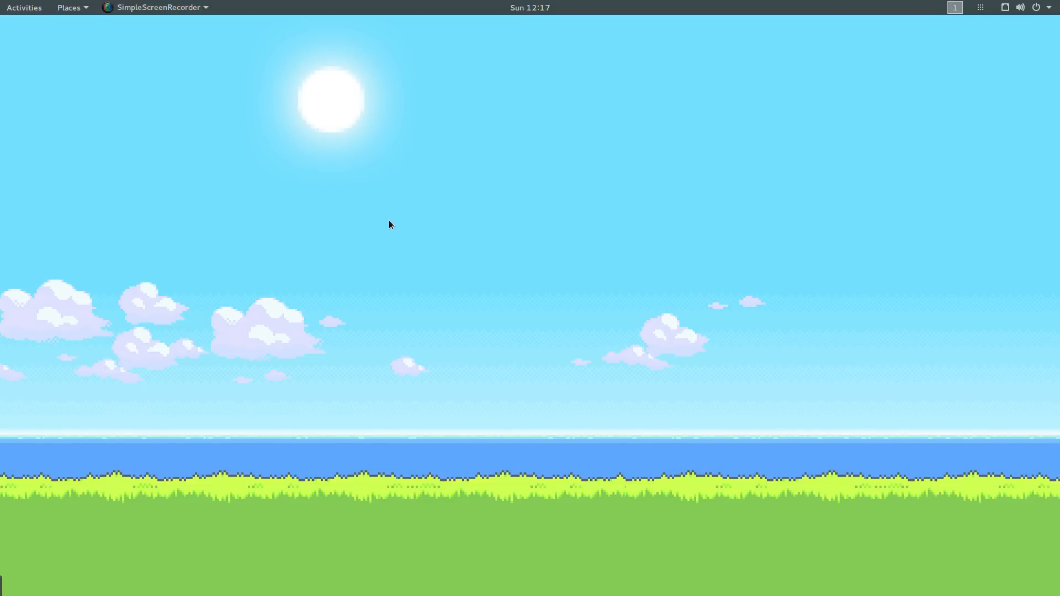
click(23, 8)
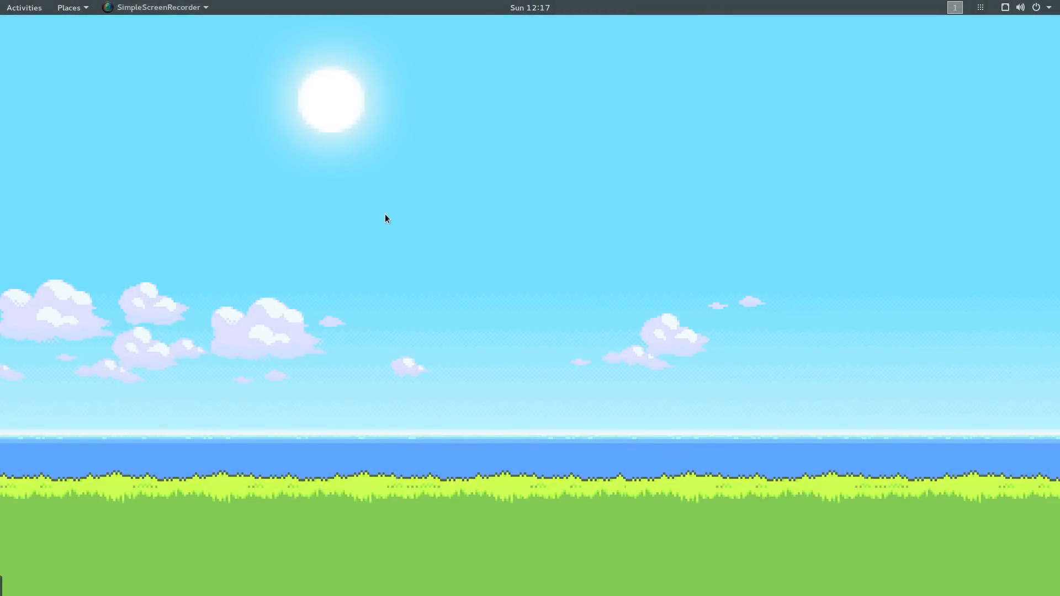
click(23, 8)
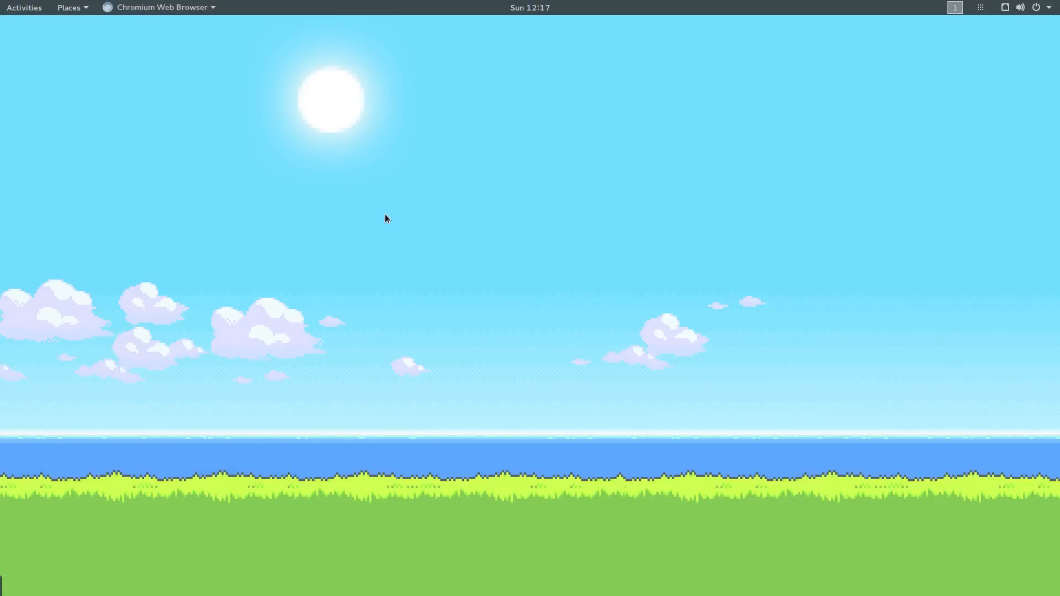
mouse_move(570, 177)
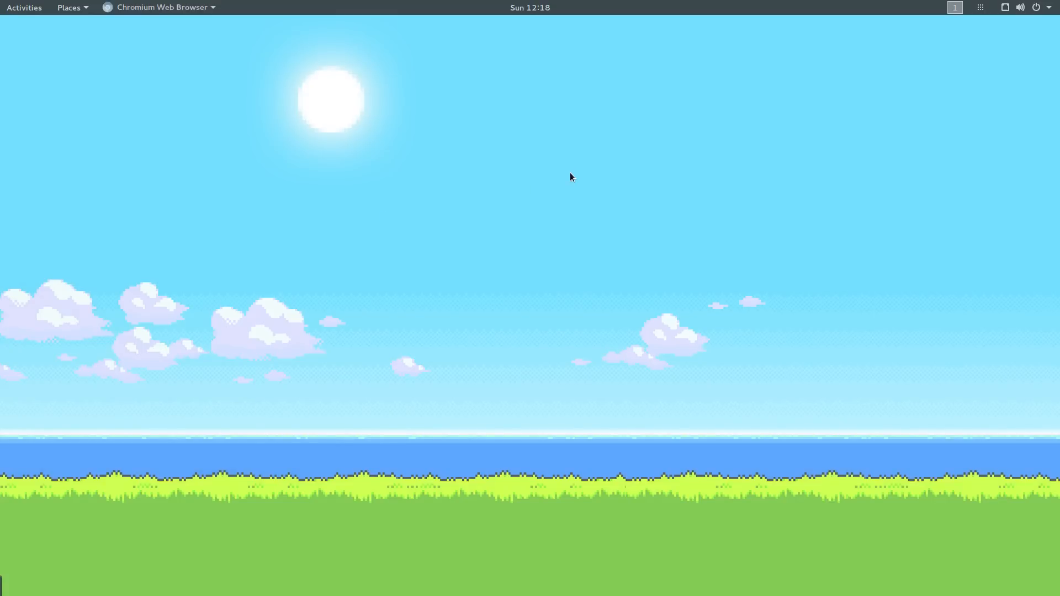
mouse_move(263, 124)
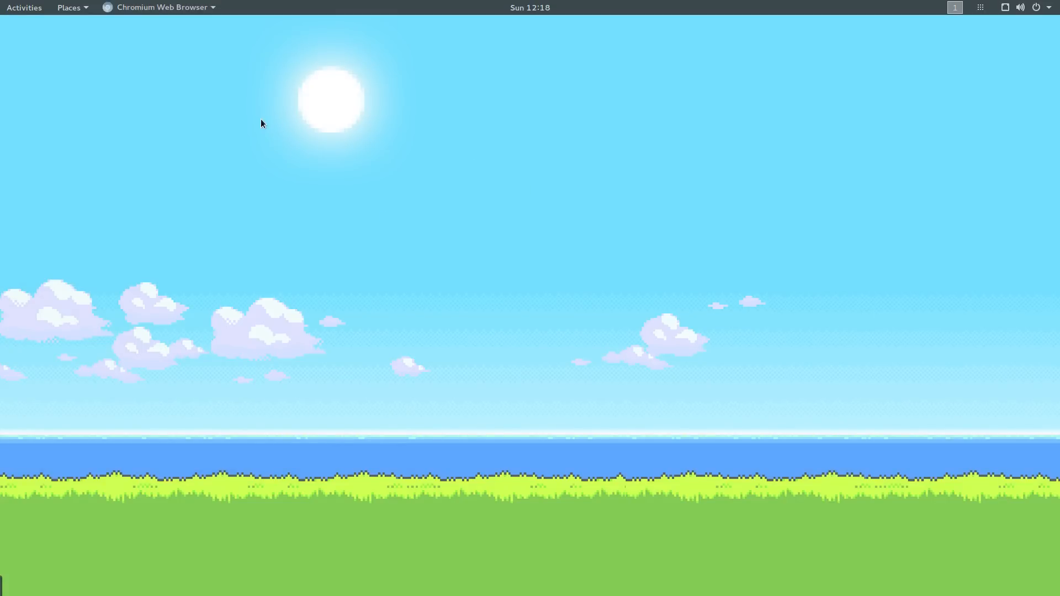
mouse_move(264, 130)
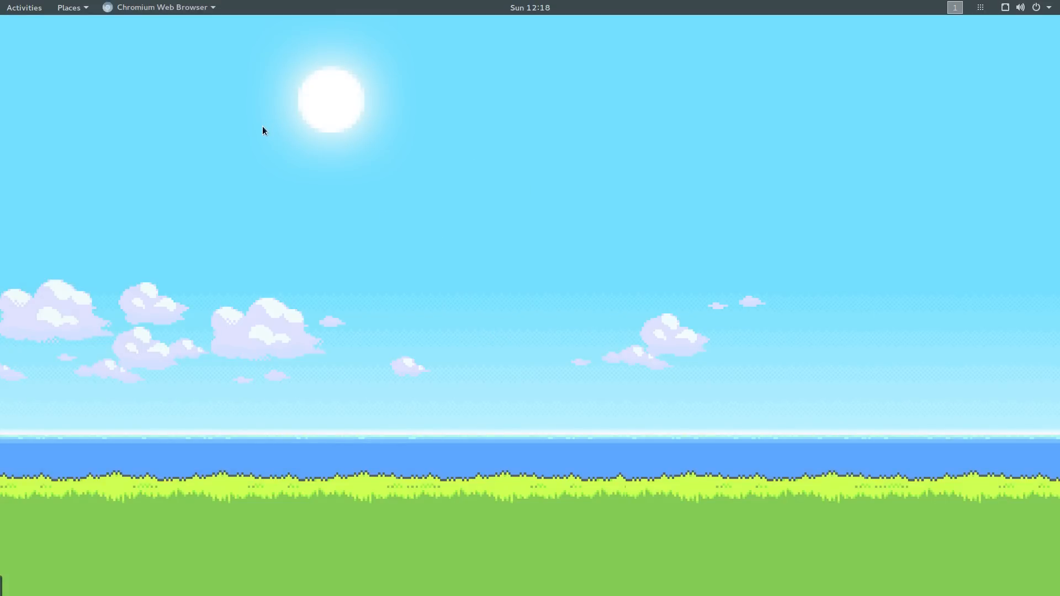
mouse_move(276, 133)
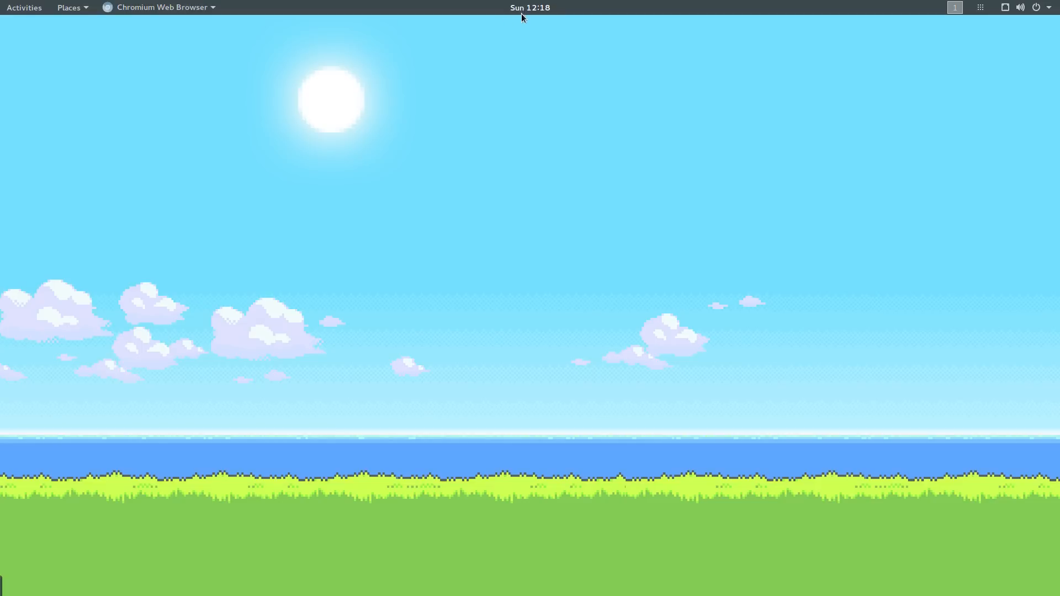
mouse_move(206, 123)
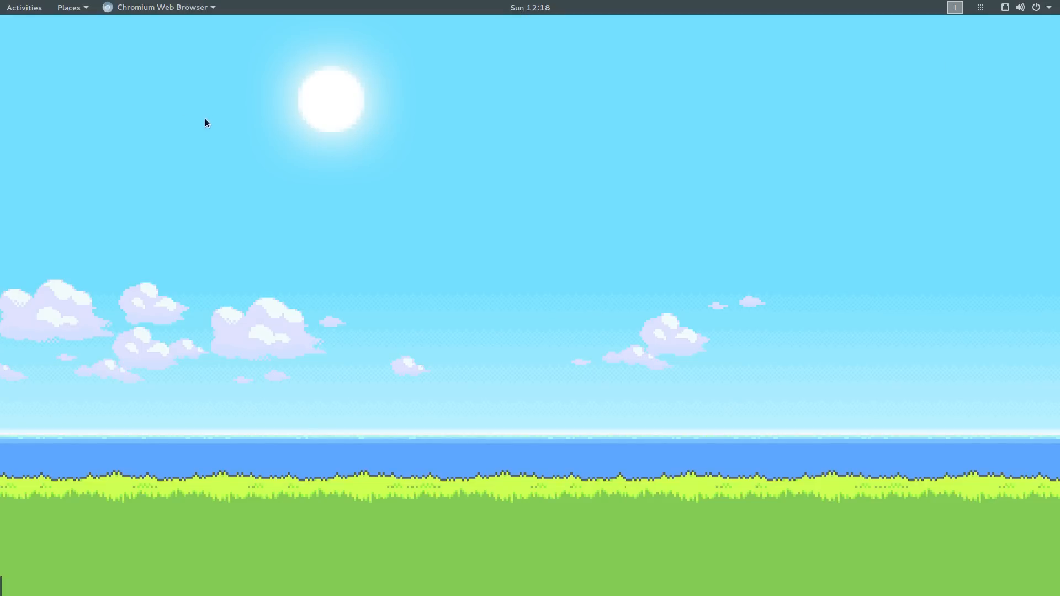
mouse_move(378, 182)
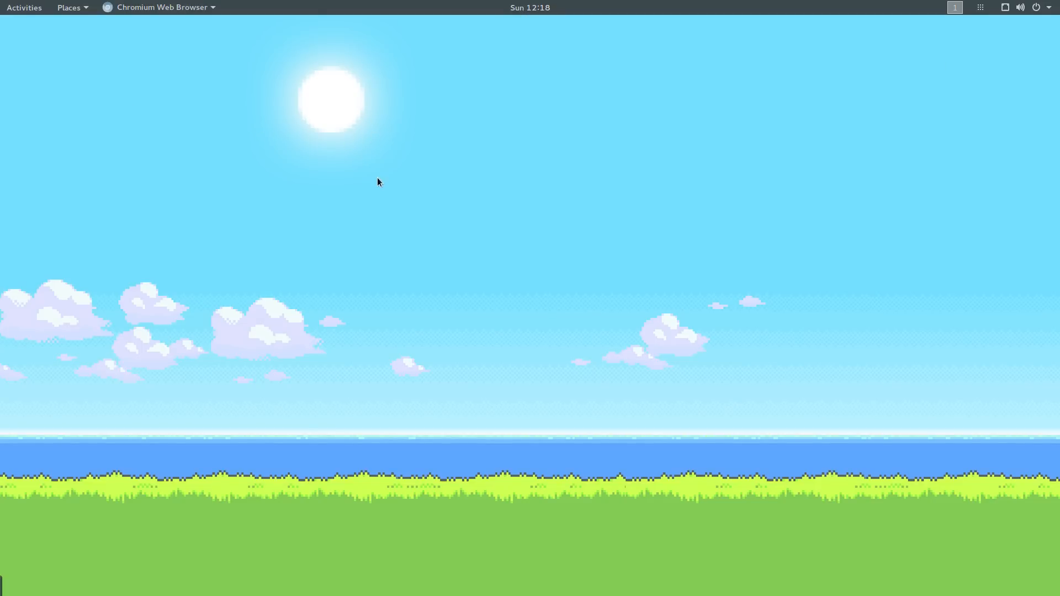